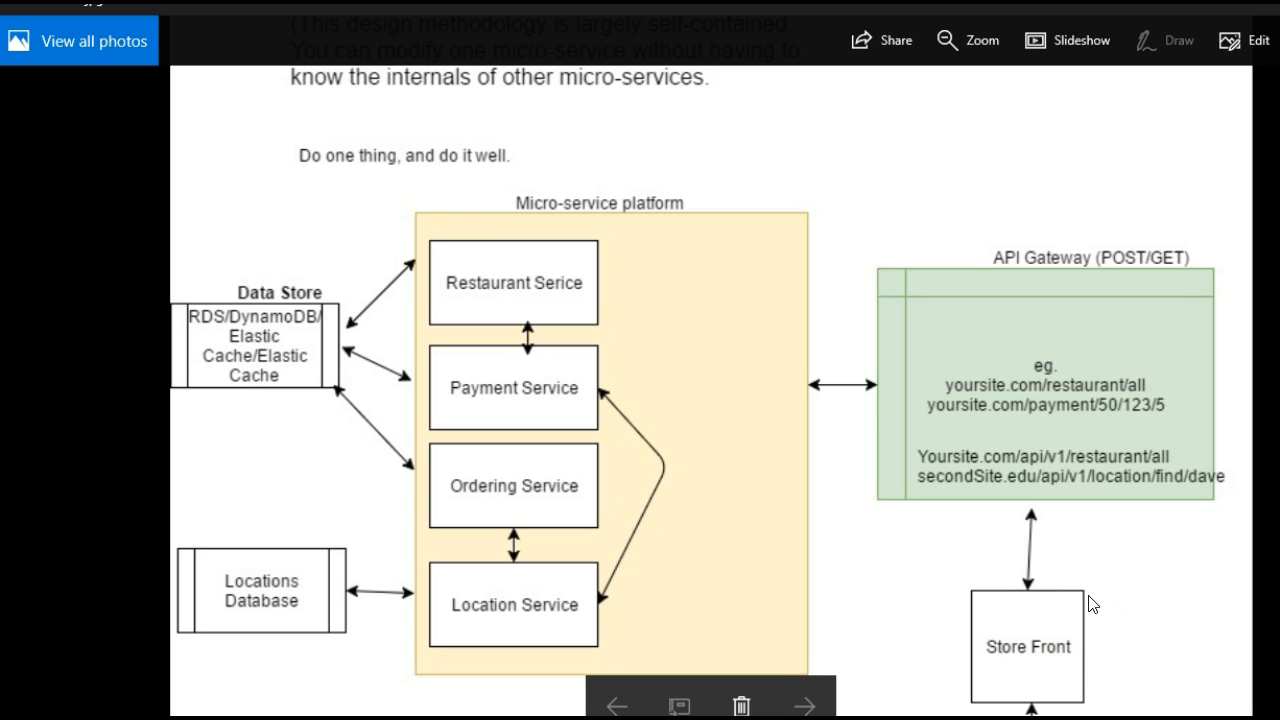
# Step: Scroll through the lumen-blog users rows to see the registered user's api_token
pyautogui.click(772, 490)
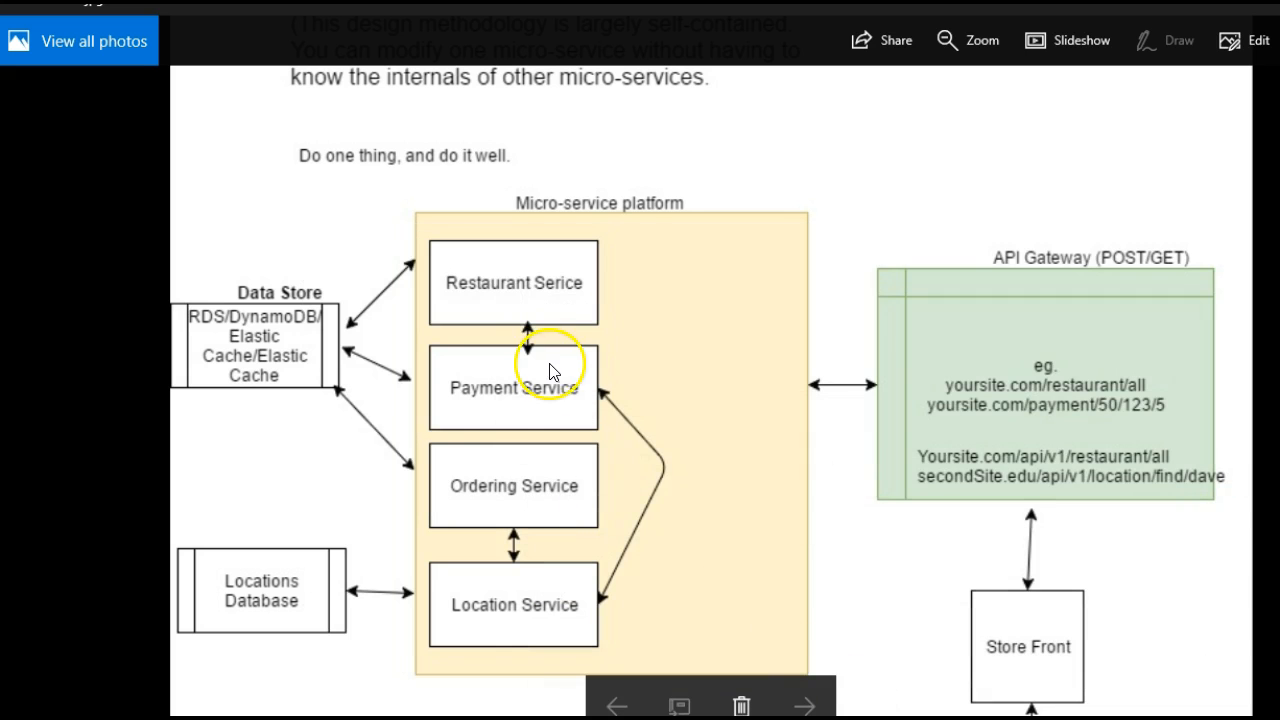
pyautogui.moveTo(828, 528)
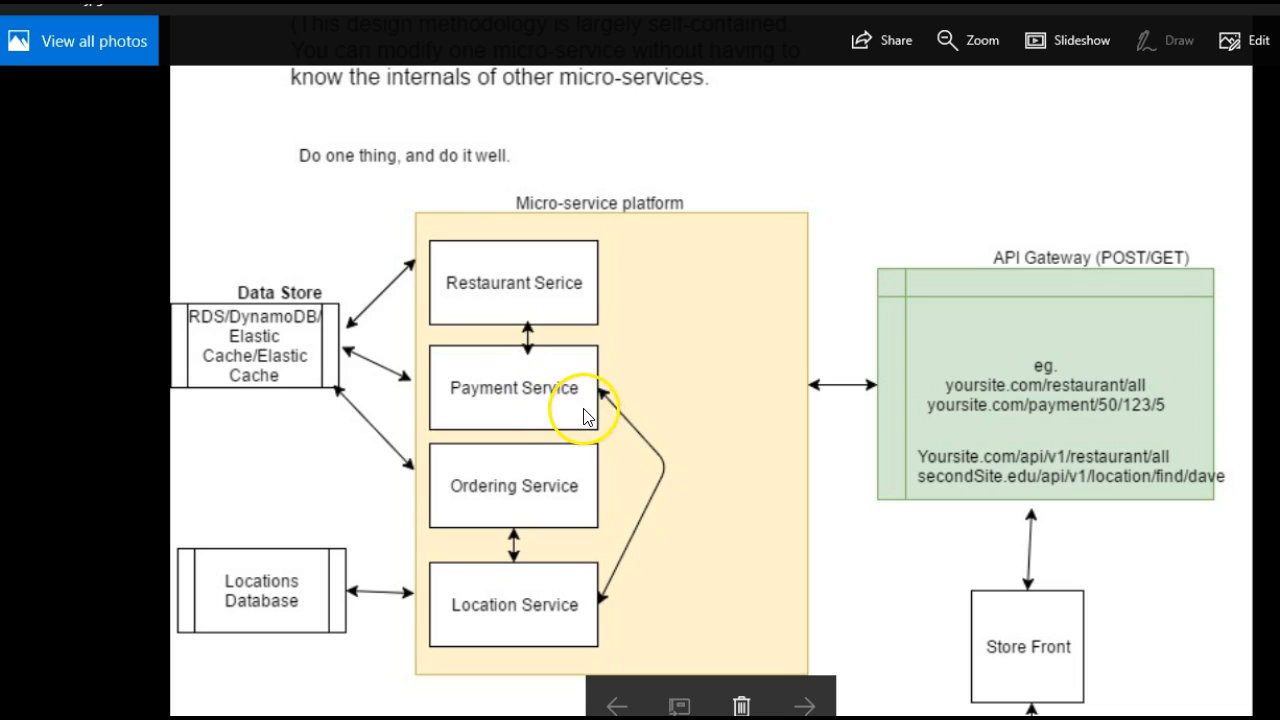
pyautogui.moveTo(688, 415)
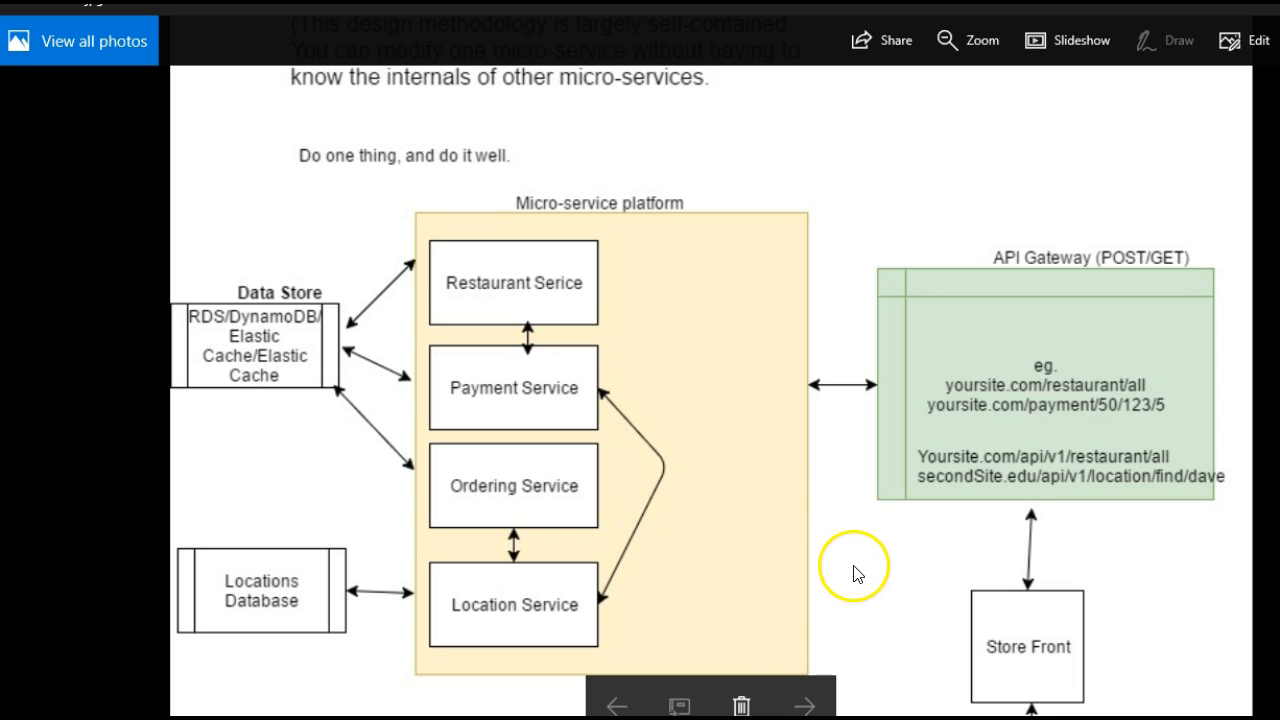
pyautogui.scroll(-3)
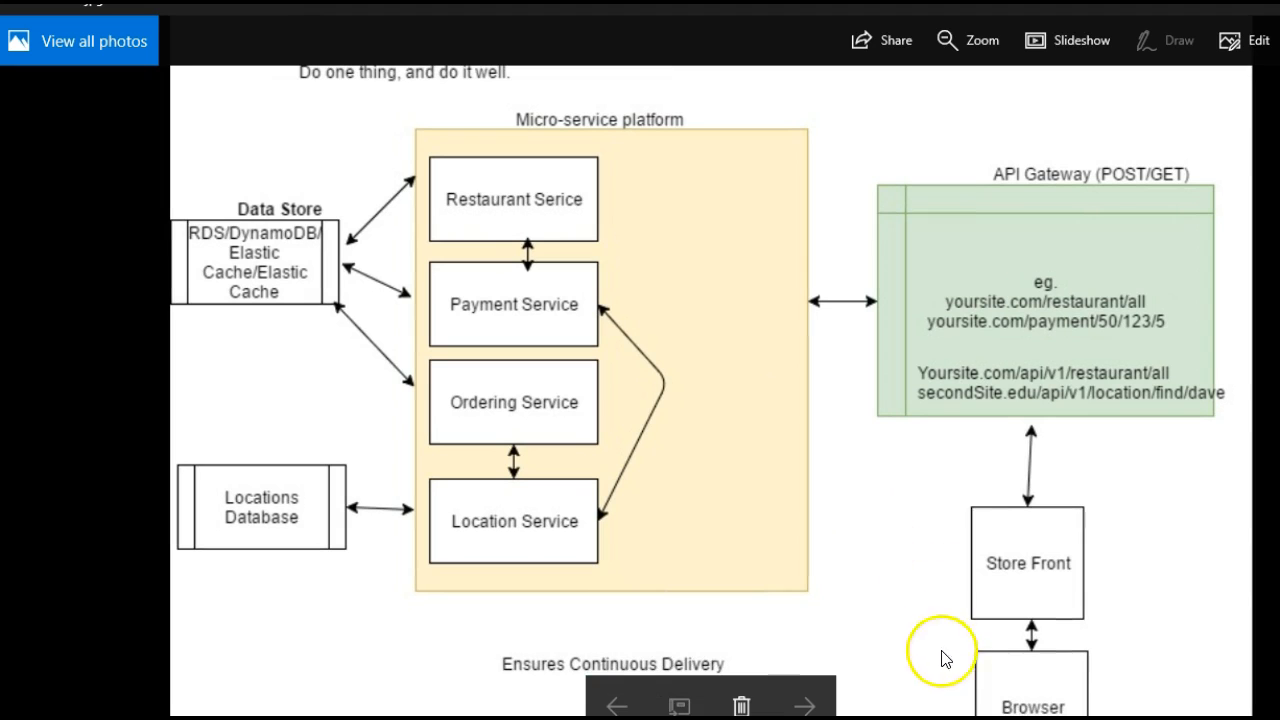
pyautogui.moveTo(1013, 655)
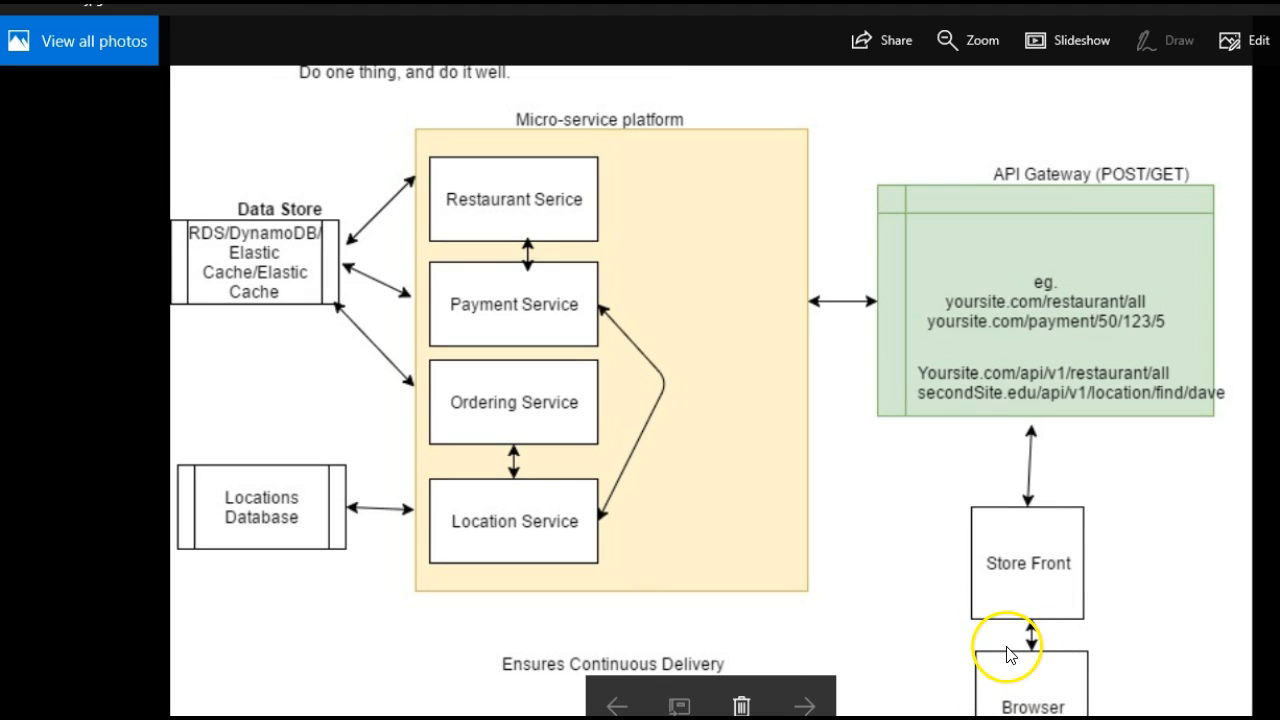
pyautogui.moveTo(1025, 345)
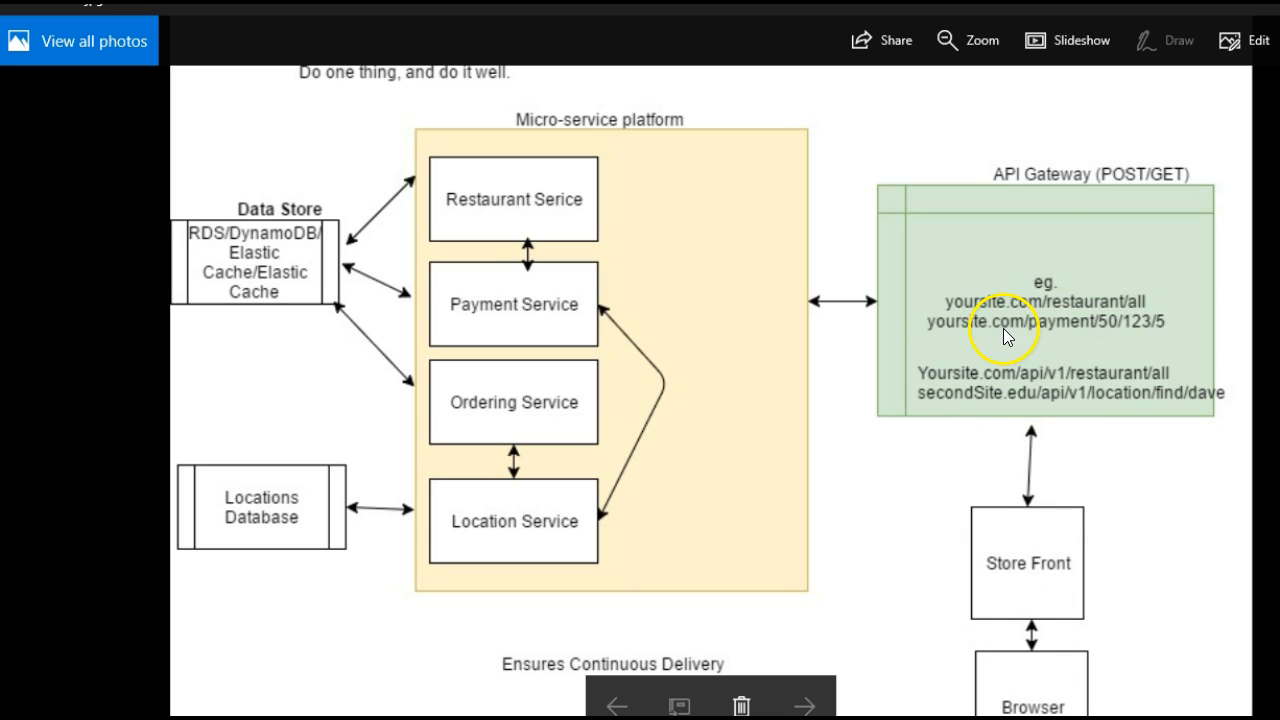
pyautogui.moveTo(1043, 332)
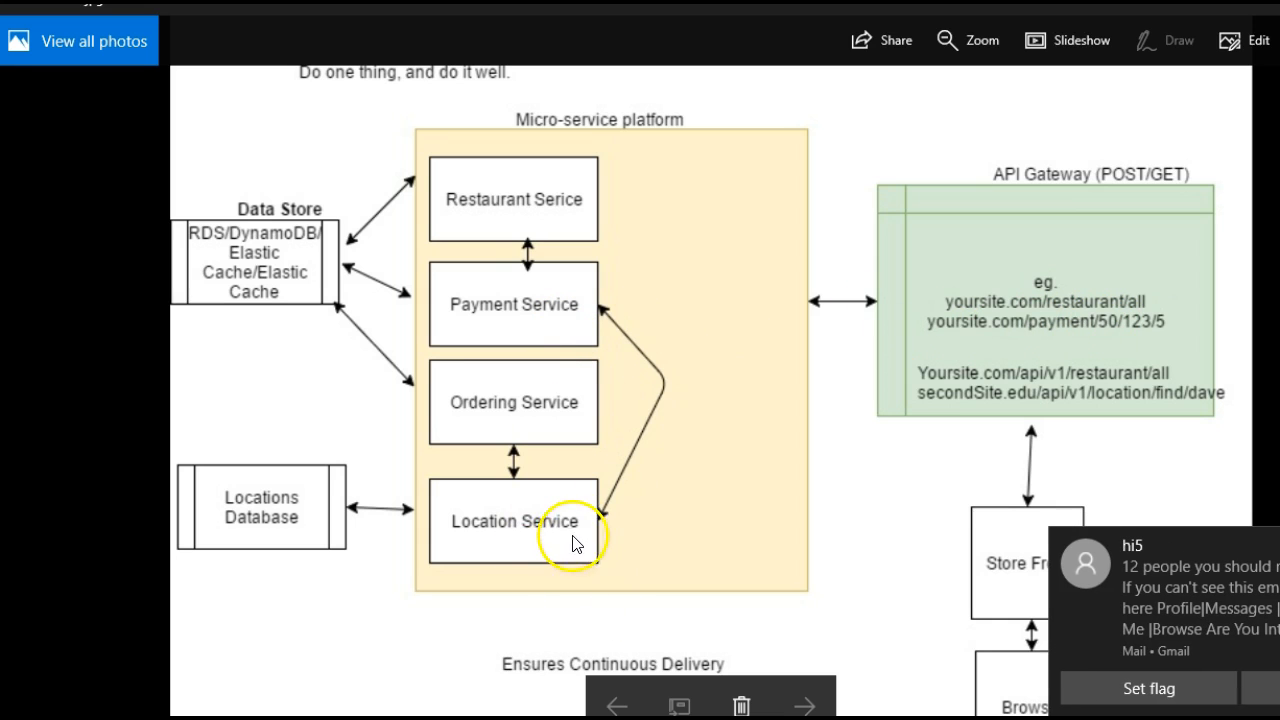
pyautogui.moveTo(1232, 643)
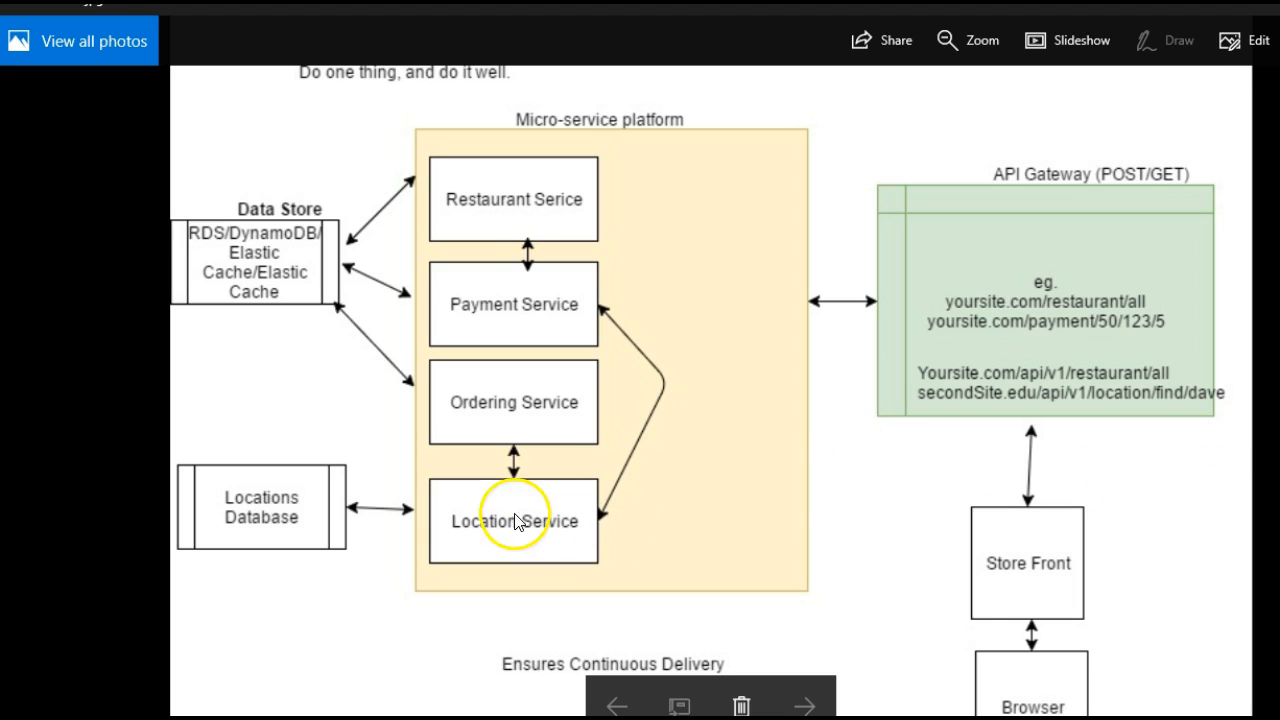
pyautogui.moveTo(630, 497)
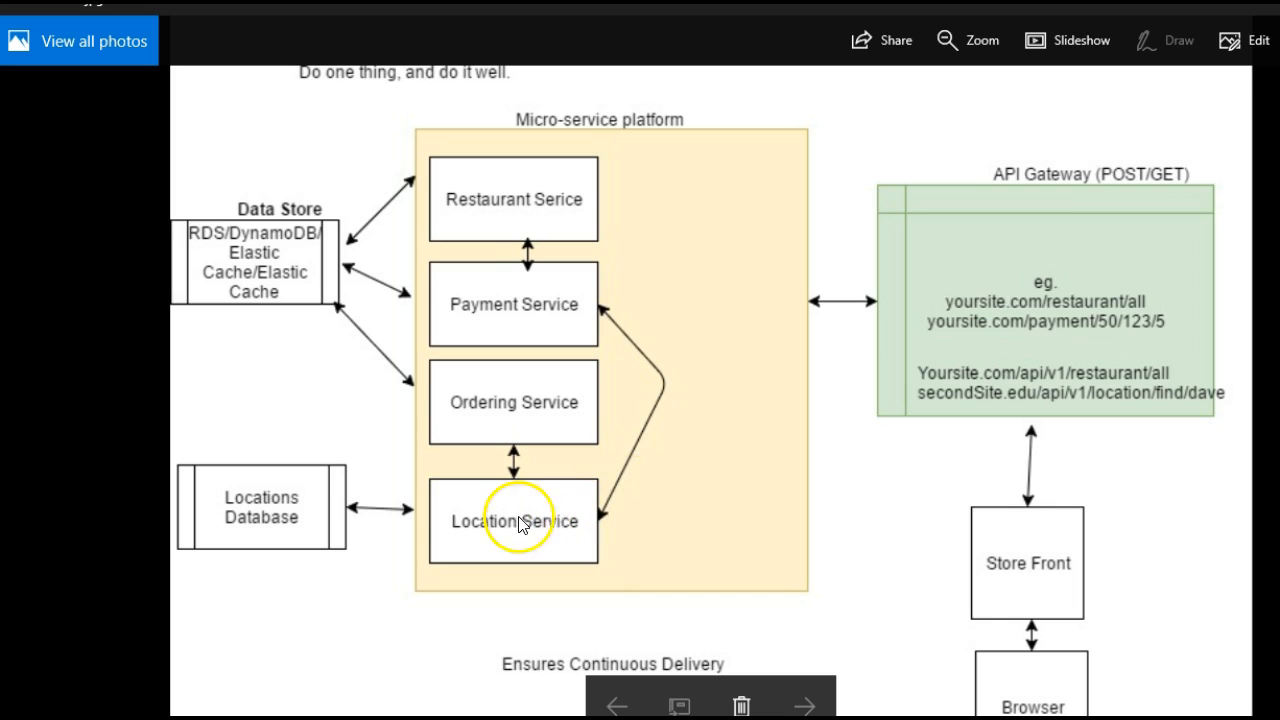
pyautogui.moveTo(610, 525)
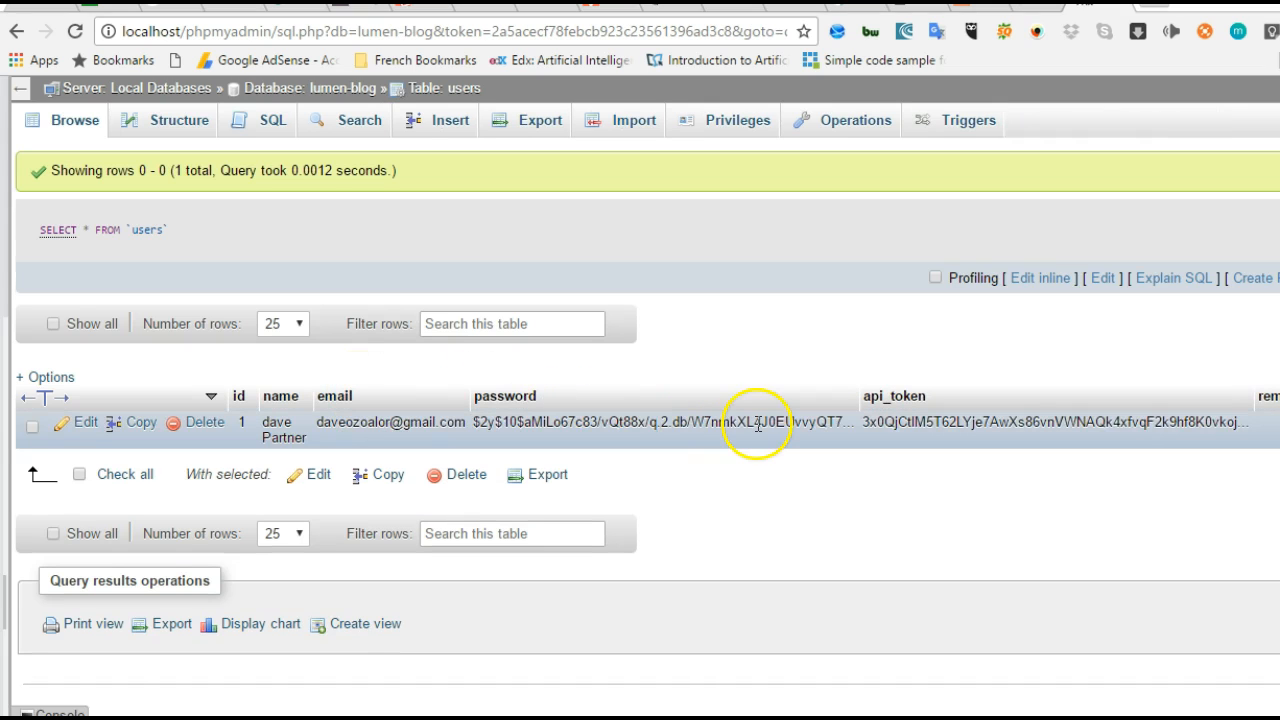
pyautogui.moveTo(1130, 418)
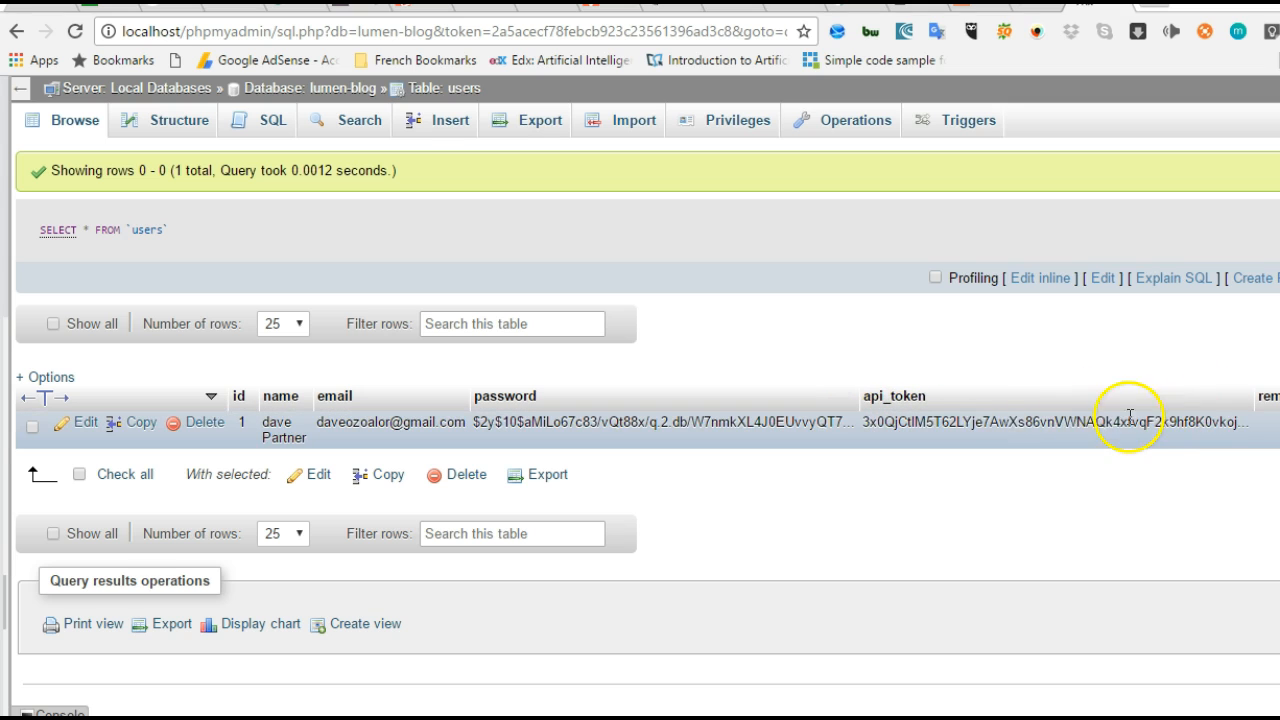
pyautogui.moveTo(955, 421)
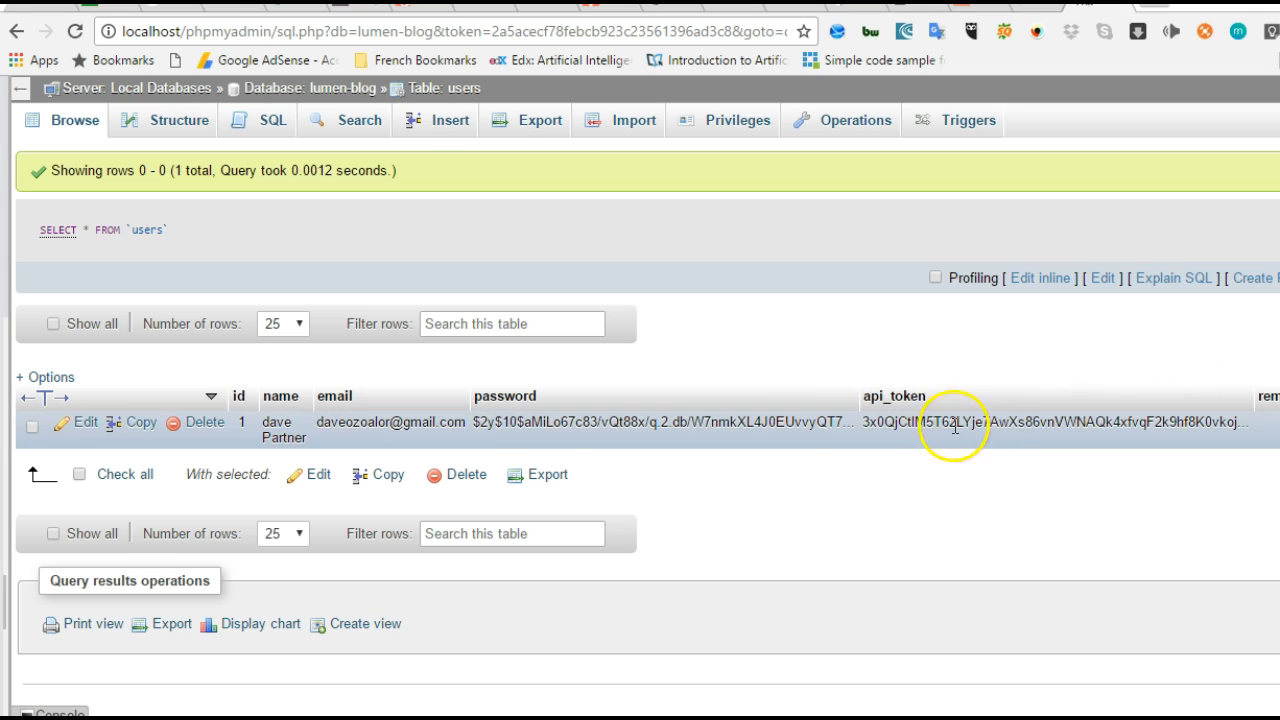
pyautogui.moveTo(1037, 387)
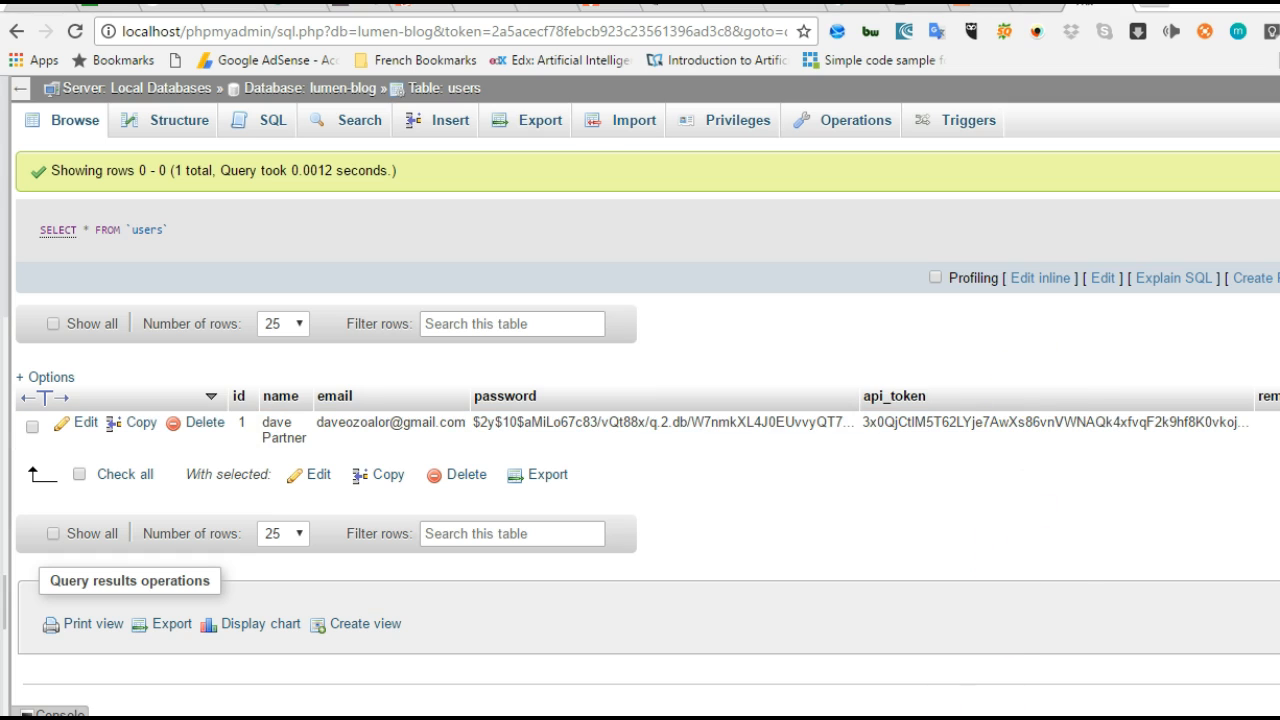
pyautogui.moveTo(850, 525)
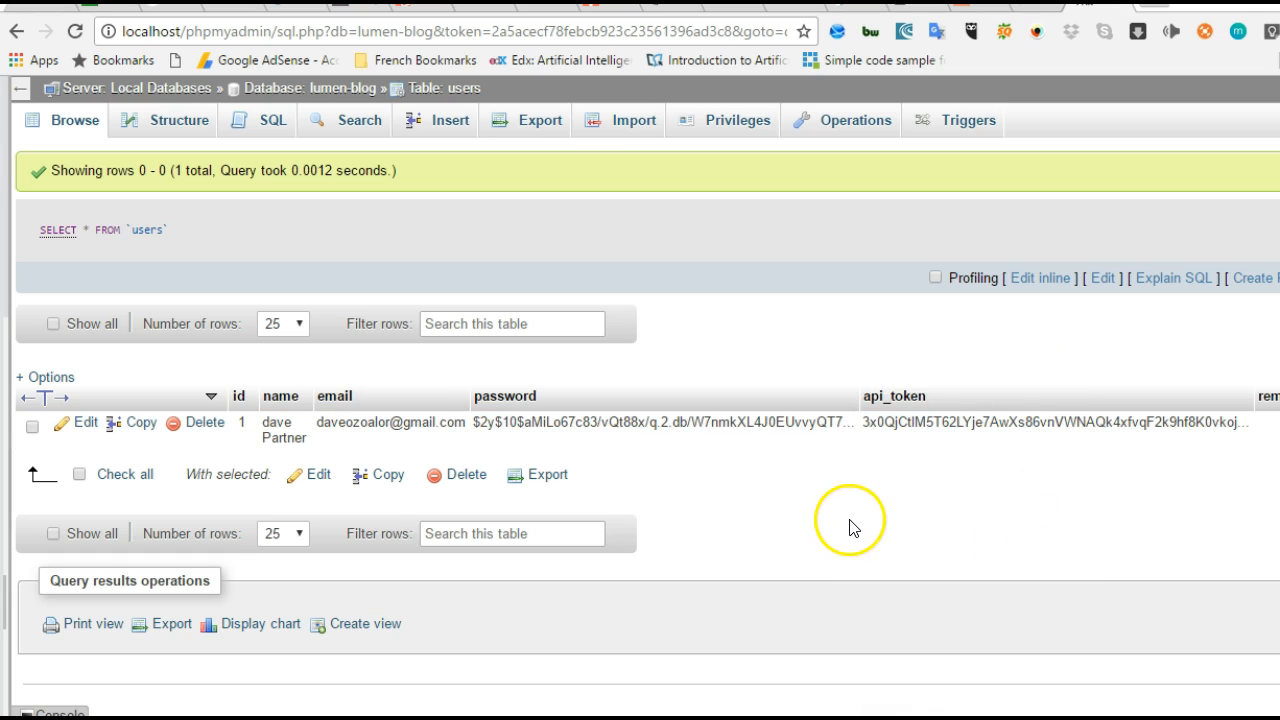
pyautogui.moveTo(730, 645)
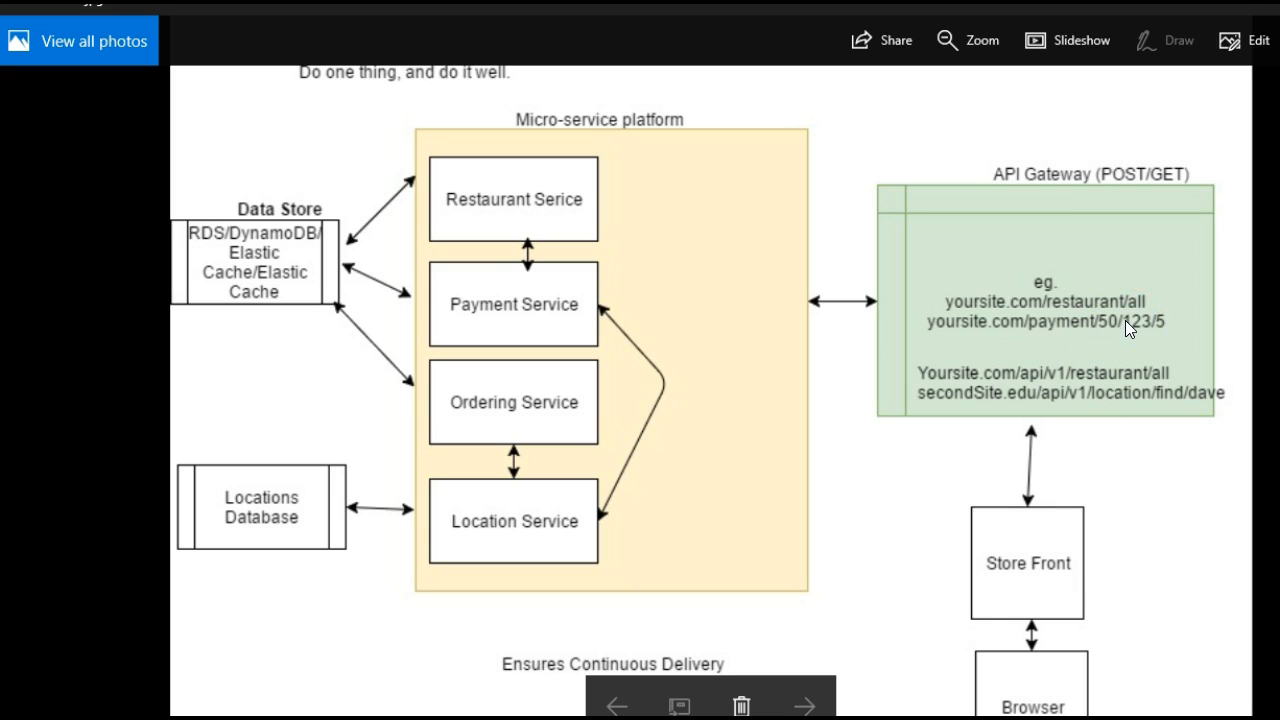
pyautogui.moveTo(1131, 305)
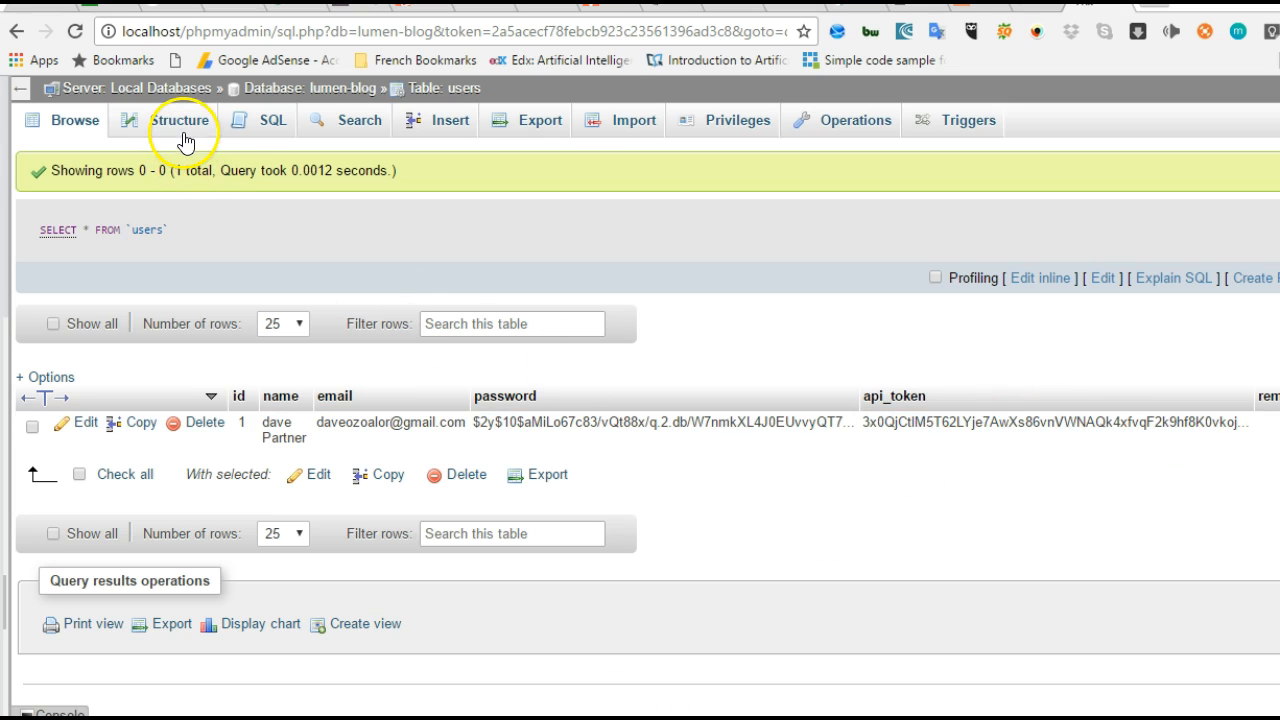
# Step: Show the users table Structure page, with its eight columns including api_token varchar(60)
pyautogui.click(178, 120)
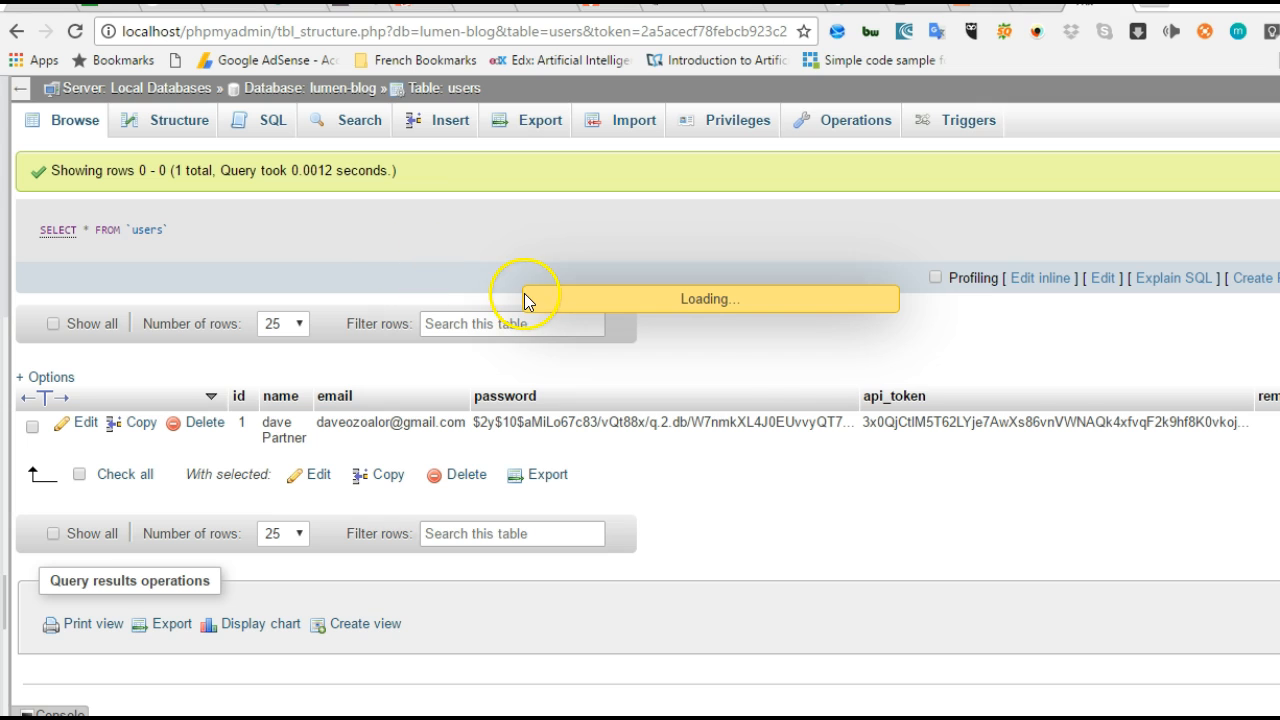
pyautogui.click(178, 120)
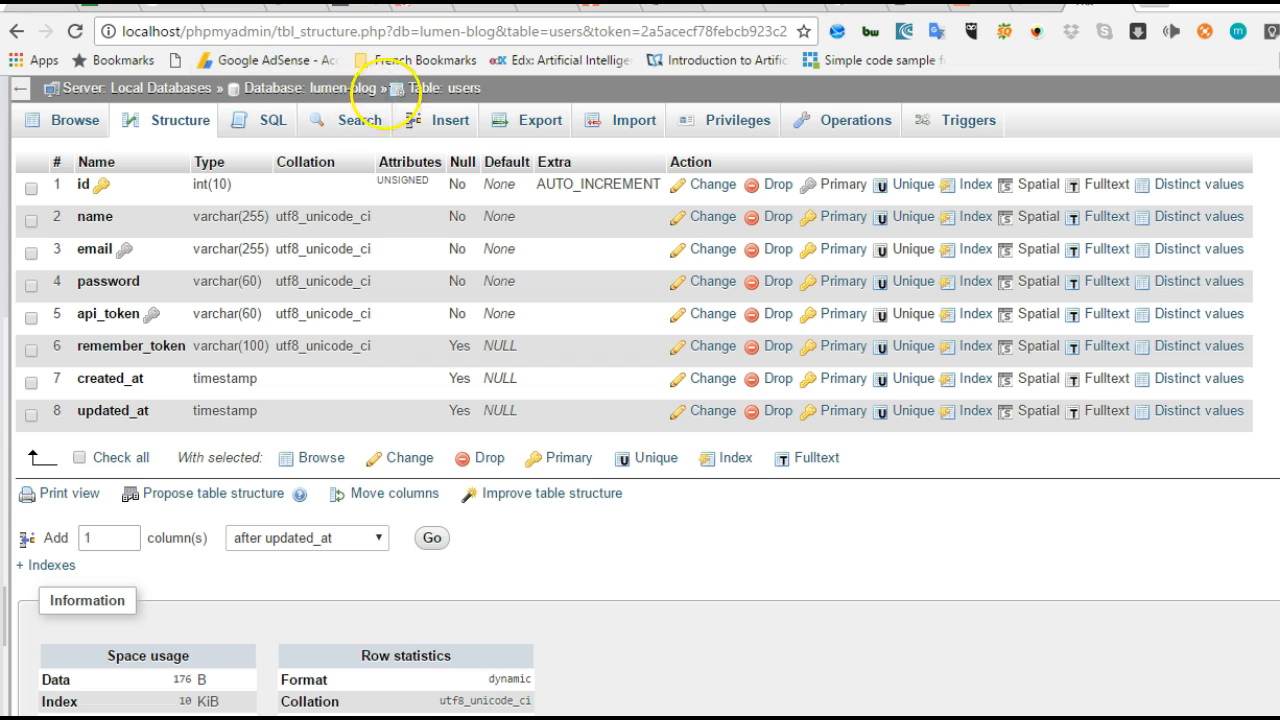
pyautogui.moveTo(845, 645)
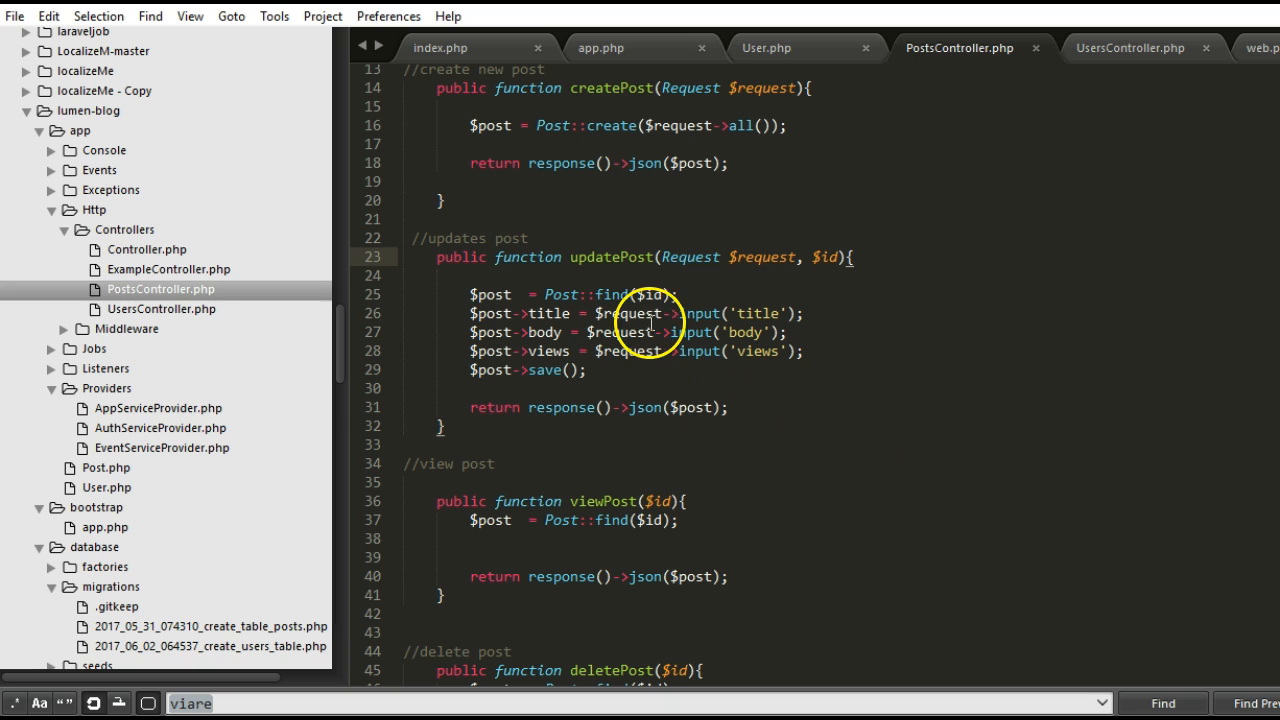
pyautogui.moveTo(340, 360)
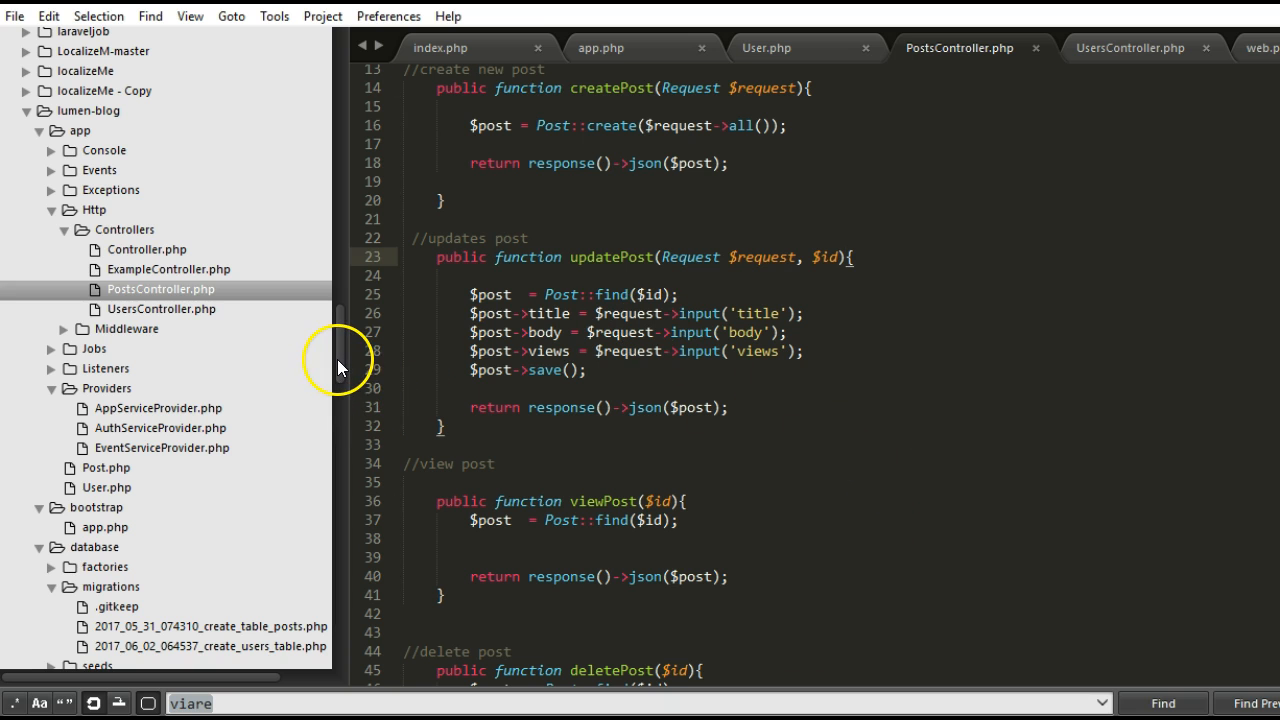
# Step: Scroll the lumen-blog sidebar and expand the routes folder
pyautogui.scroll(-3)
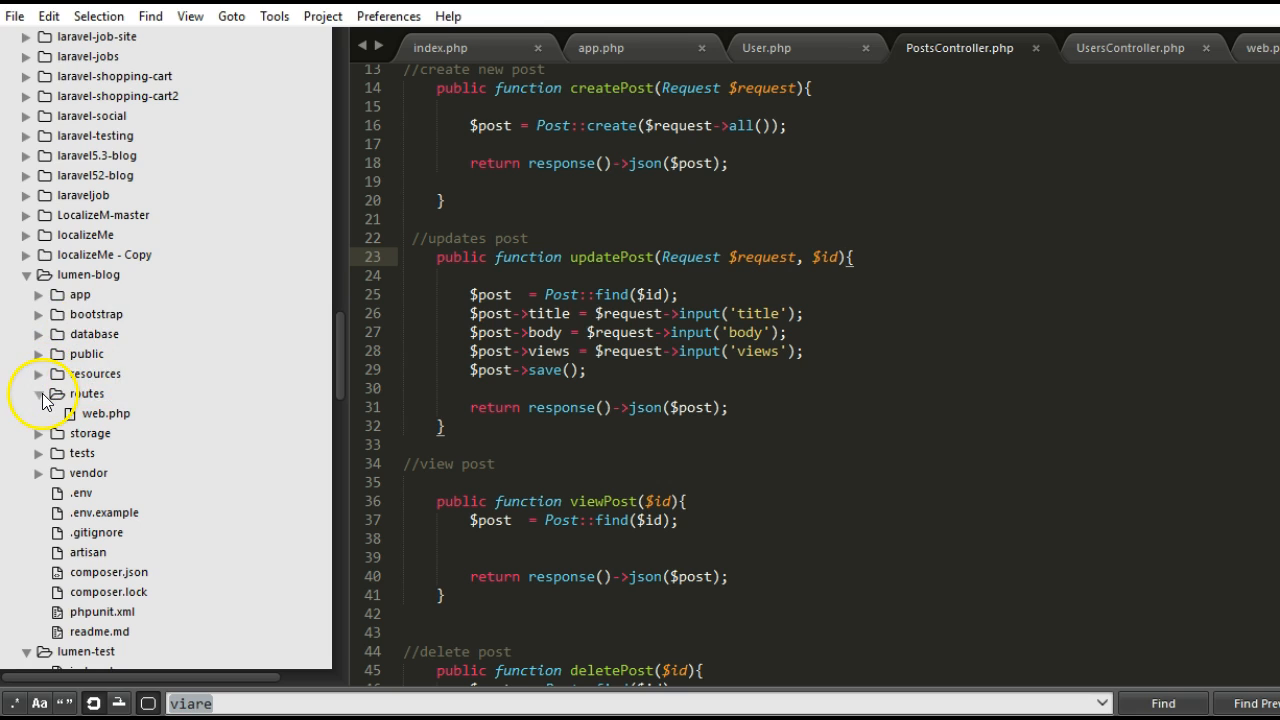
pyautogui.click(37, 393)
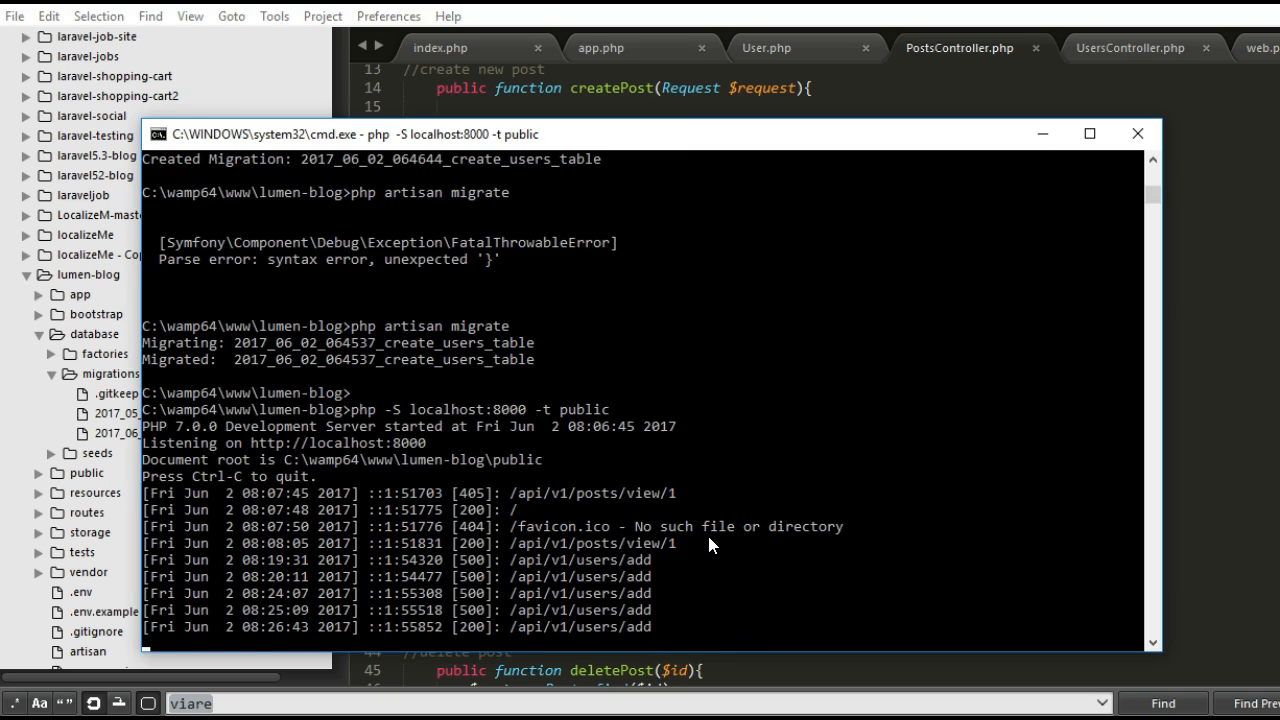
# Step: Enter 'php artisan migrate' at the Command Prompt
pyautogui.write('php artisan migrate')
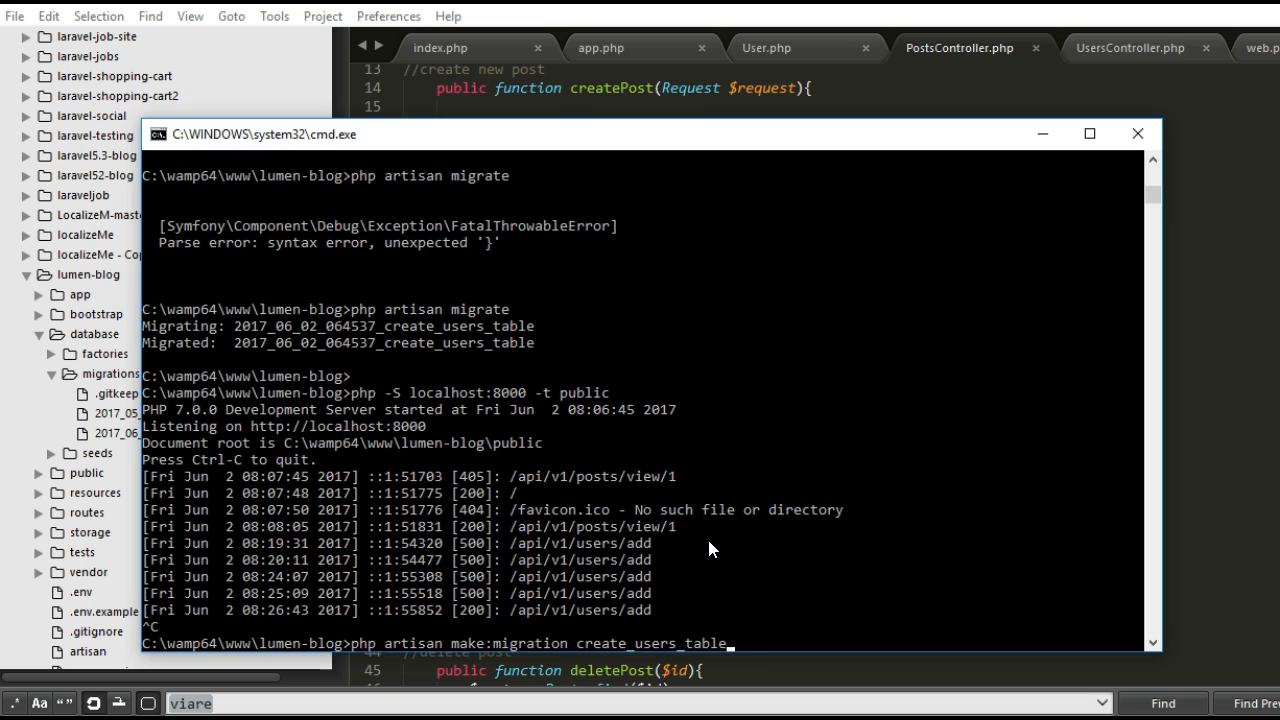
pyautogui.moveTo(650, 654)
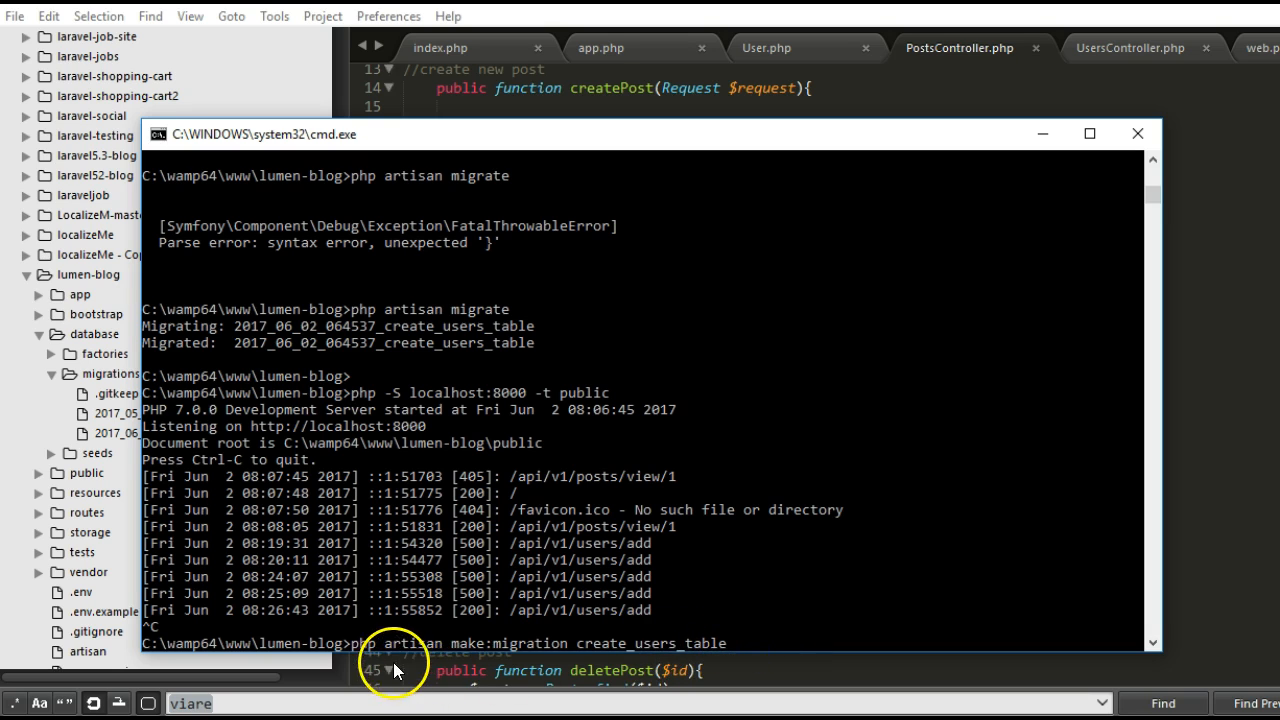
pyautogui.moveTo(595, 210)
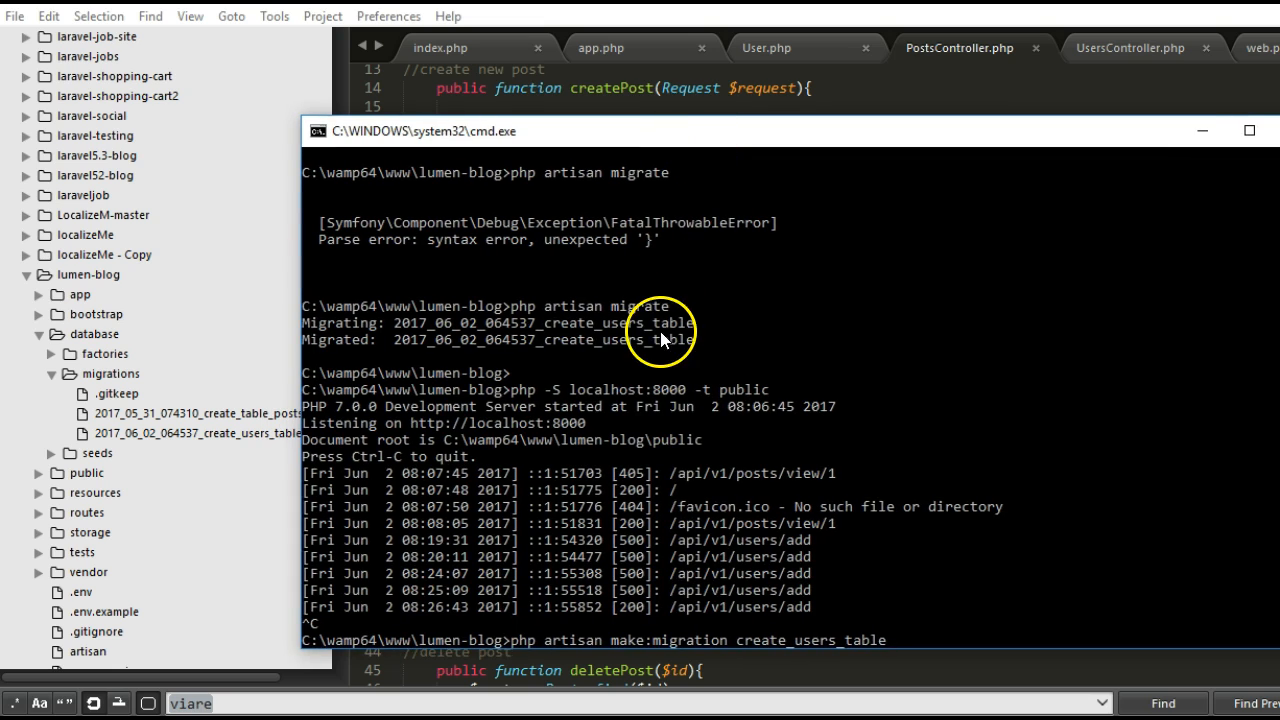
pyautogui.moveTo(565, 345)
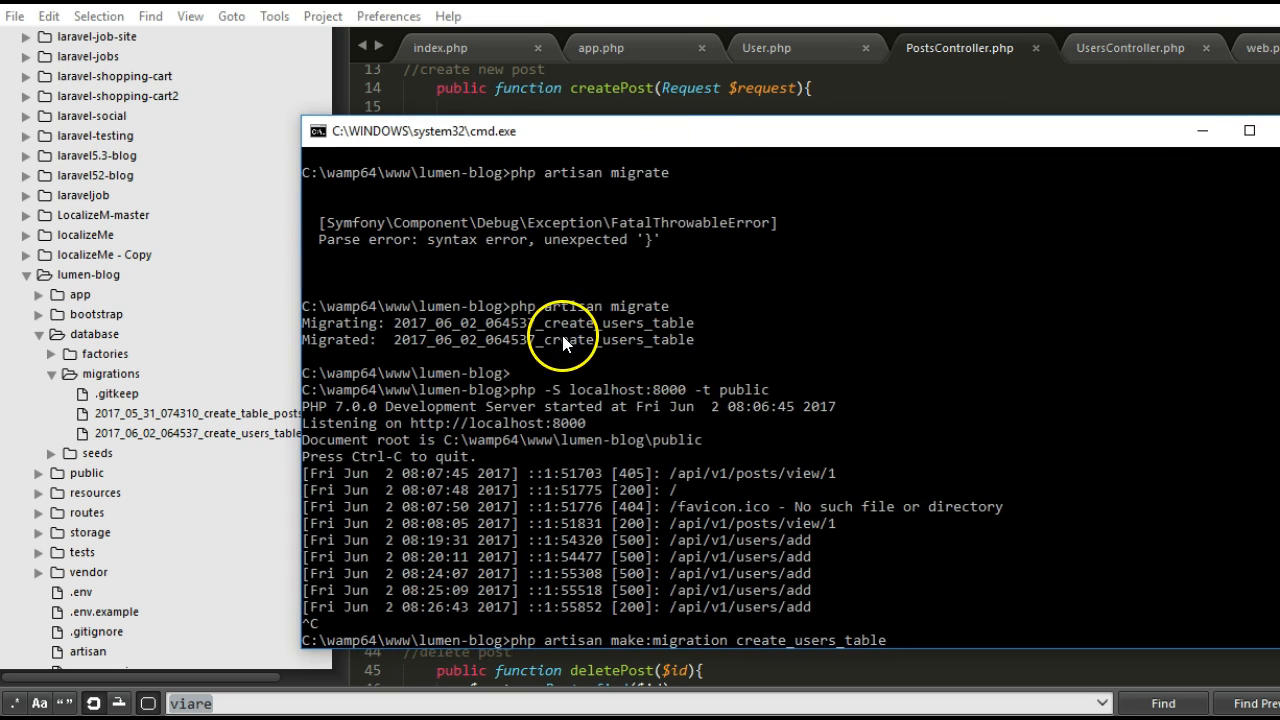
pyautogui.moveTo(178, 448)
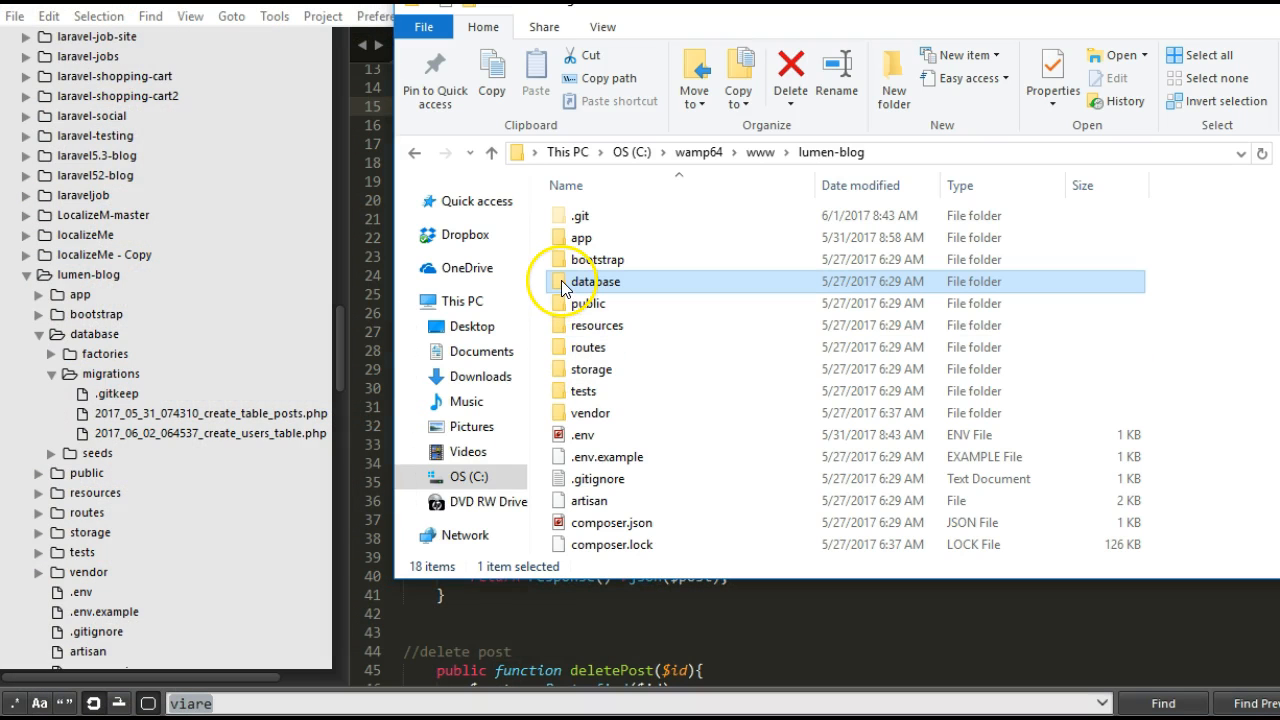
# Step: Go into lumen-blog's database folder, then its migrations subfolder
pyautogui.doubleClick(596, 281)
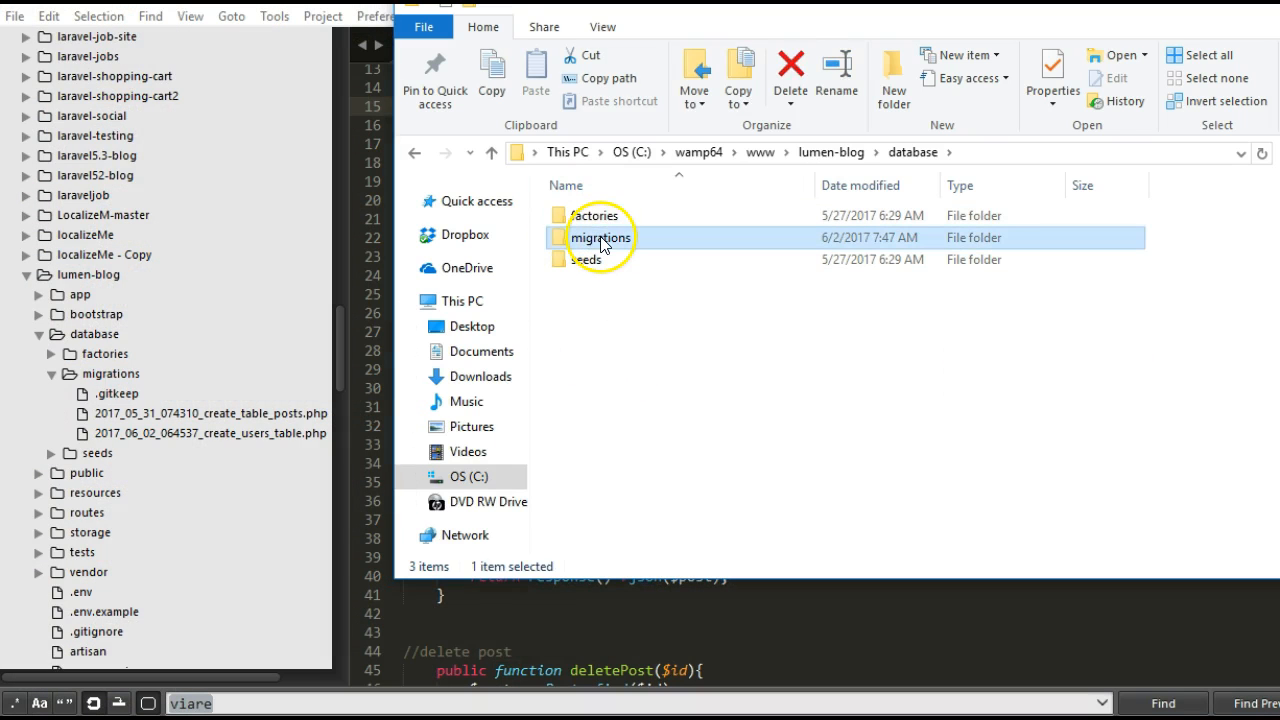
pyautogui.doubleClick(600, 237)
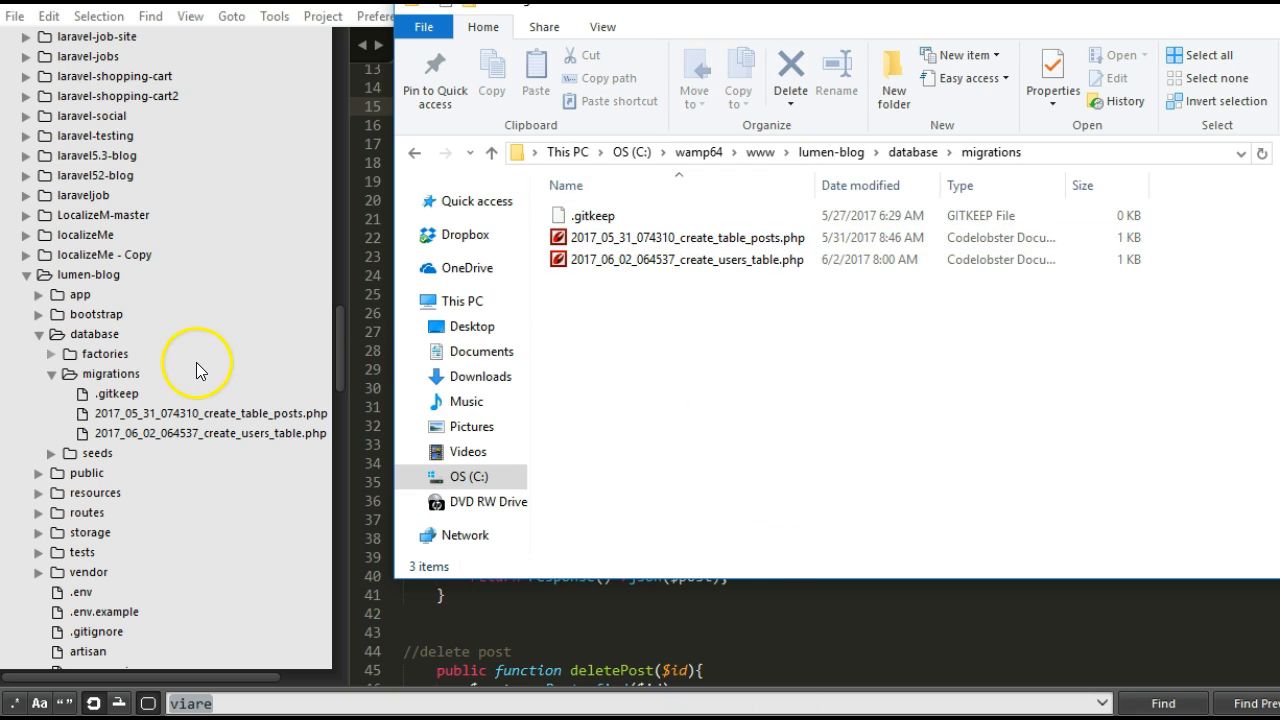
pyautogui.moveTo(172, 435)
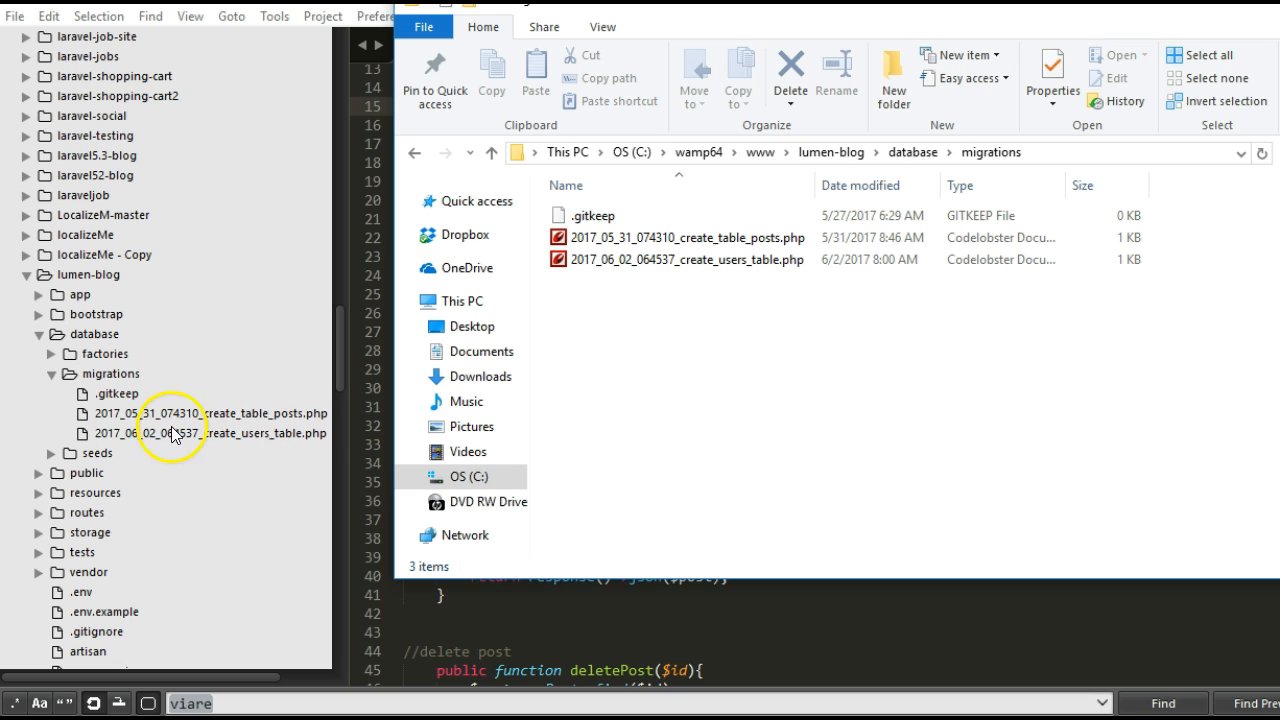
pyautogui.moveTo(645, 540)
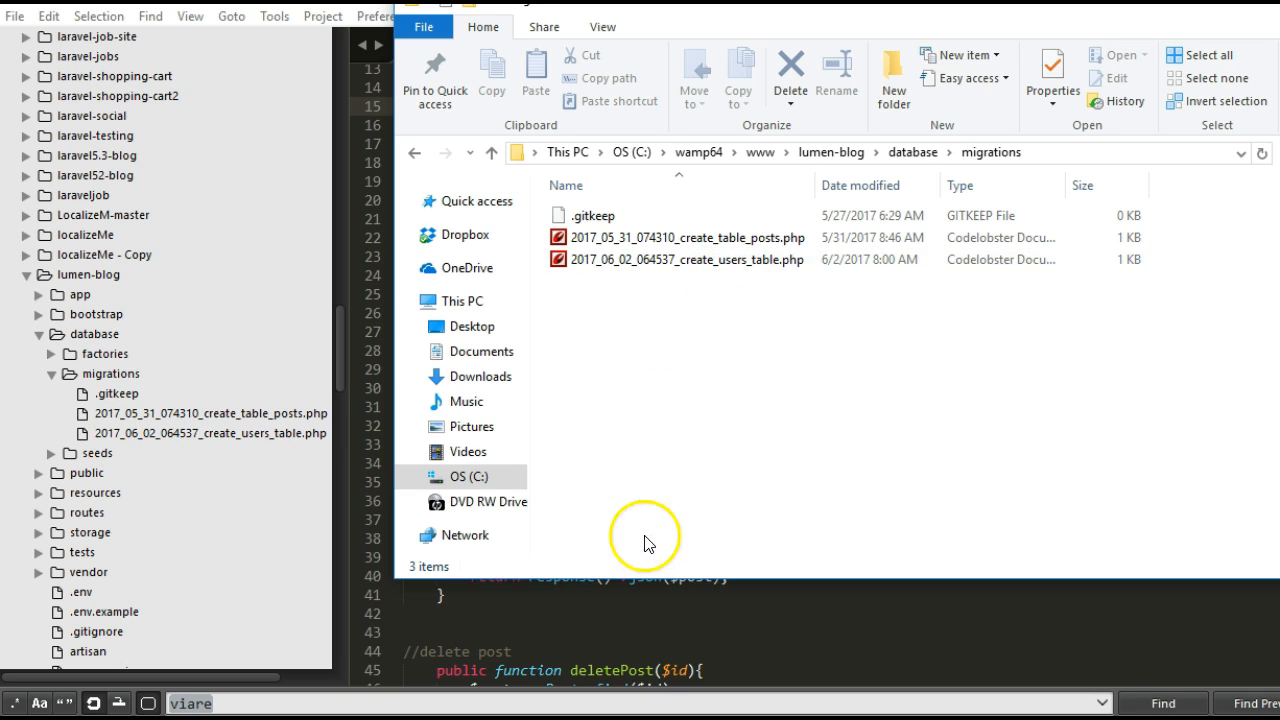
pyautogui.moveTo(938, 710)
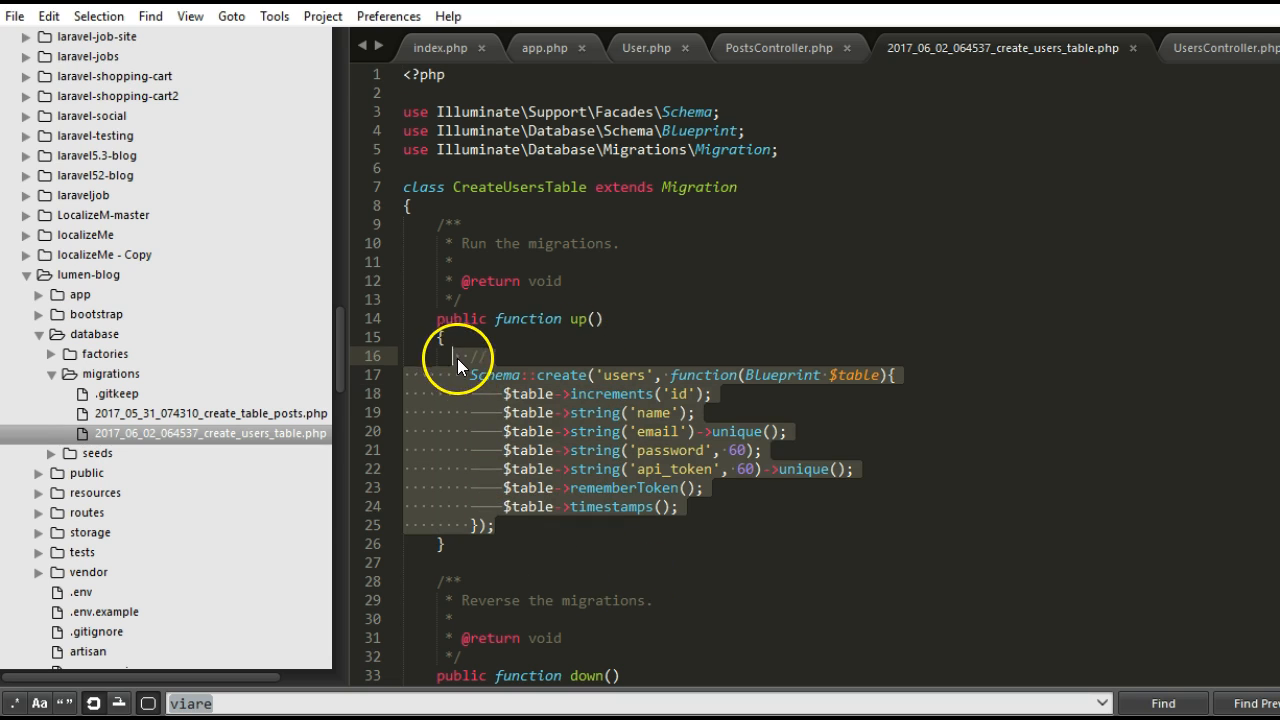
# Step: Select the api_token column name in the create_users_table migration
pyautogui.scroll(-3)
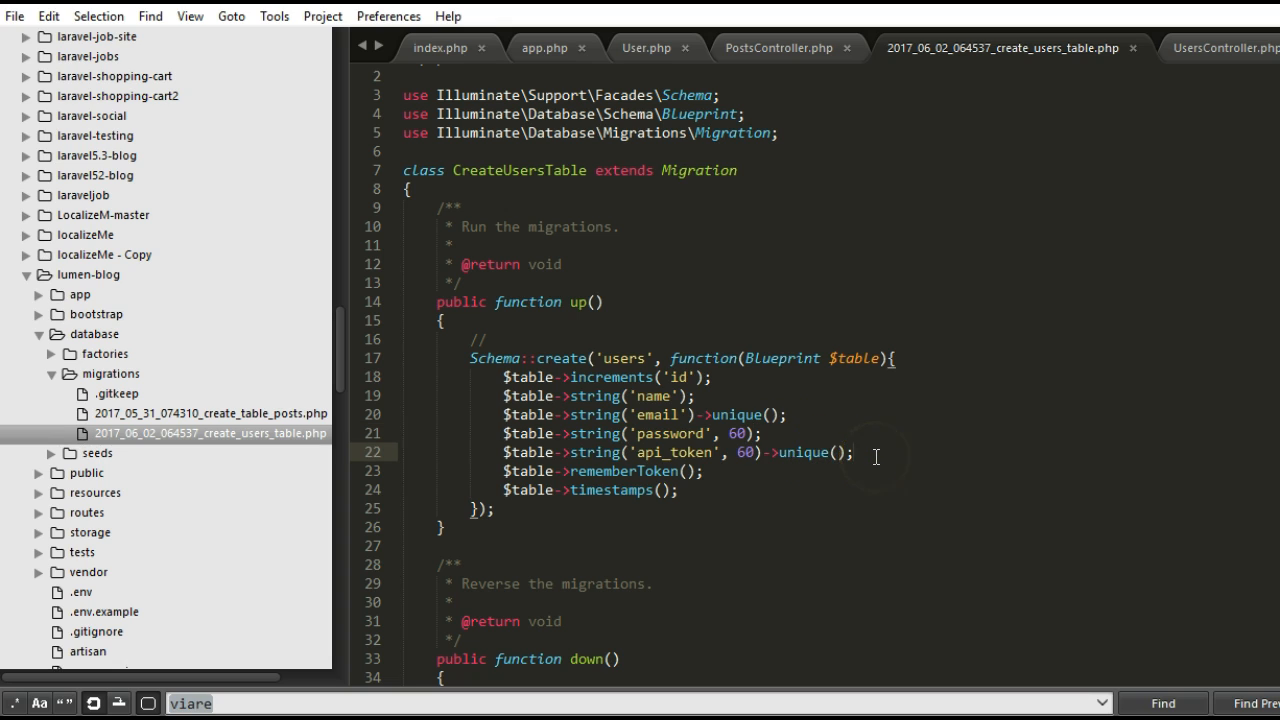
pyautogui.doubleClick(670, 452)
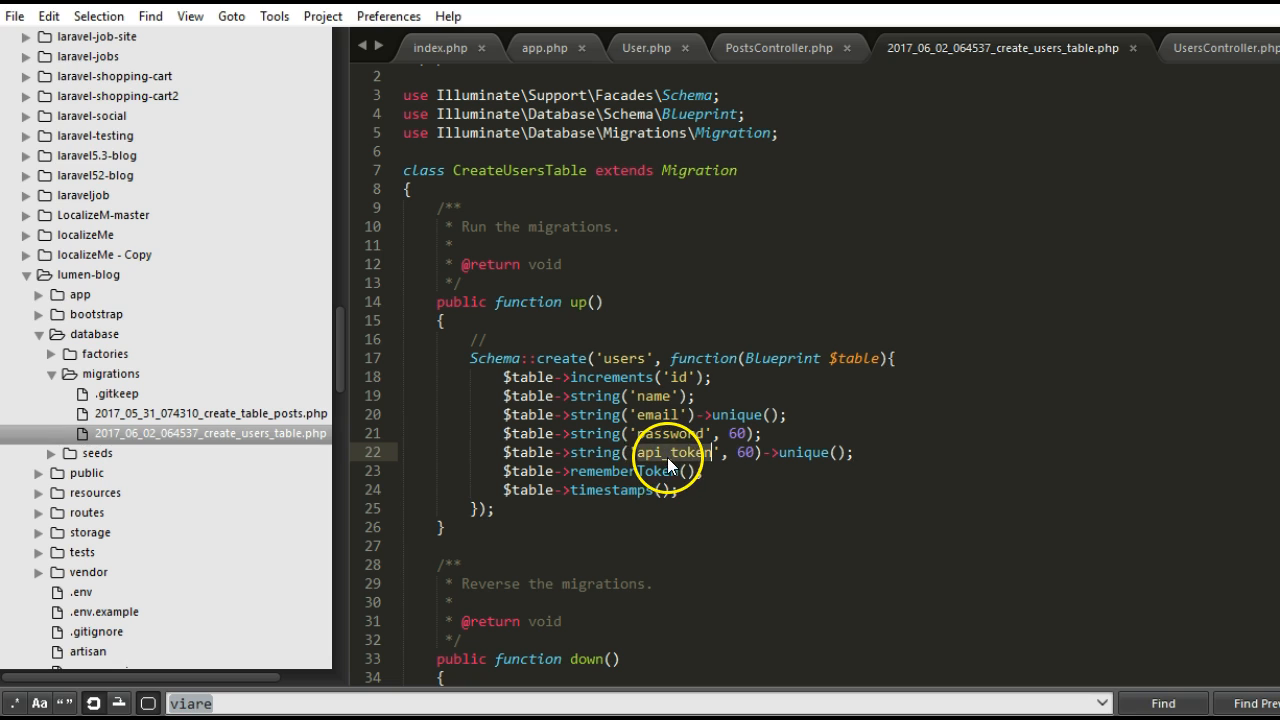
pyautogui.click(740, 467)
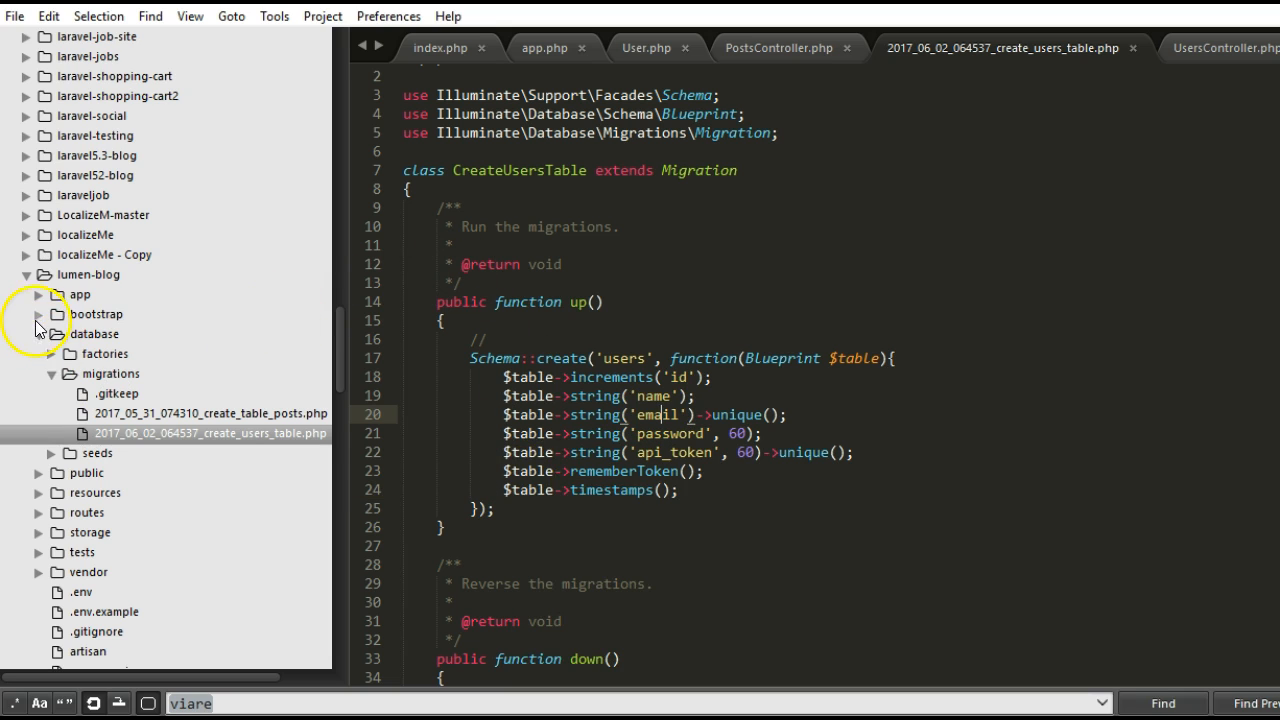
# Step: Expand the app folder, collapse Providers, and show Http's controllers
pyautogui.click(77, 294)
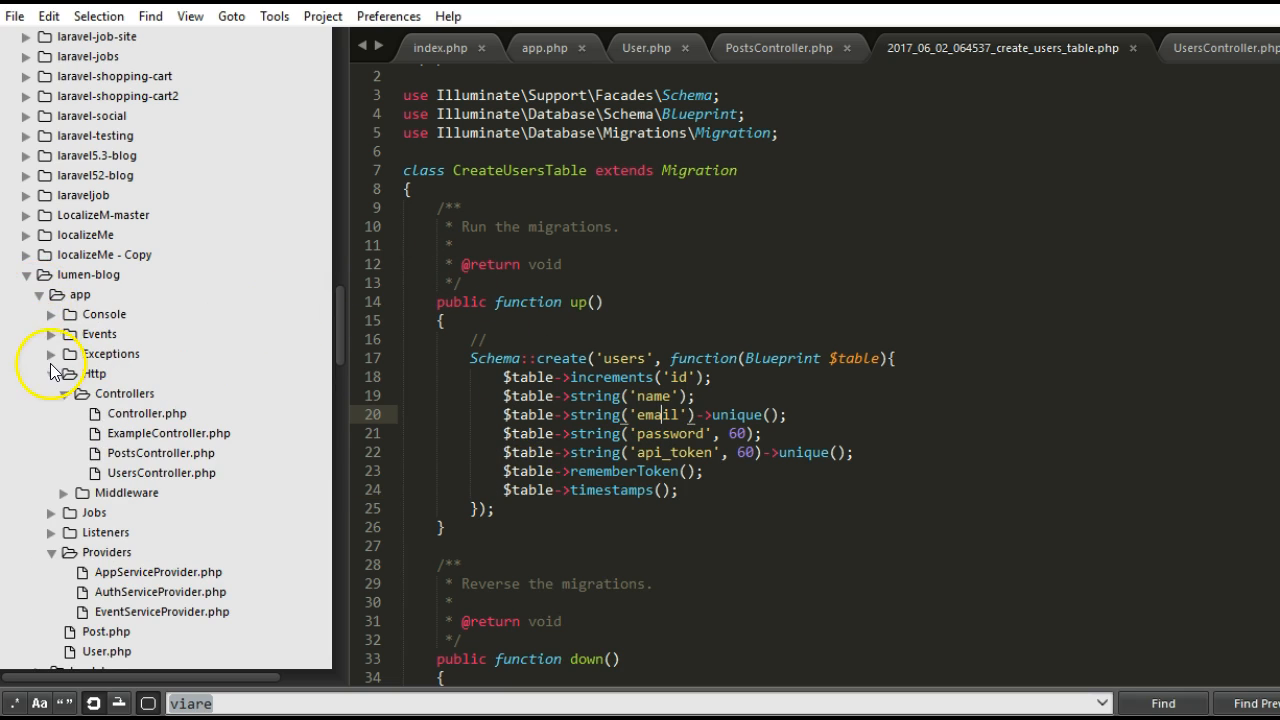
pyautogui.click(51, 373)
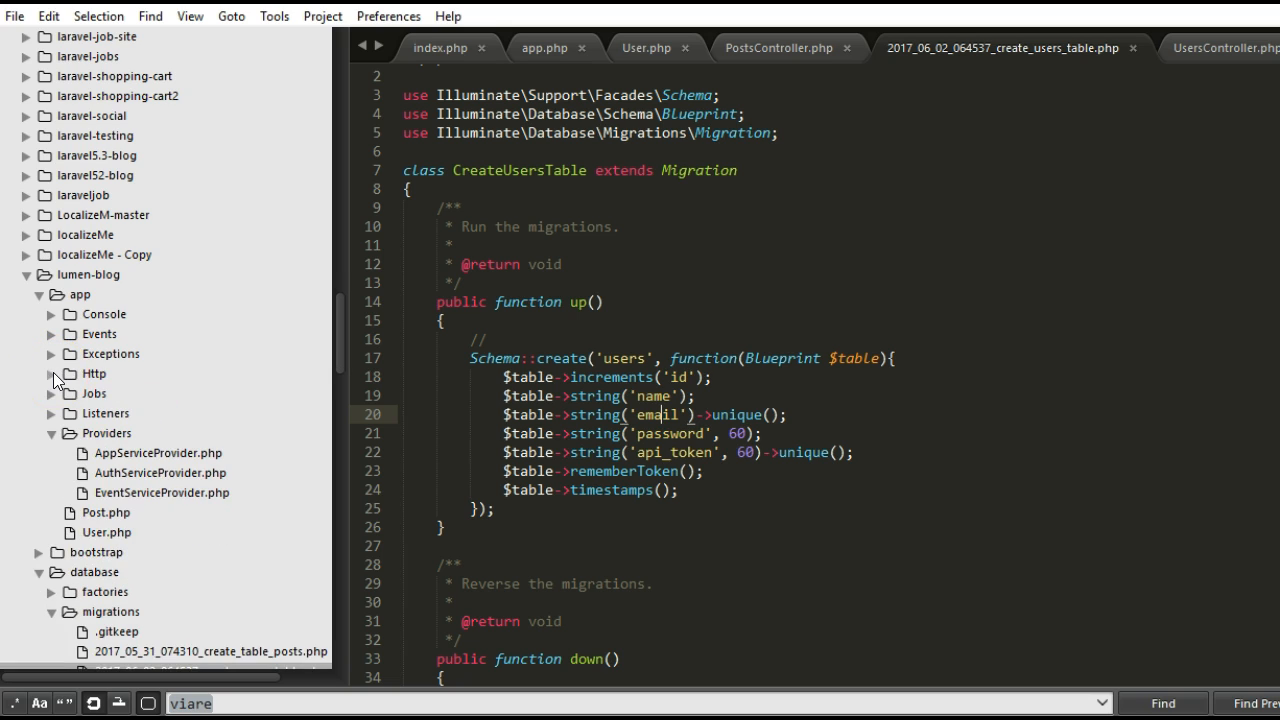
pyautogui.click(51, 433)
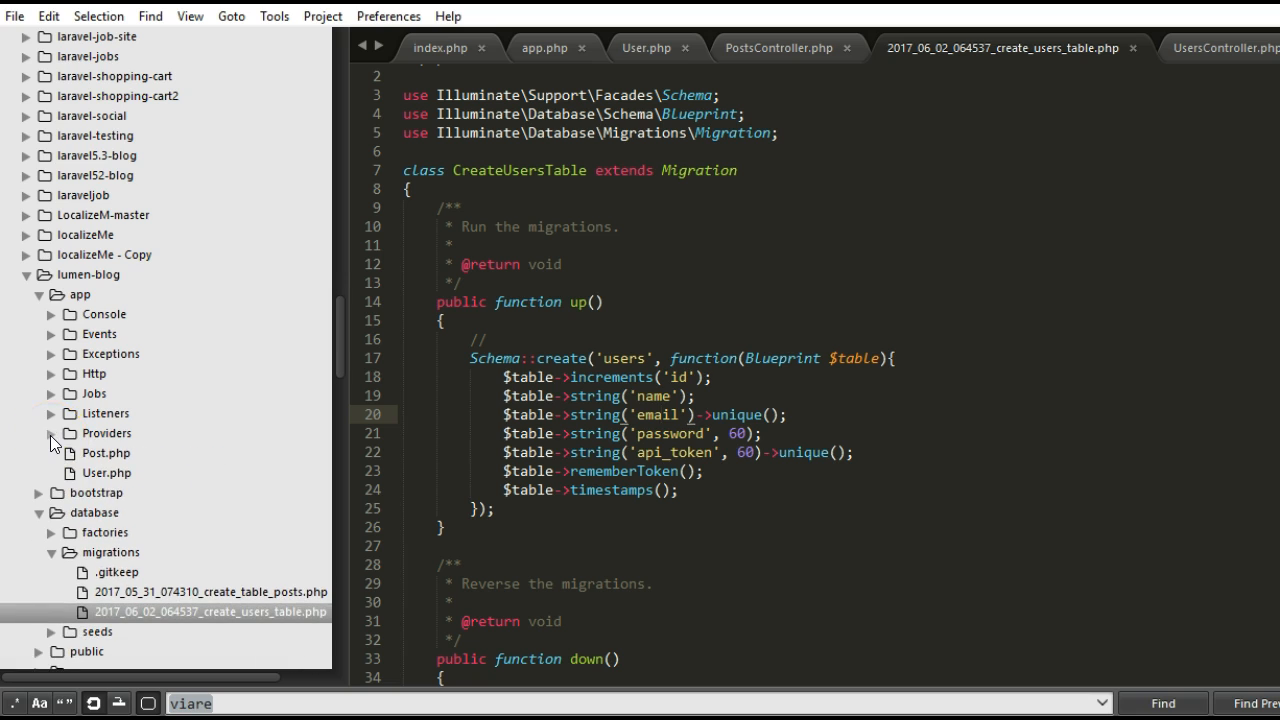
pyautogui.moveTo(53, 385)
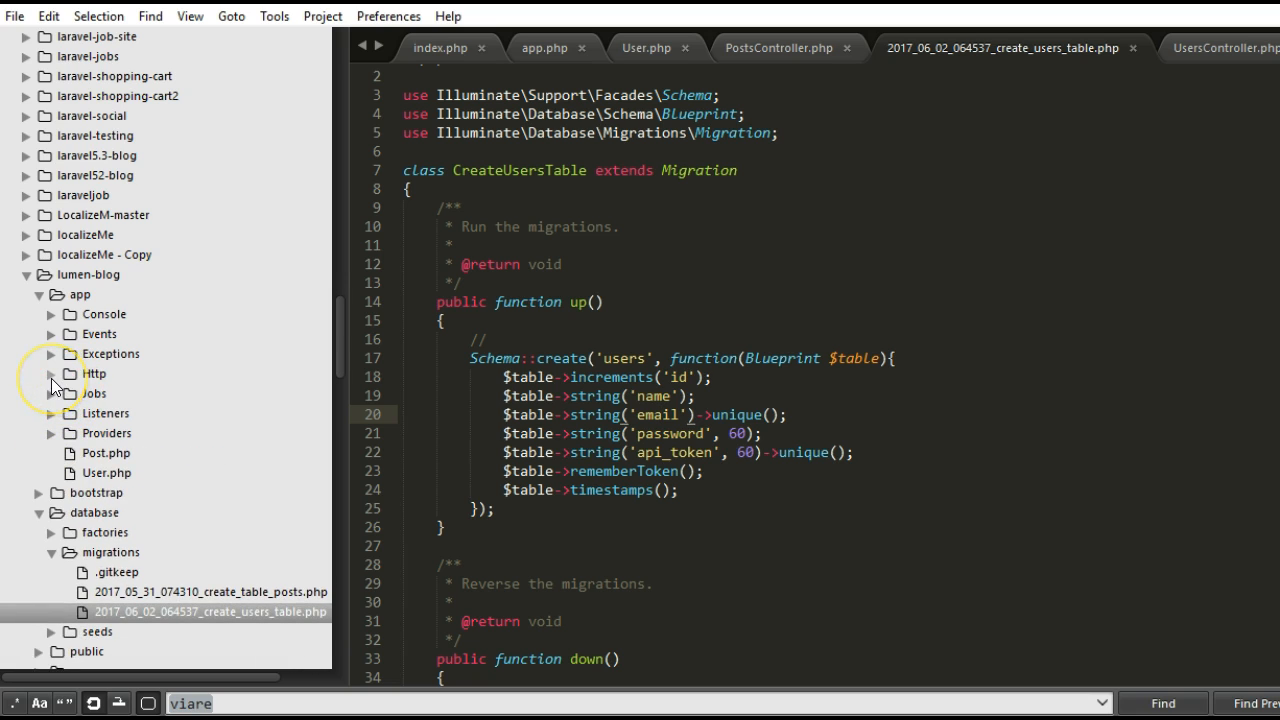
pyautogui.click(51, 373)
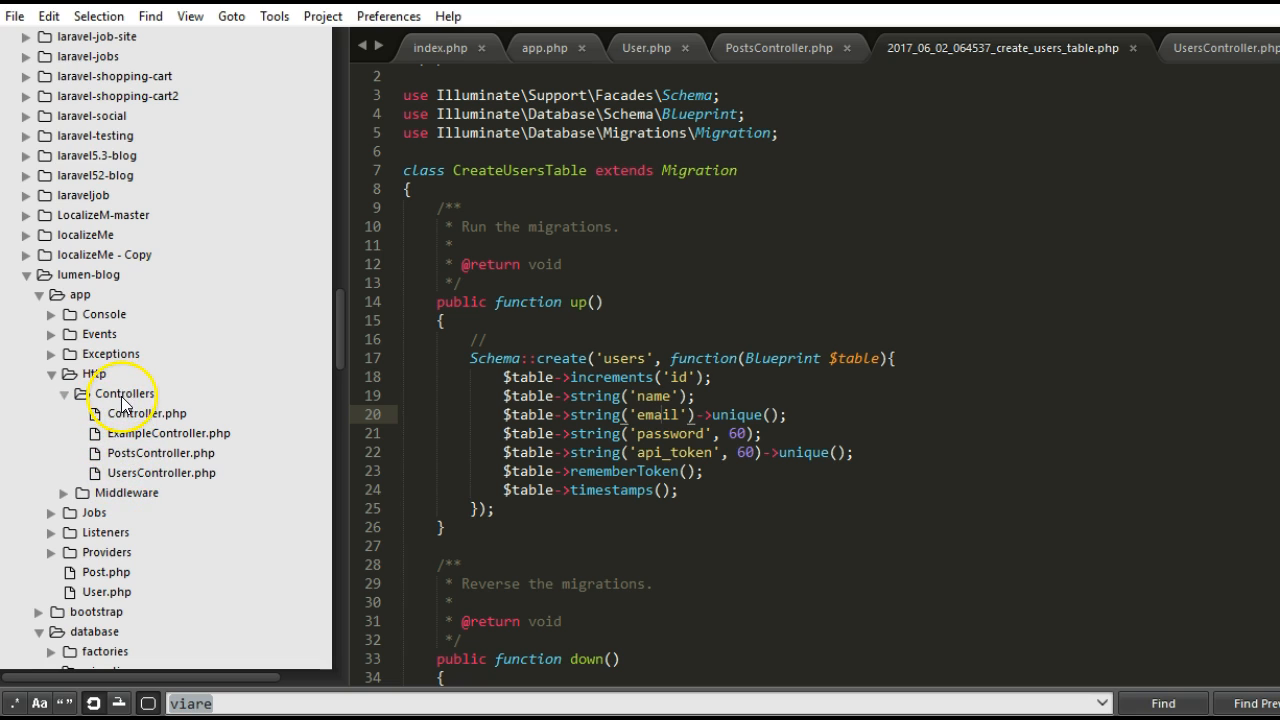
# Step: View PostsController, return to UsersController, then refold the app and Http folders
pyautogui.rightClick(122, 393)
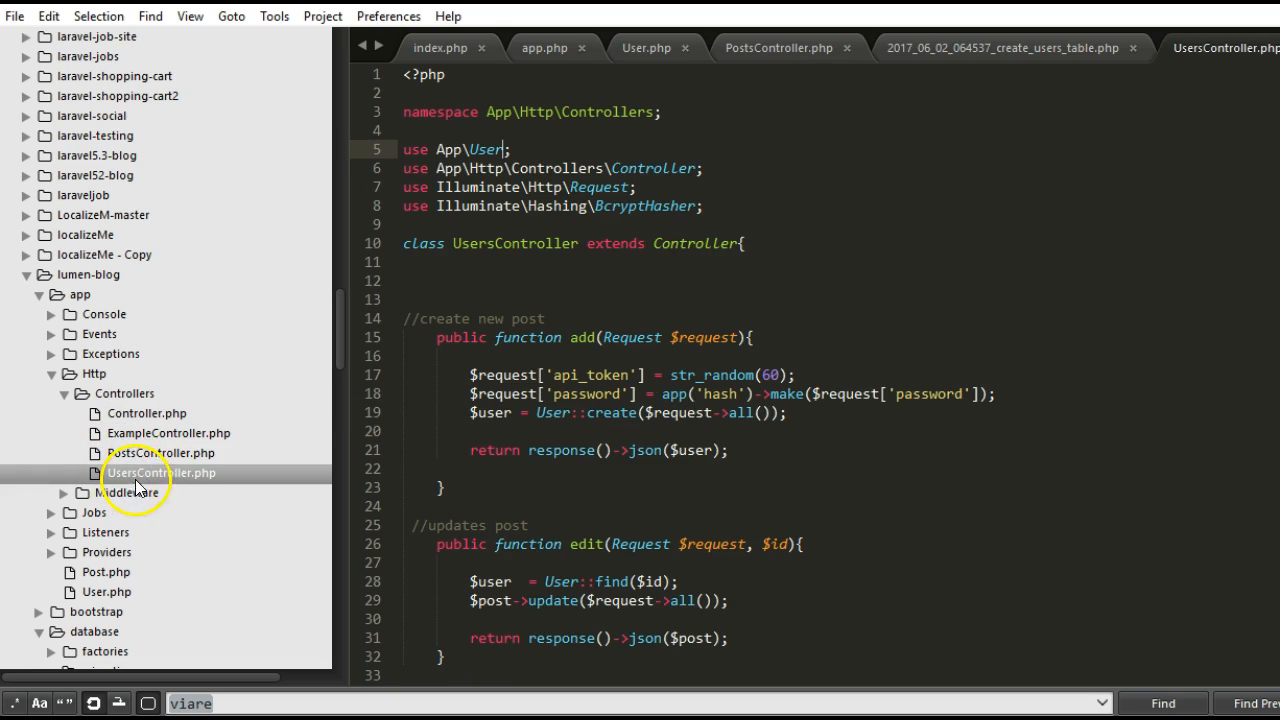
pyautogui.click(160, 452)
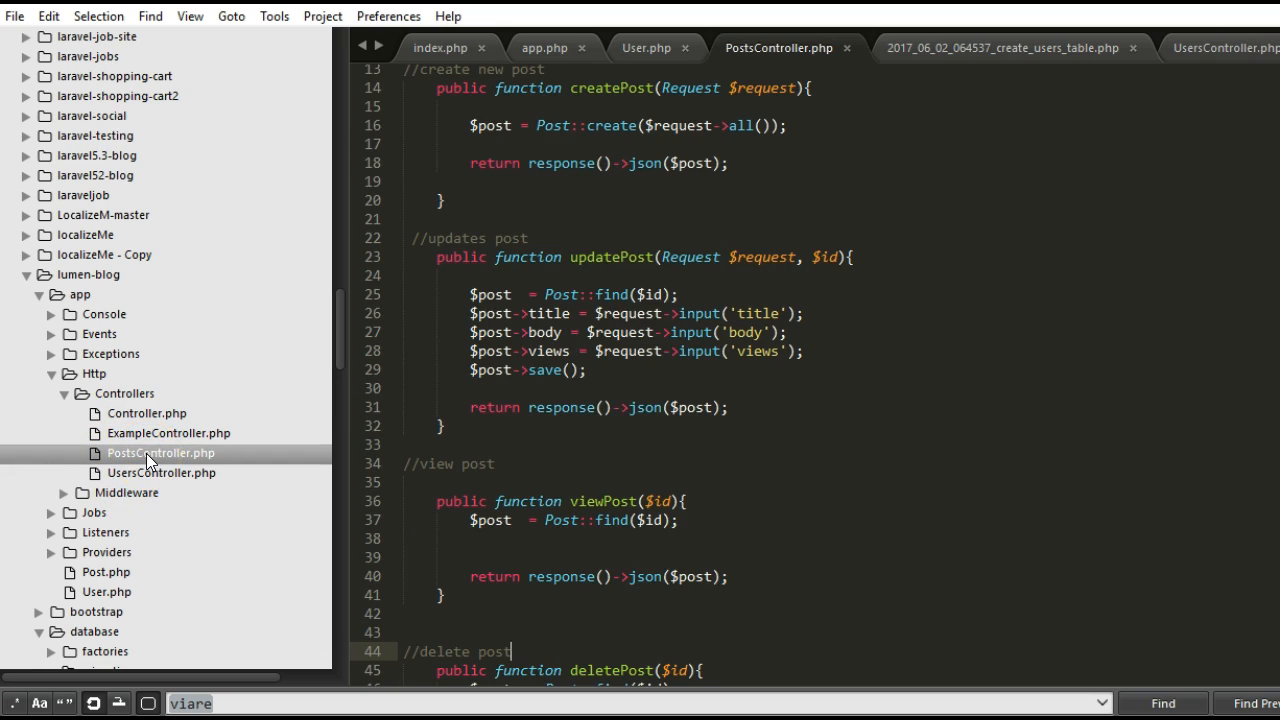
pyautogui.click(161, 472)
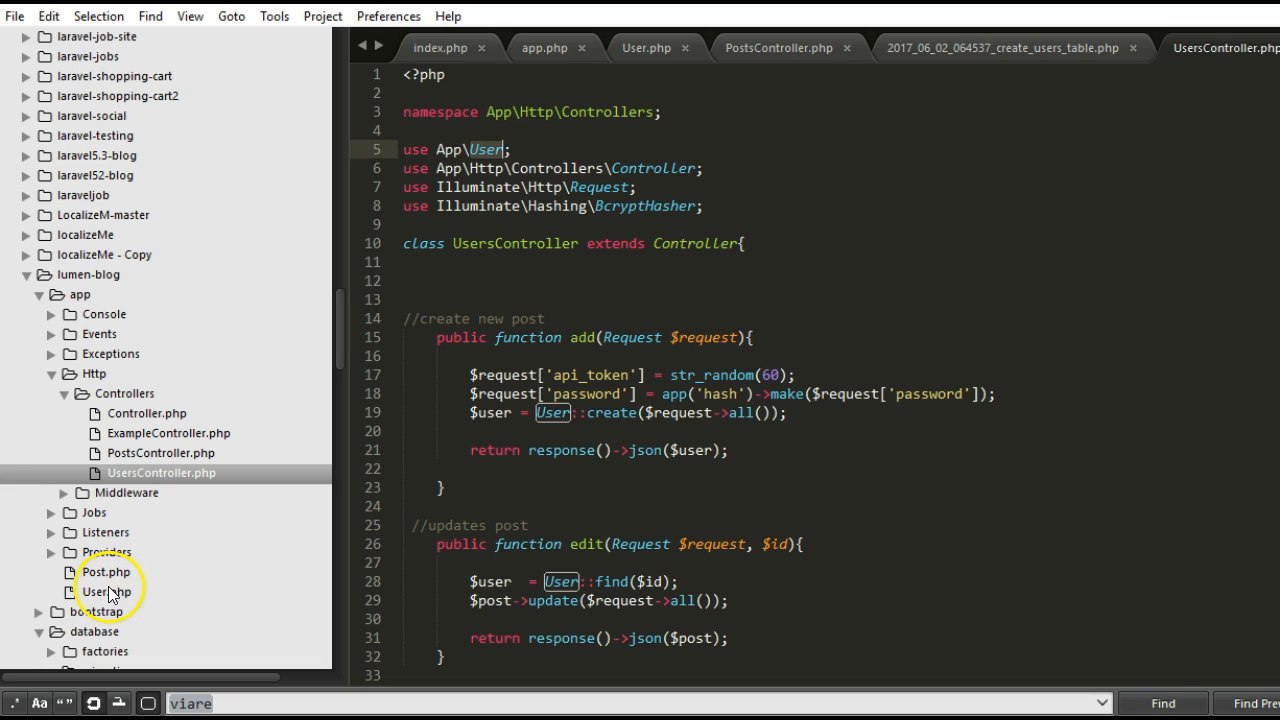
pyautogui.click(40, 294)
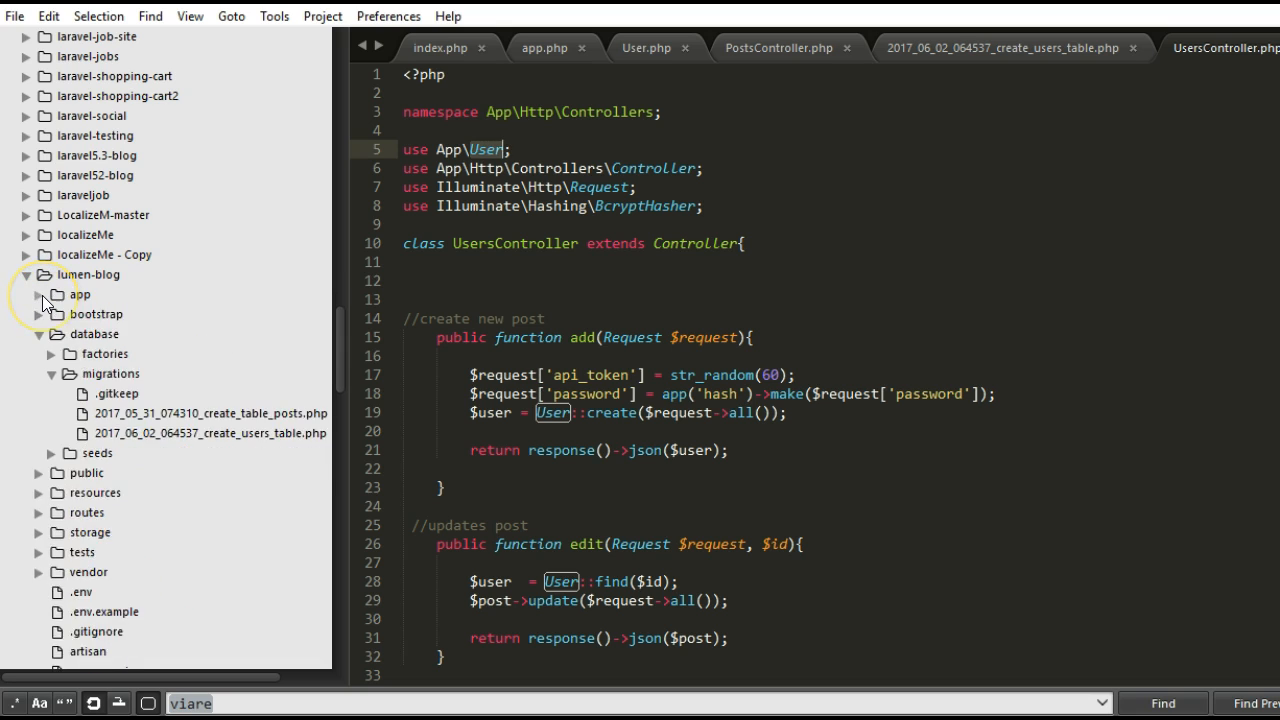
pyautogui.click(57, 294)
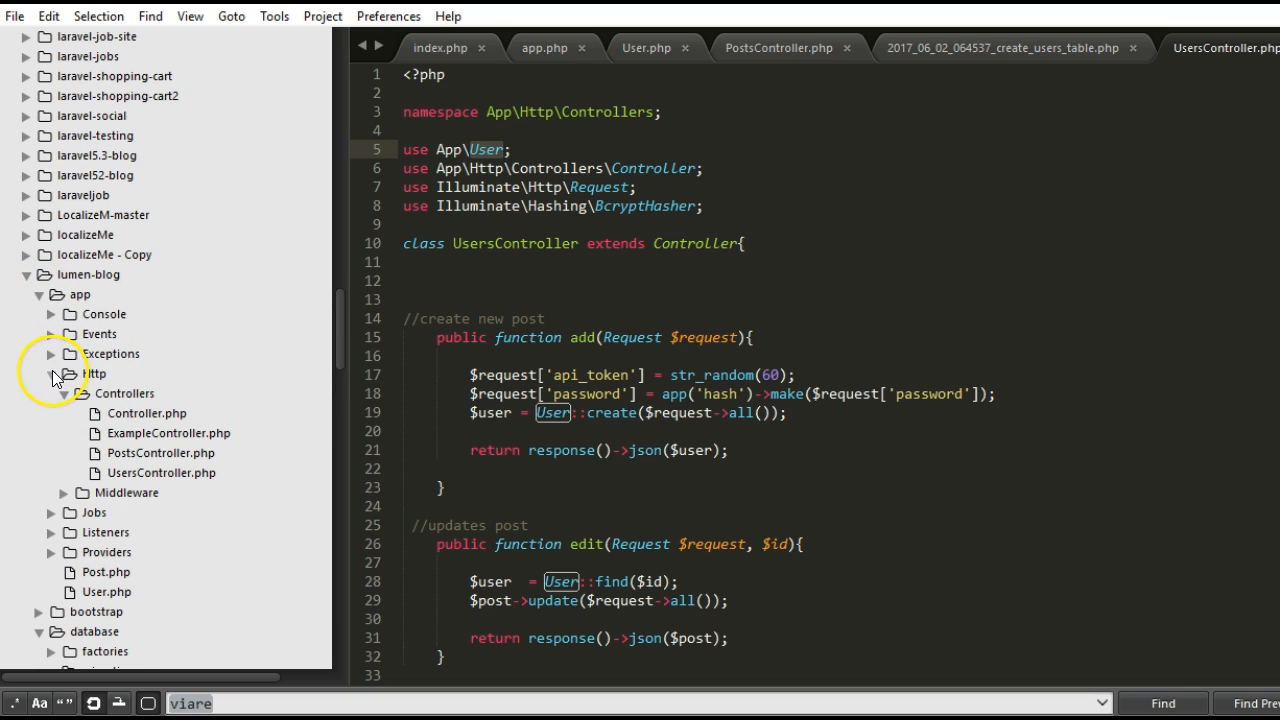
pyautogui.click(51, 373)
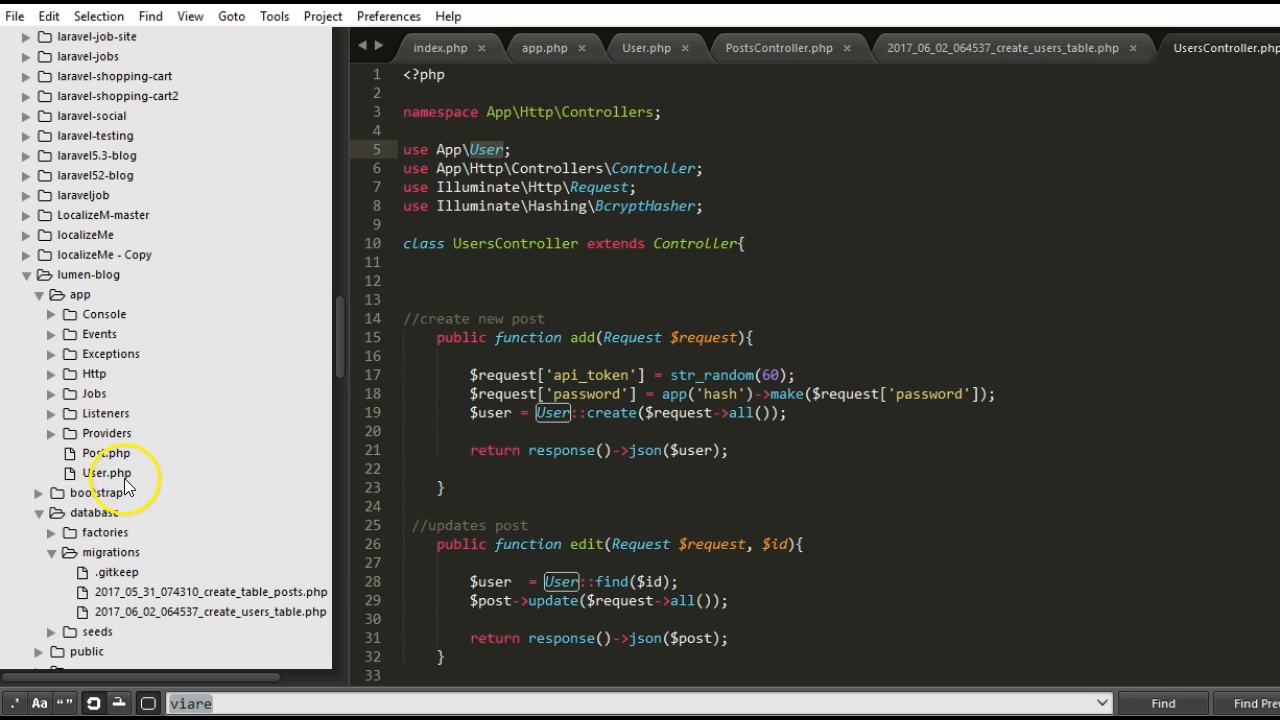
# Step: View Post.php, then User.php, and select api_token in the $fillable array
pyautogui.click(105, 453)
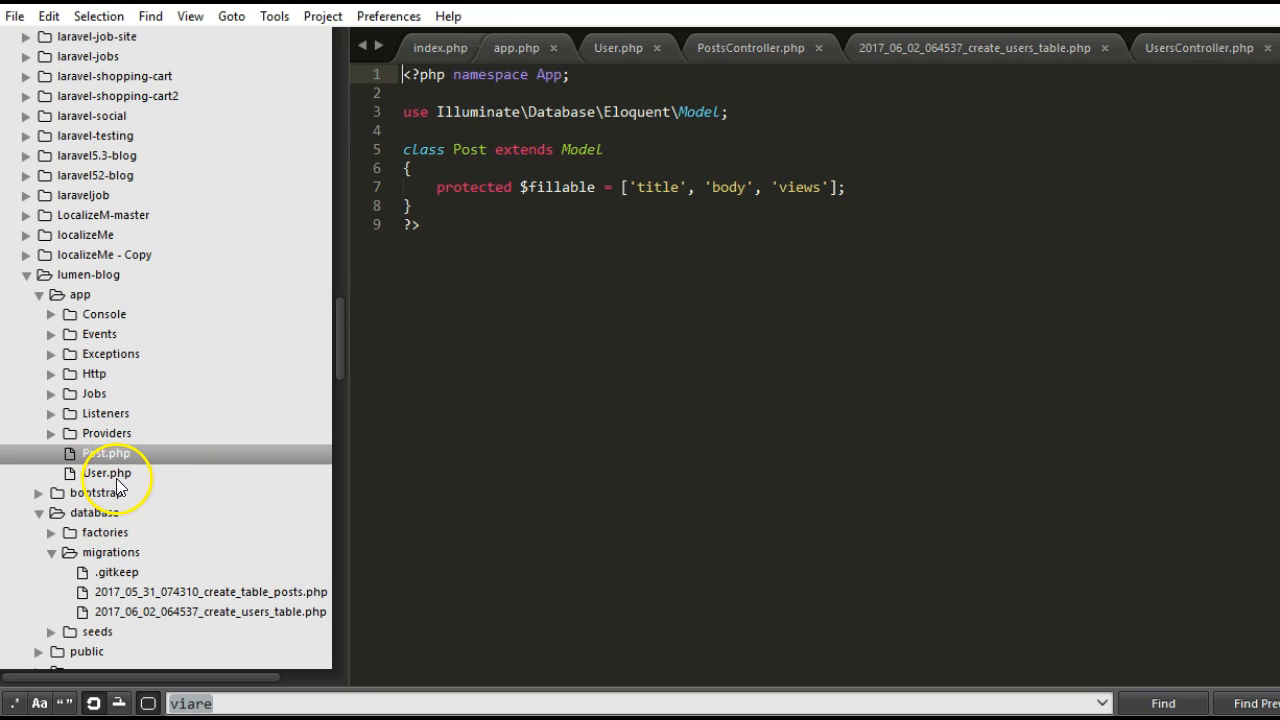
pyautogui.click(106, 472)
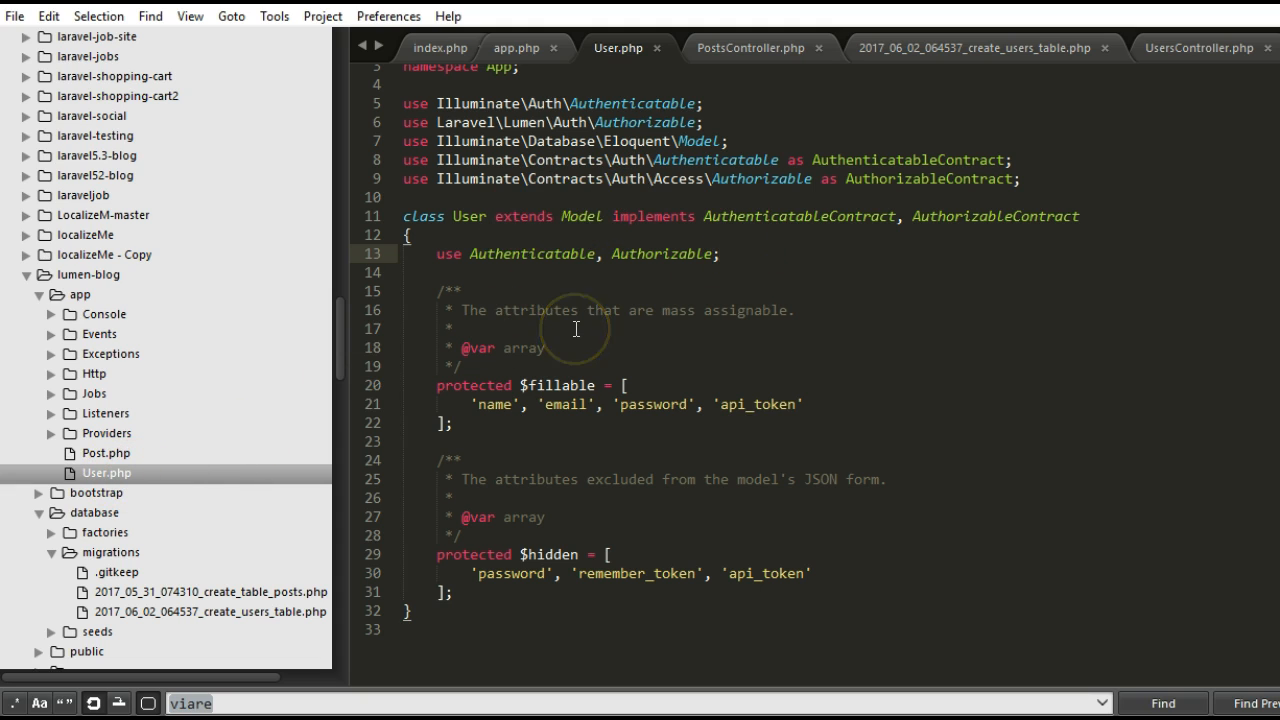
pyautogui.moveTo(575, 188)
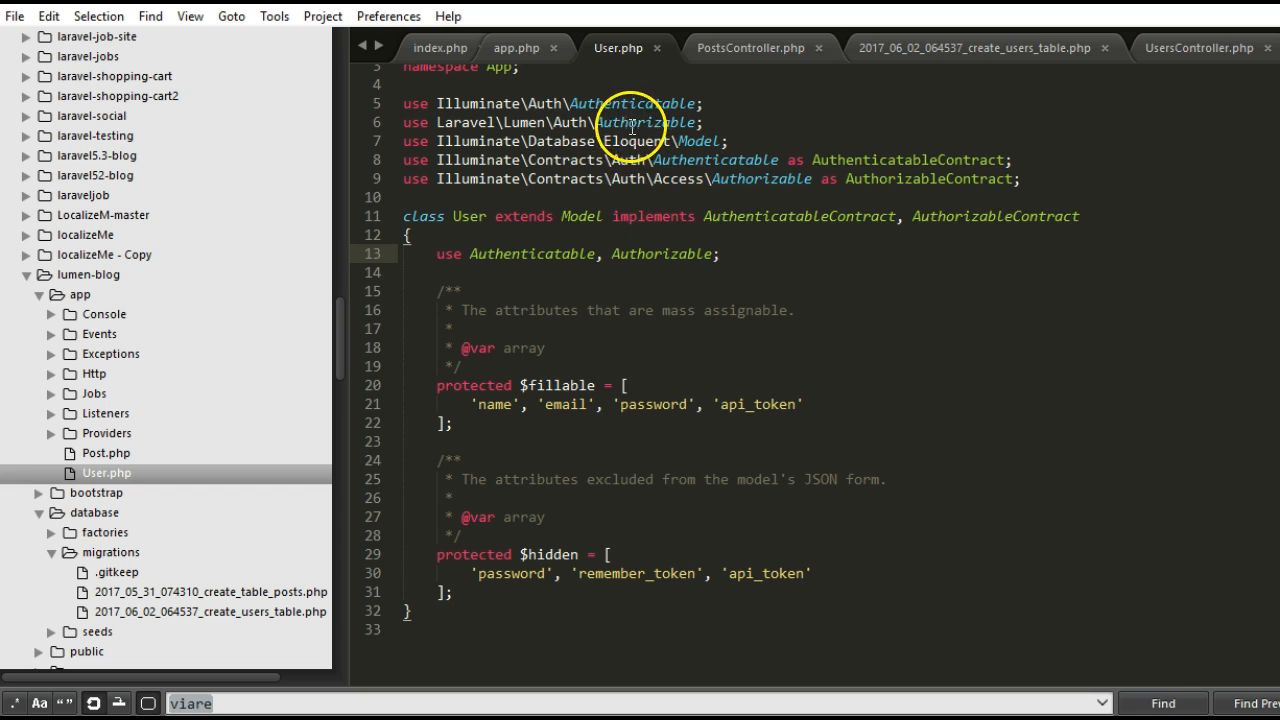
pyautogui.moveTo(135, 360)
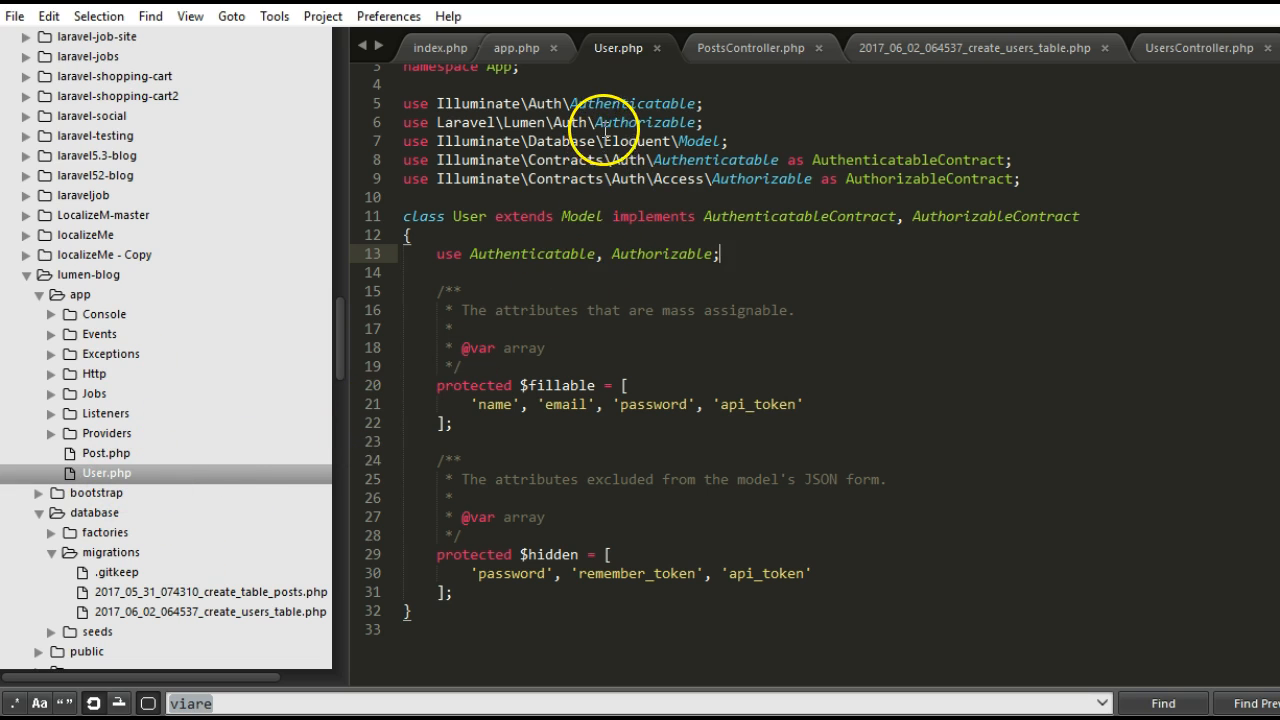
pyautogui.moveTo(708, 216)
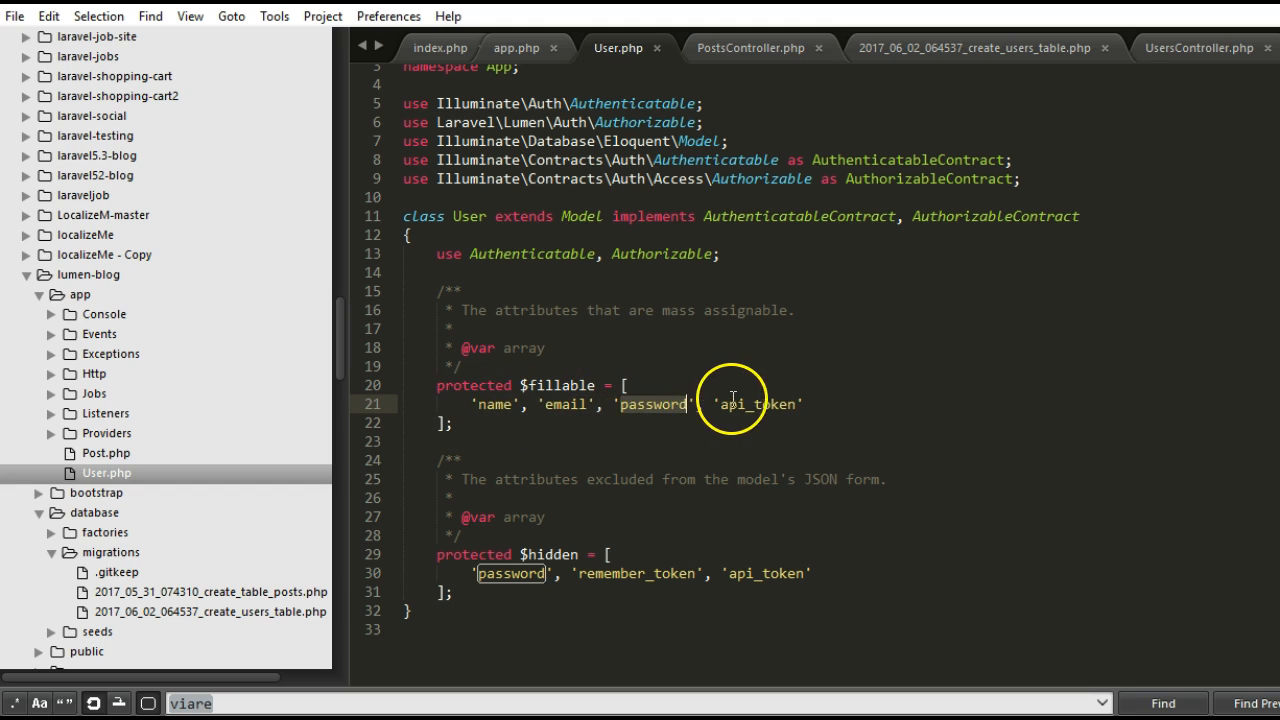
pyautogui.doubleClick(757, 404)
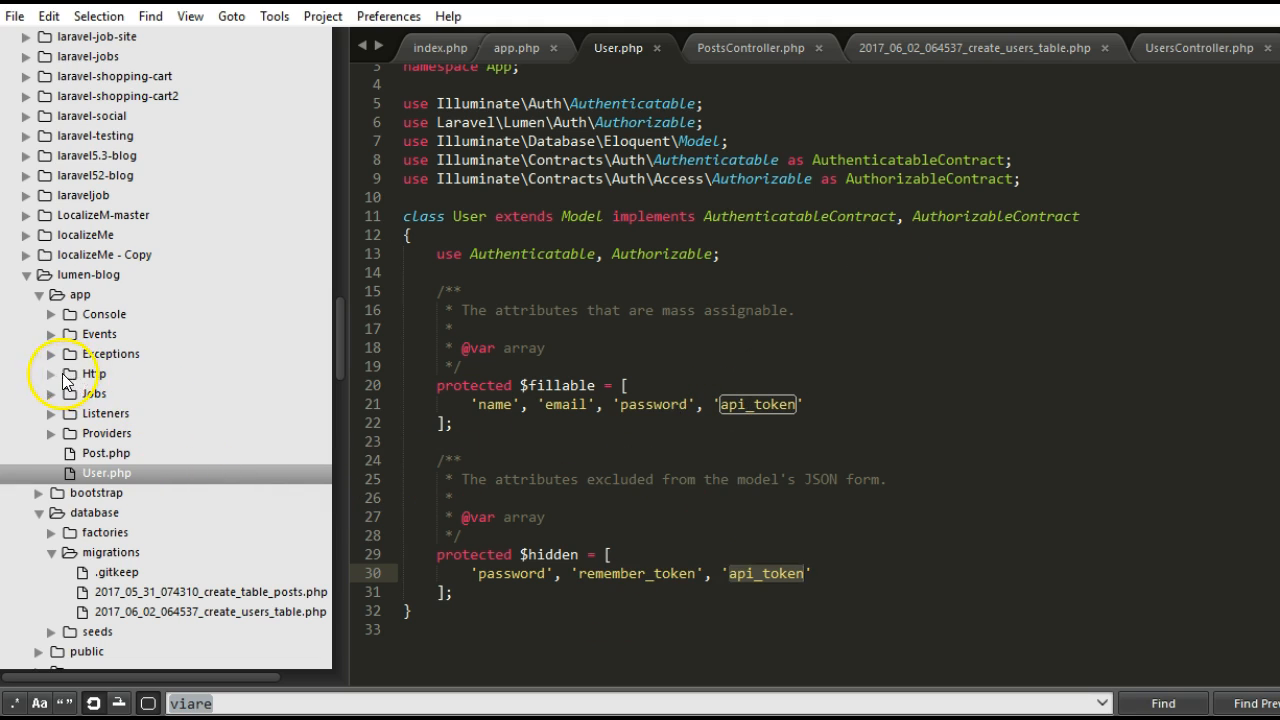
# Step: Select the UsersController class name, check the migration tab, then switch back
pyautogui.click(93, 373)
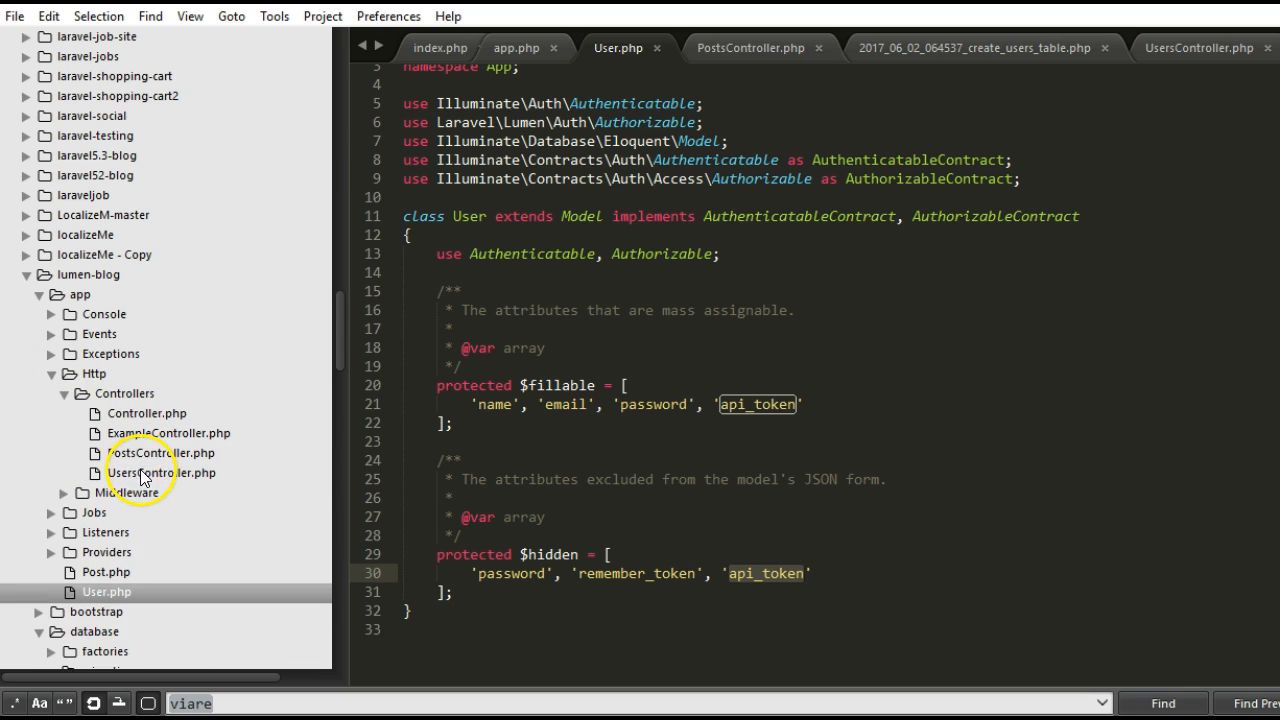
pyautogui.click(160, 472)
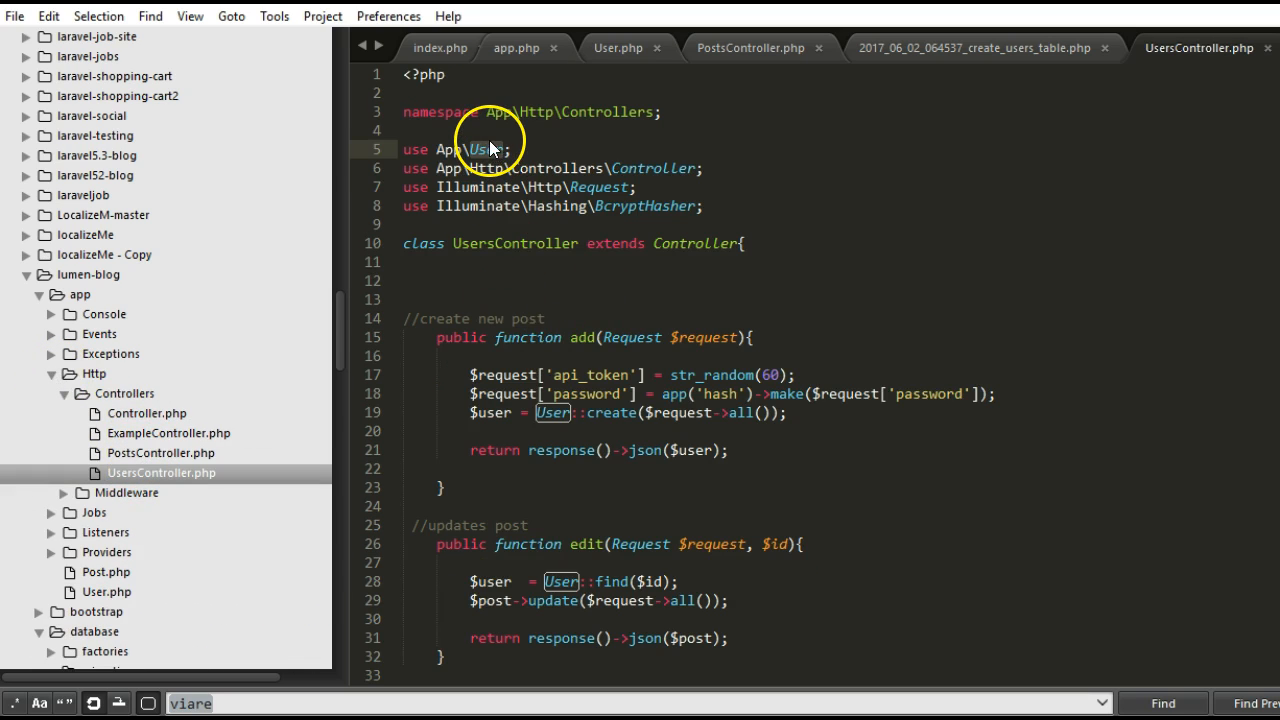
pyautogui.click(480, 149)
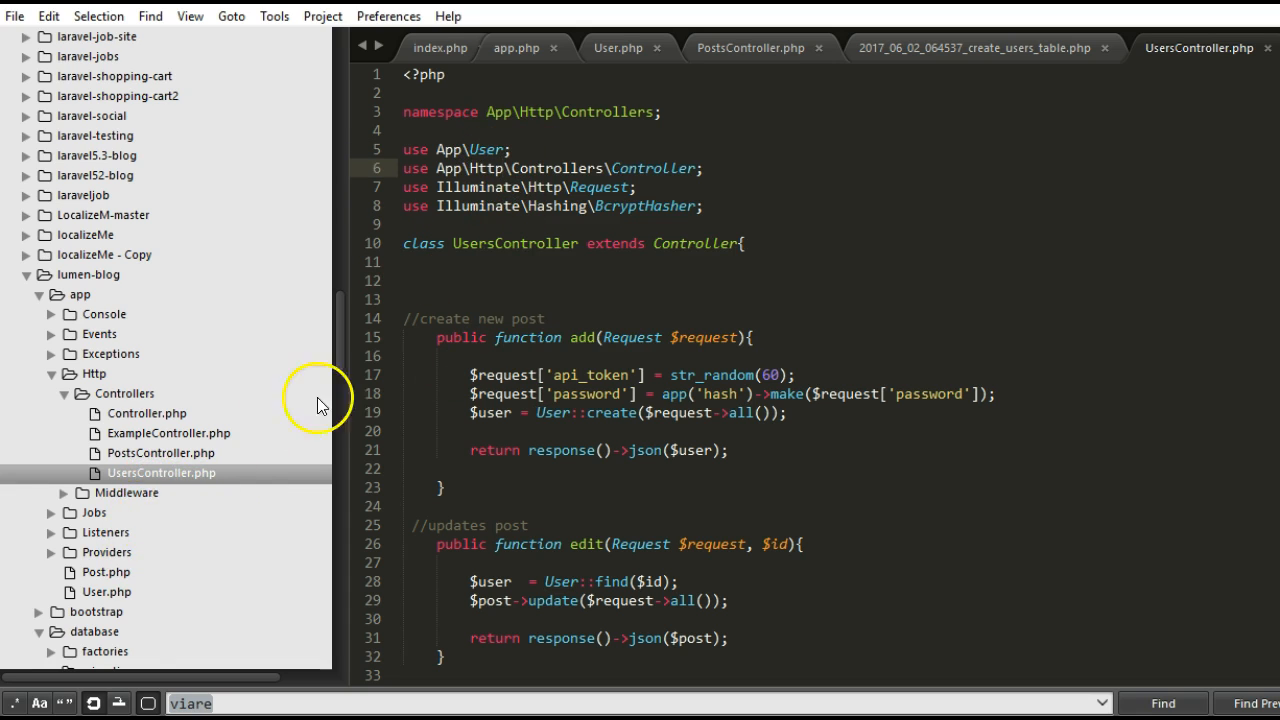
pyautogui.moveTo(490, 233)
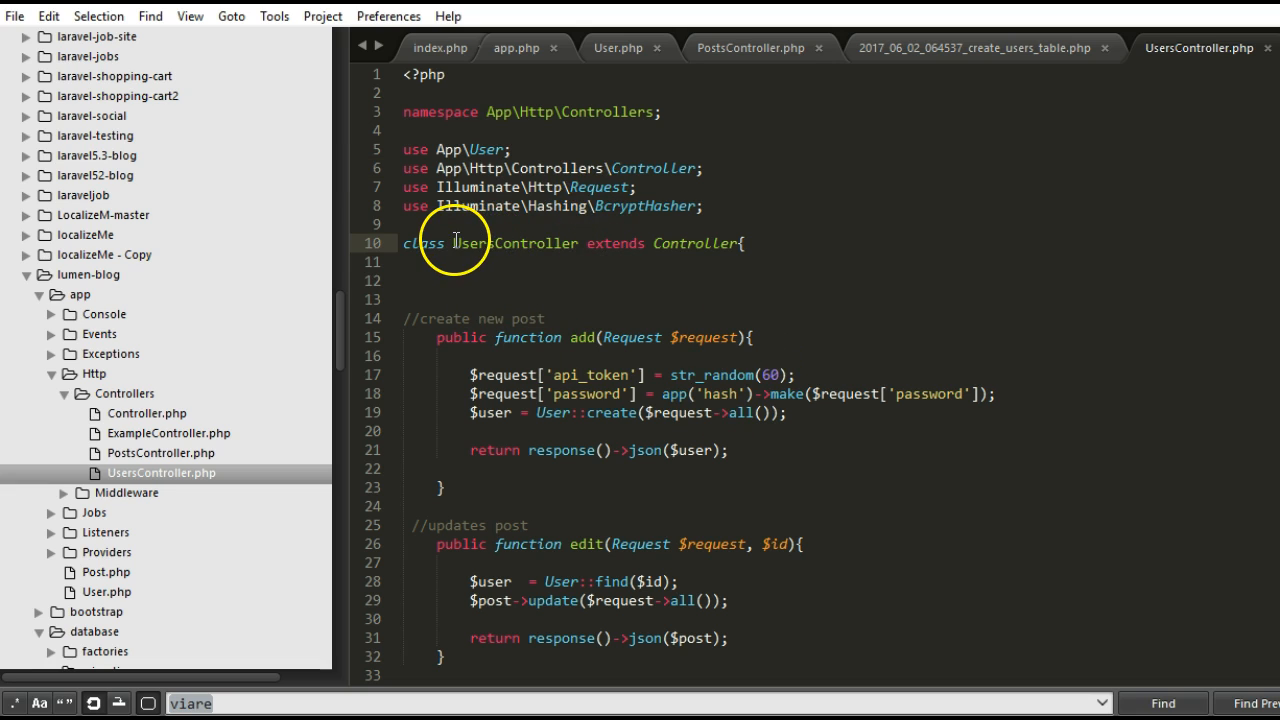
pyautogui.doubleClick(515, 243)
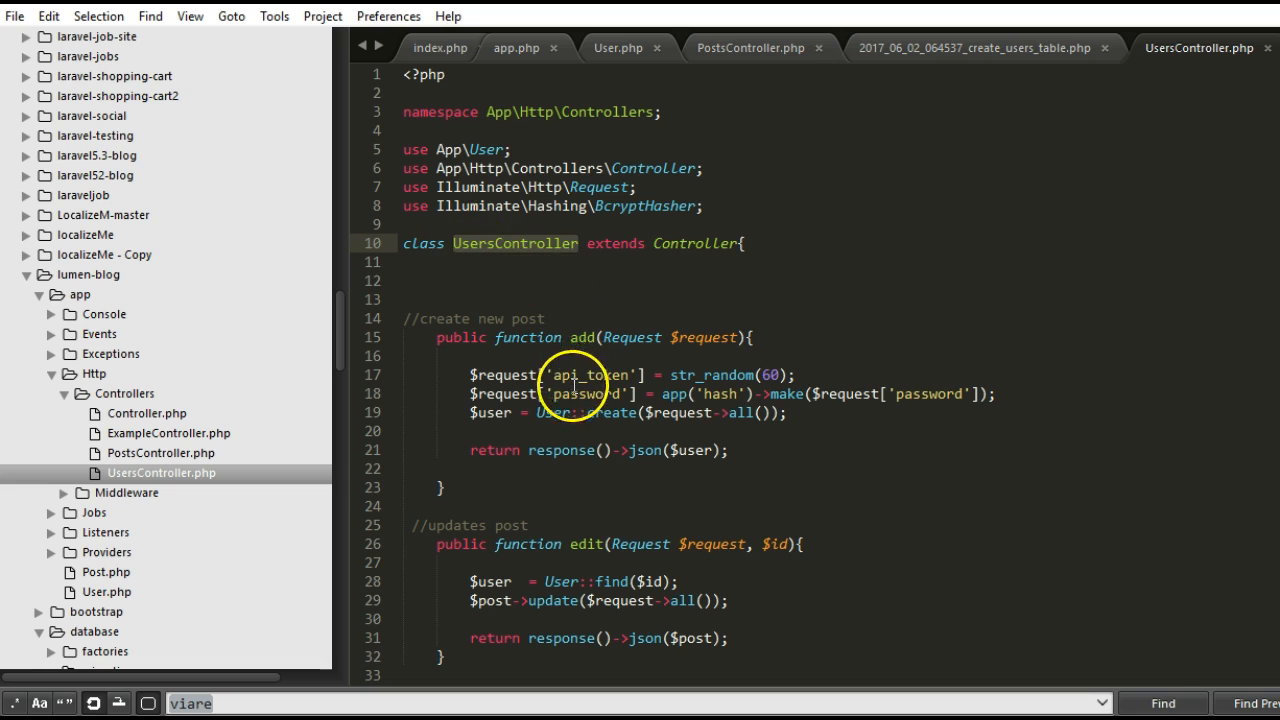
pyautogui.moveTo(615, 440)
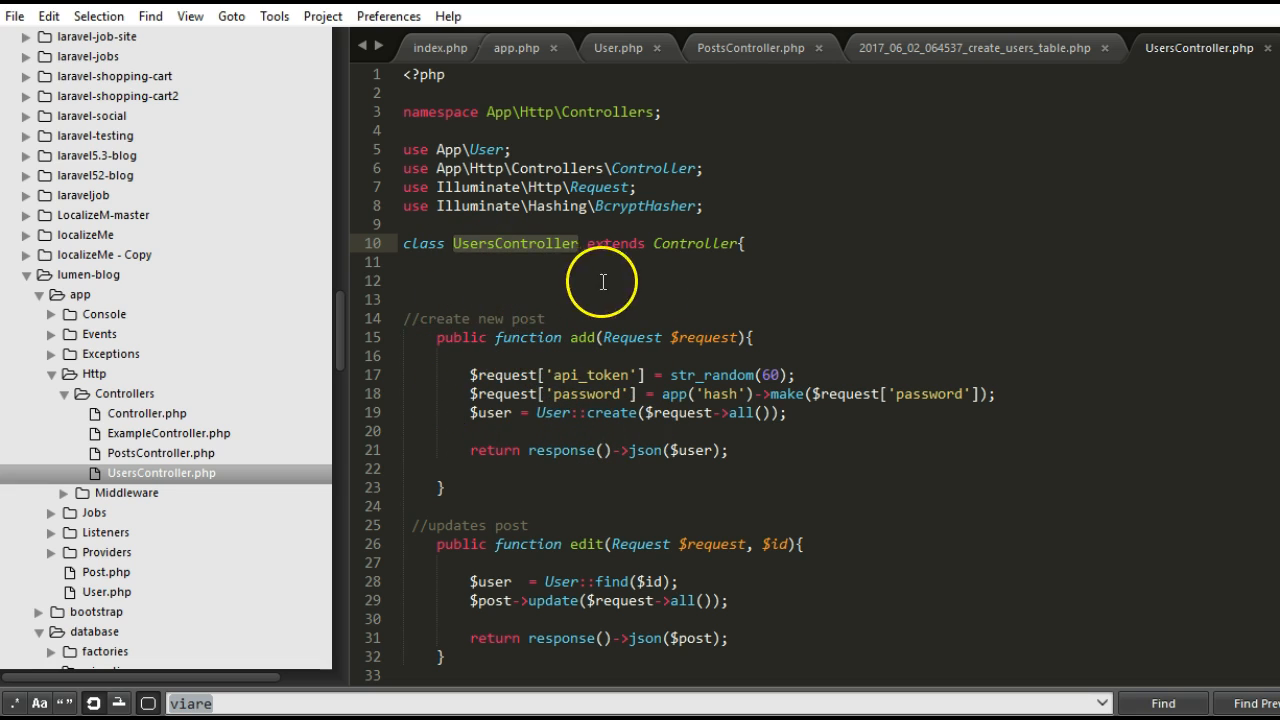
pyautogui.moveTo(575, 347)
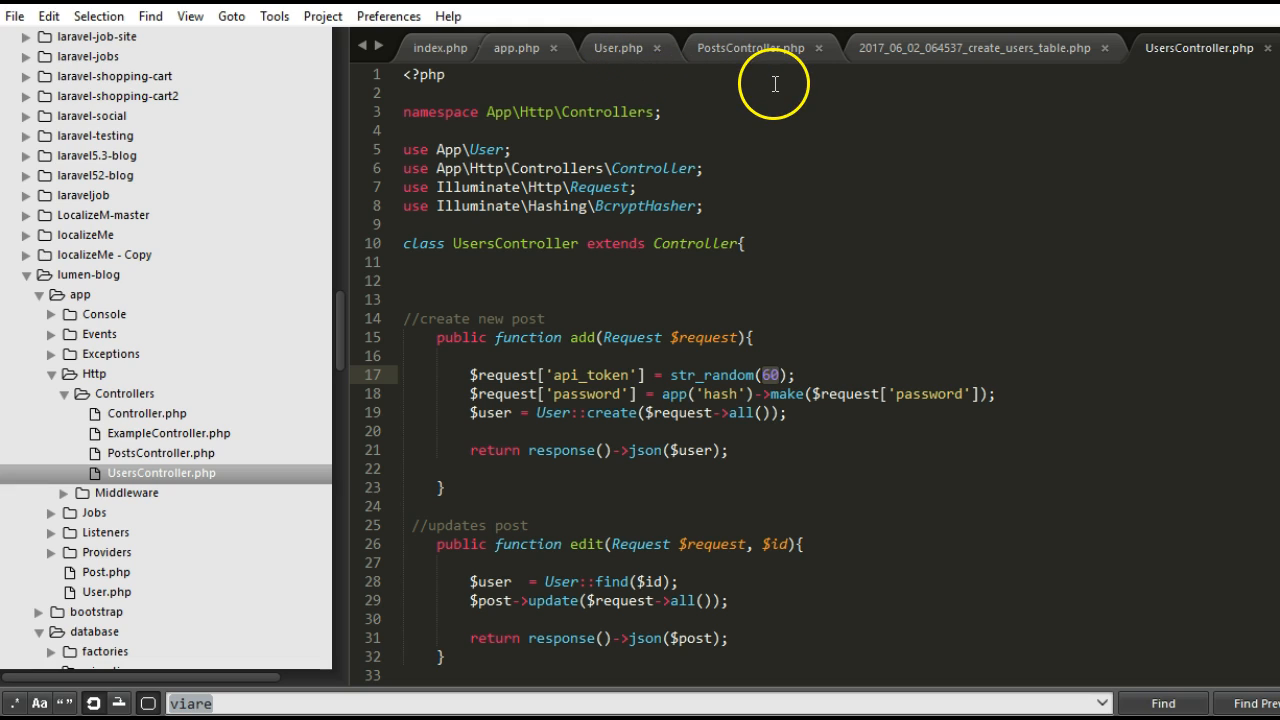
pyautogui.moveTo(686, 117)
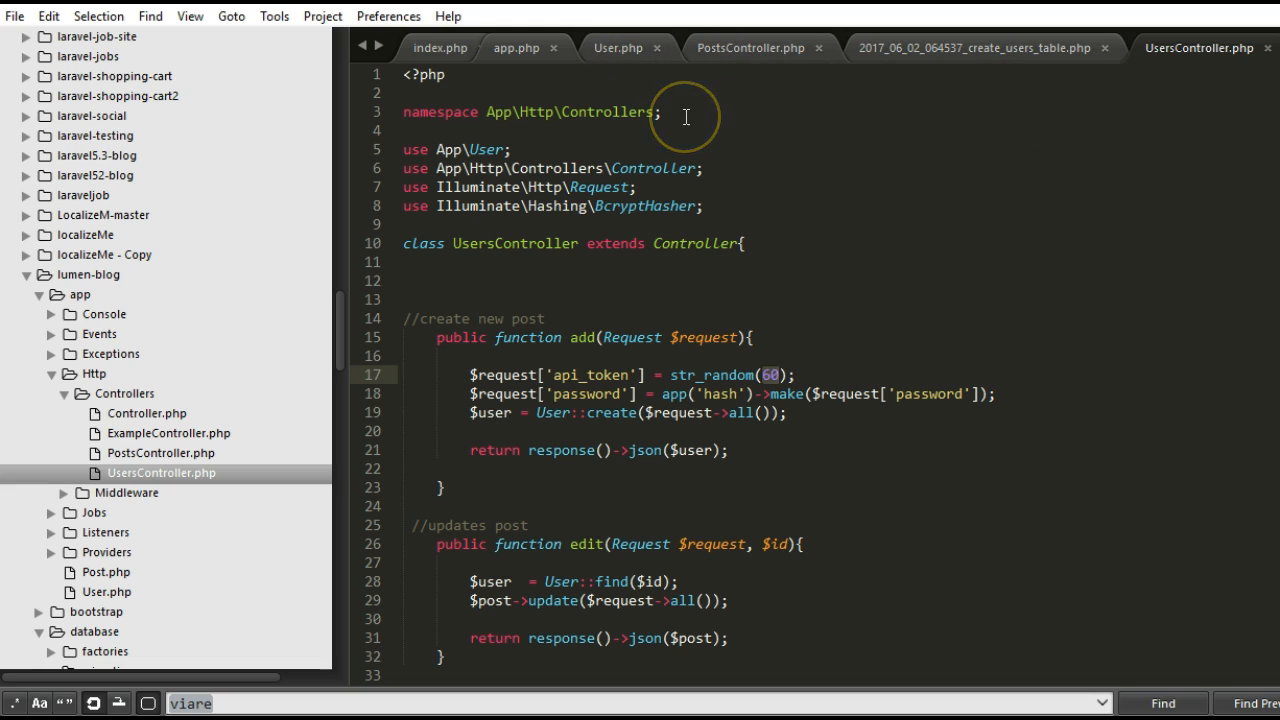
pyautogui.click(980, 47)
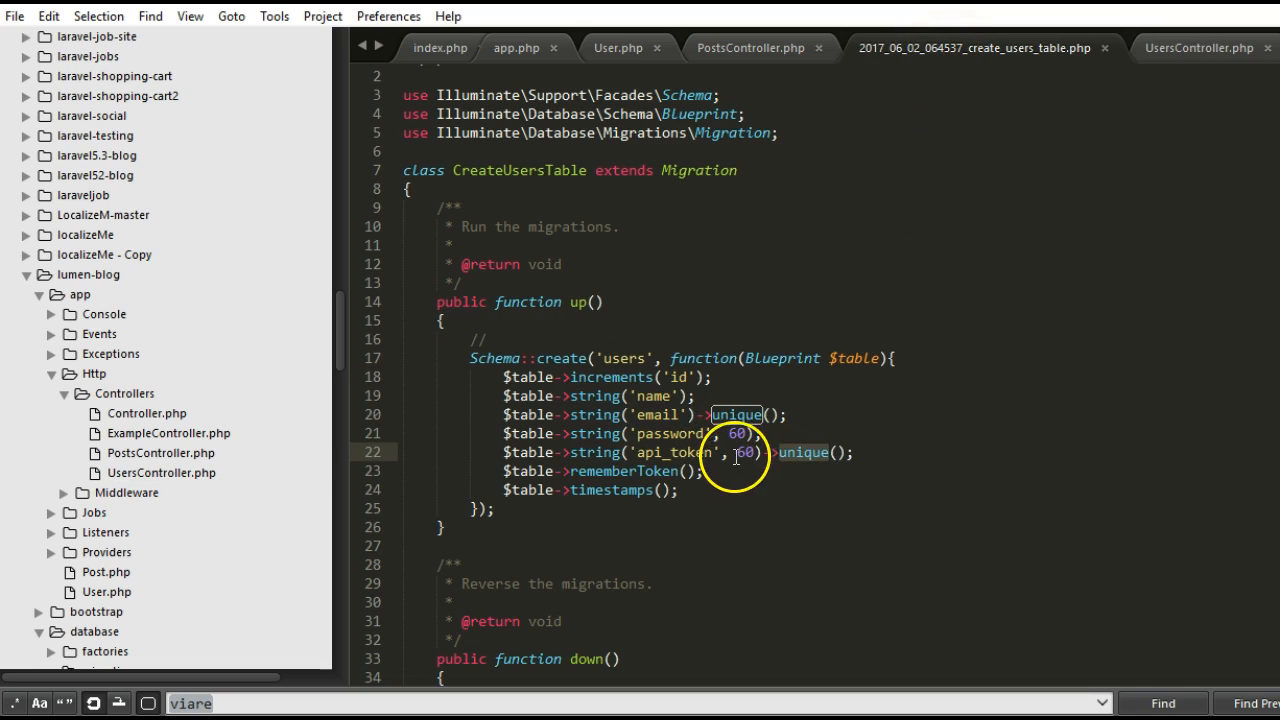
pyautogui.click(1199, 47)
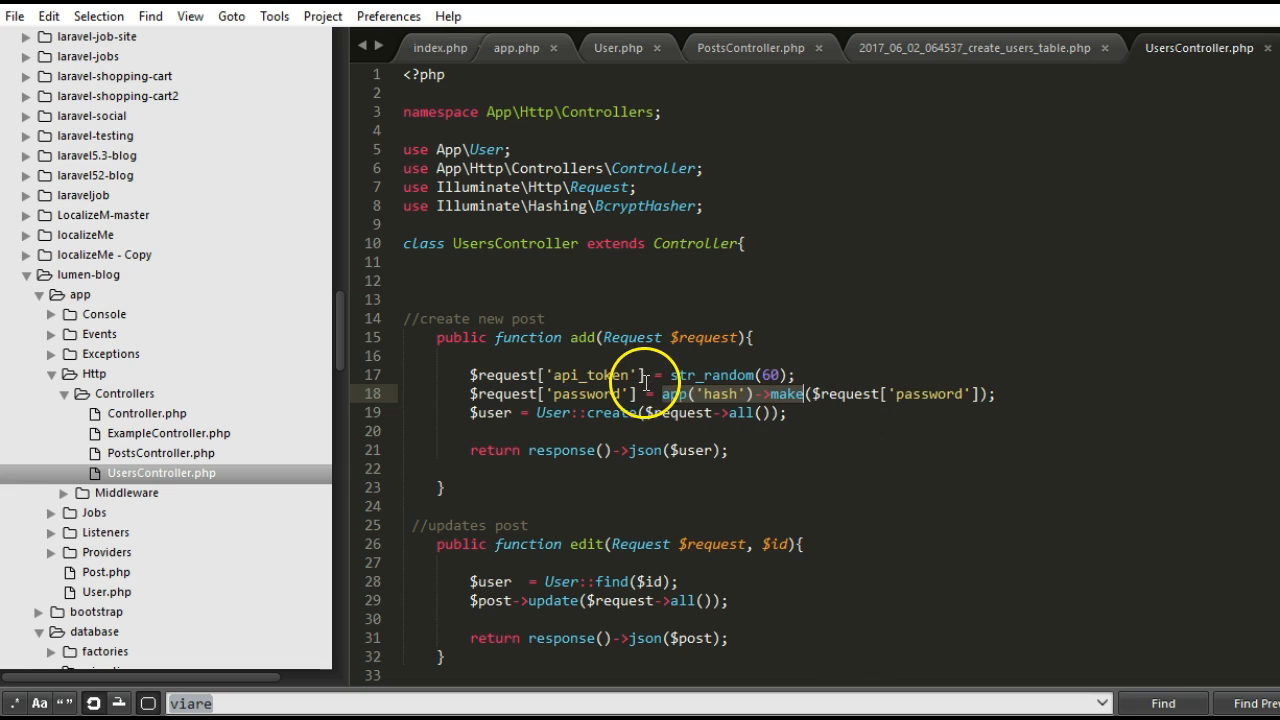
# Step: Type 'bcrypt' into line 18's password hashing in the add method
pyautogui.write('b')
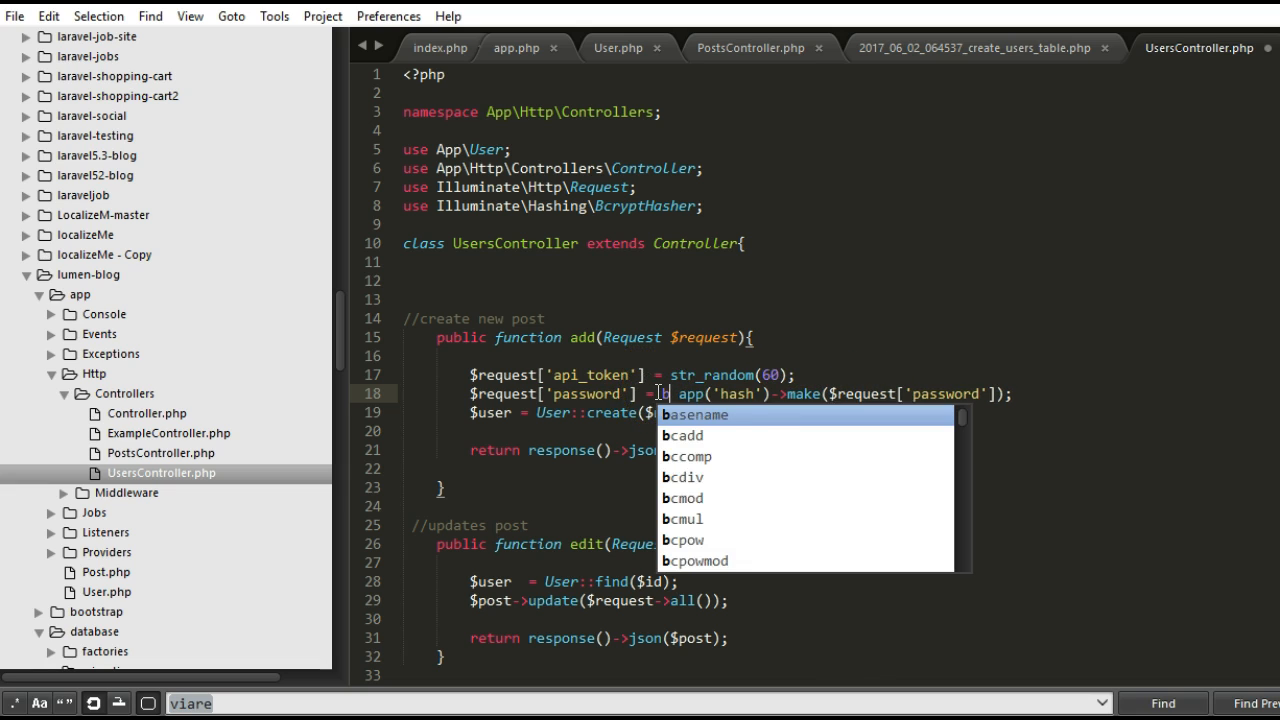
pyautogui.write("crypt($request['password']);")
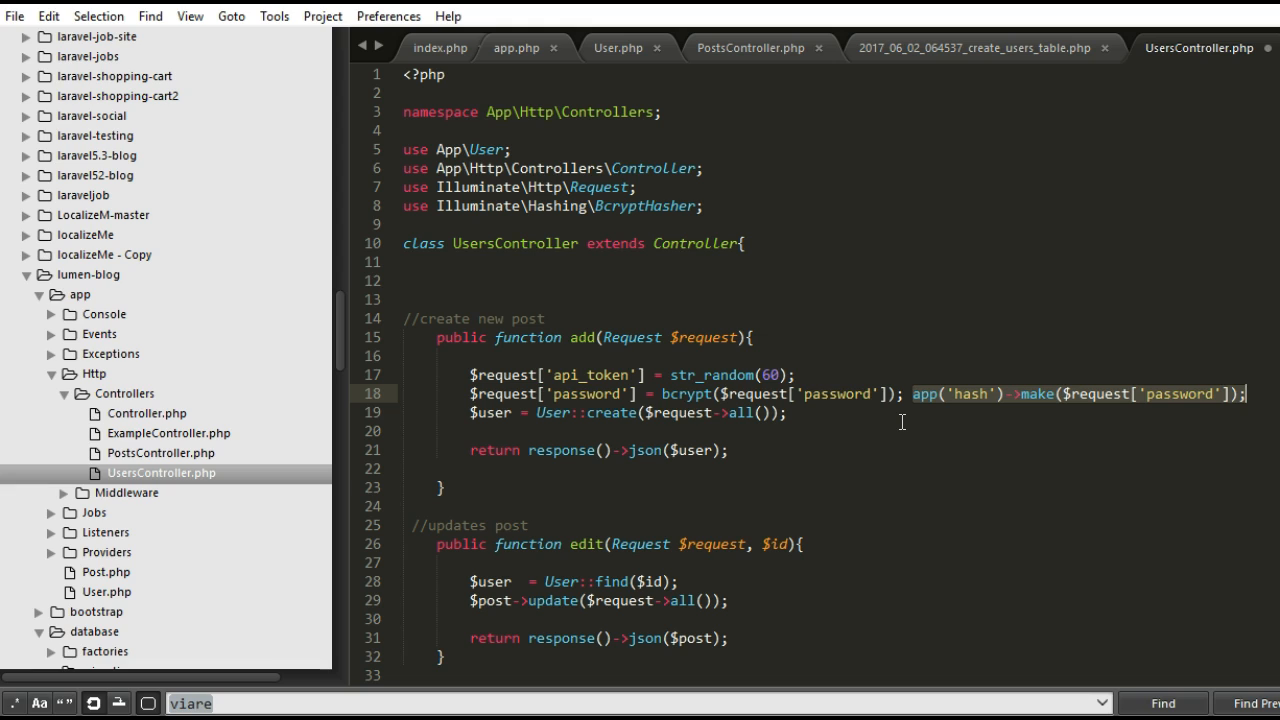
pyautogui.moveTo(892, 414)
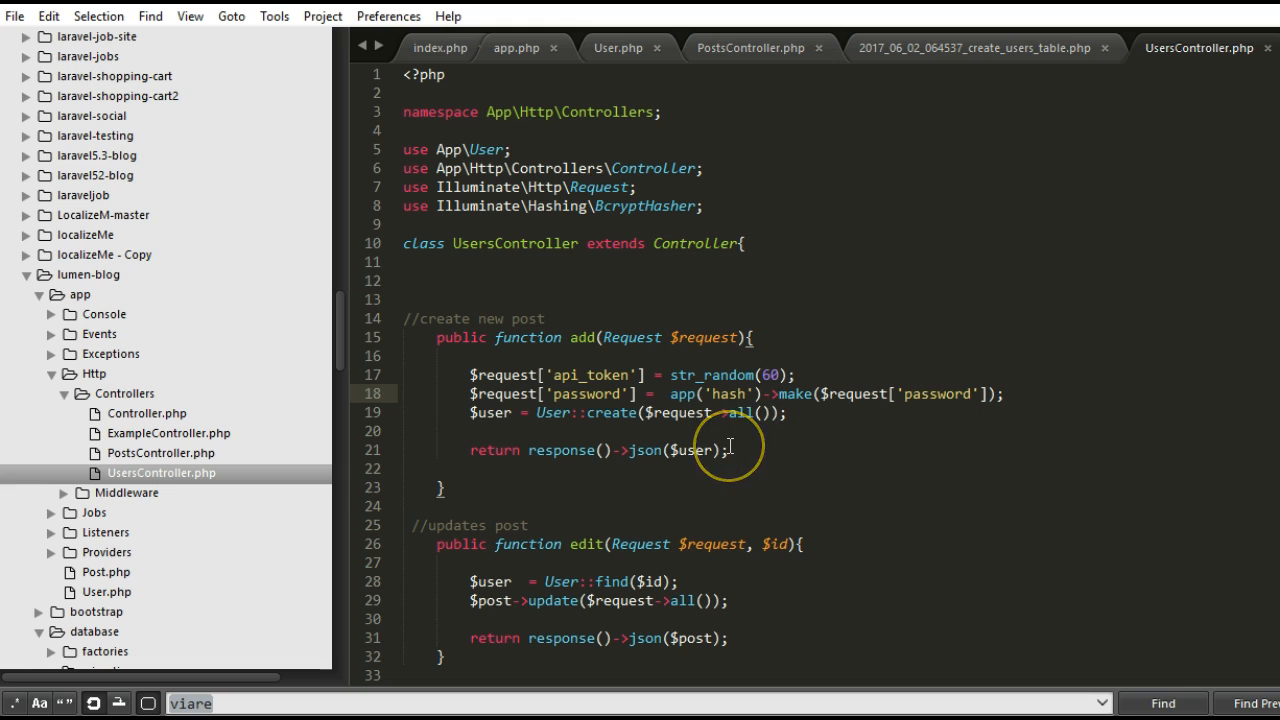
pyautogui.moveTo(748, 252)
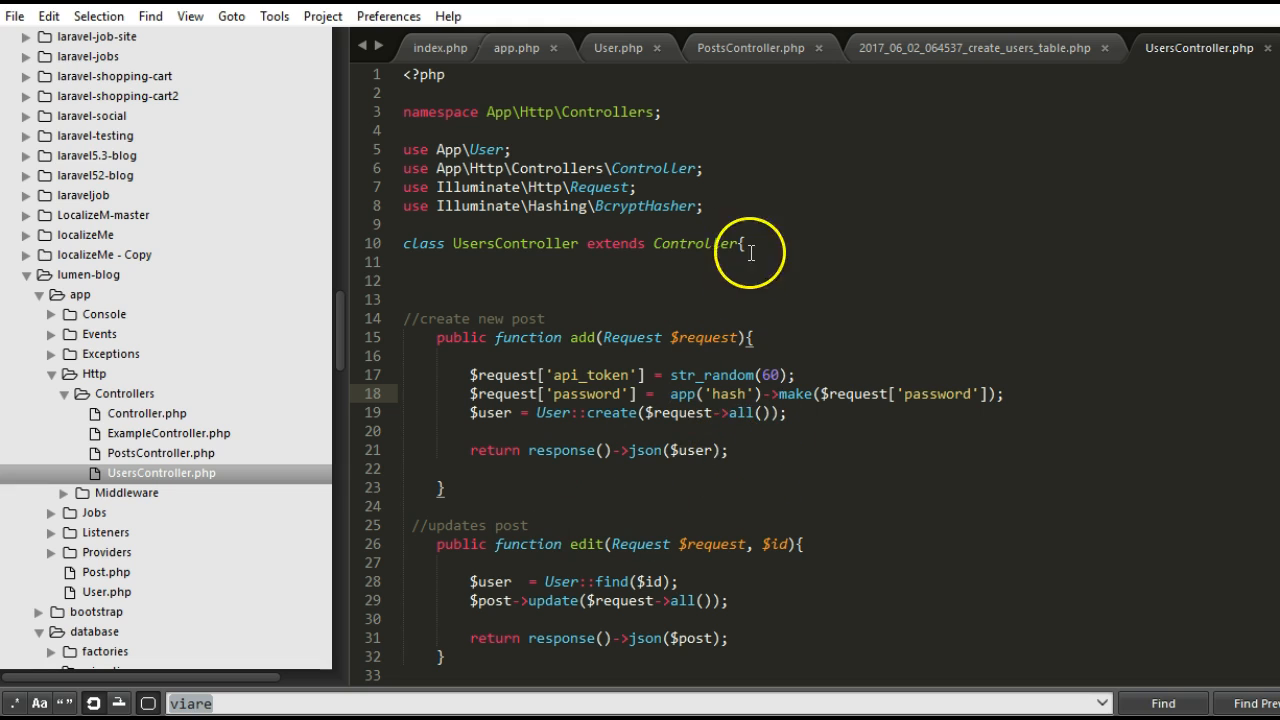
pyautogui.moveTo(707, 393)
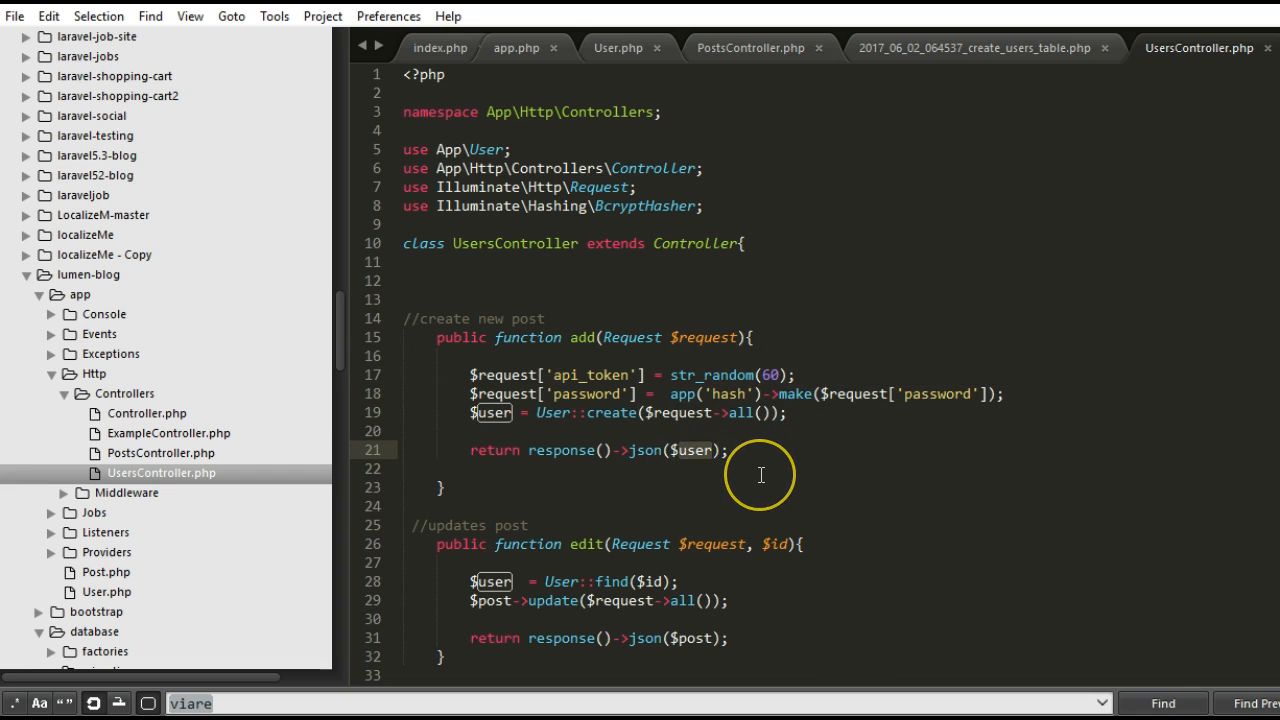
pyautogui.scroll(-3)
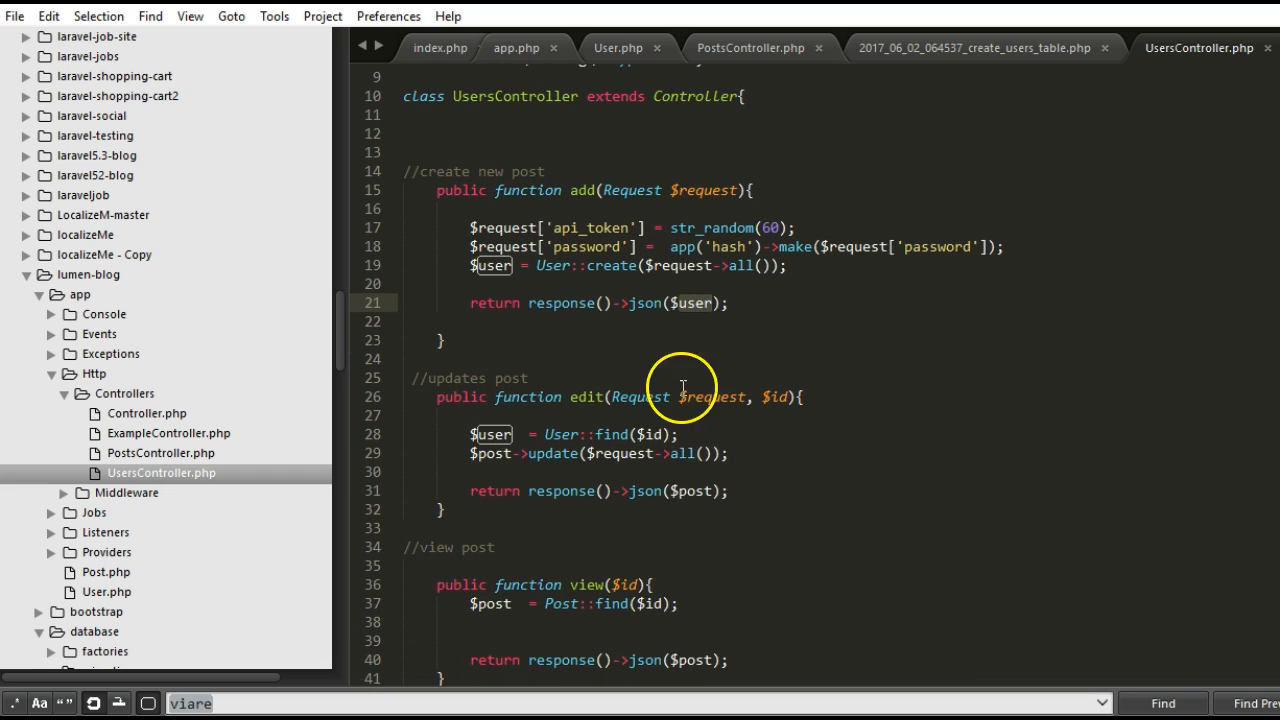
pyautogui.moveTo(720, 358)
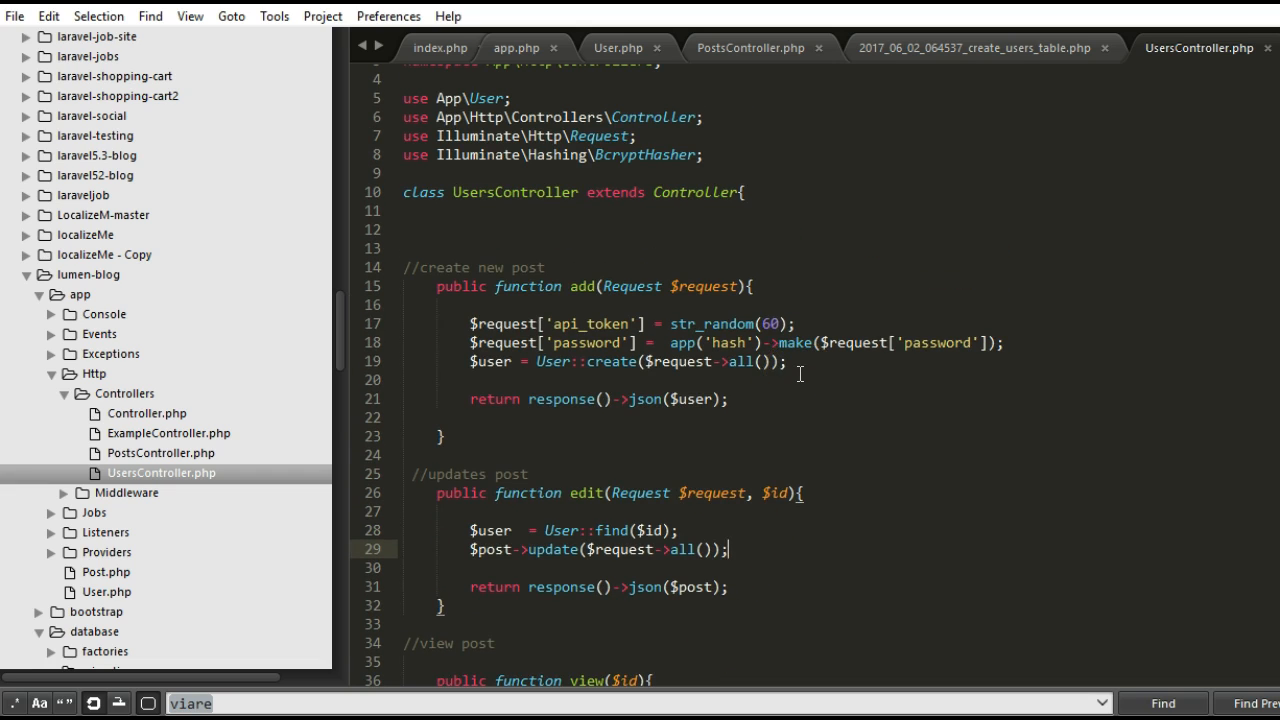
pyautogui.click(750, 47)
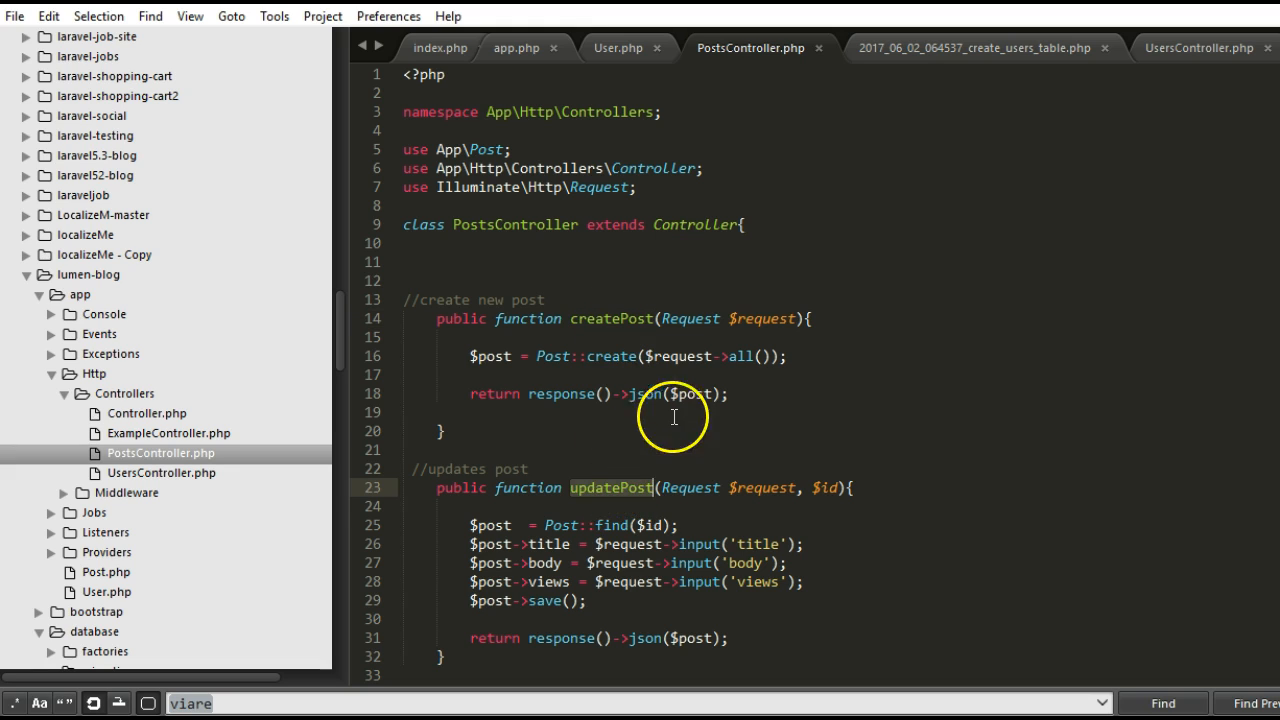
pyautogui.moveTo(1025, 178)
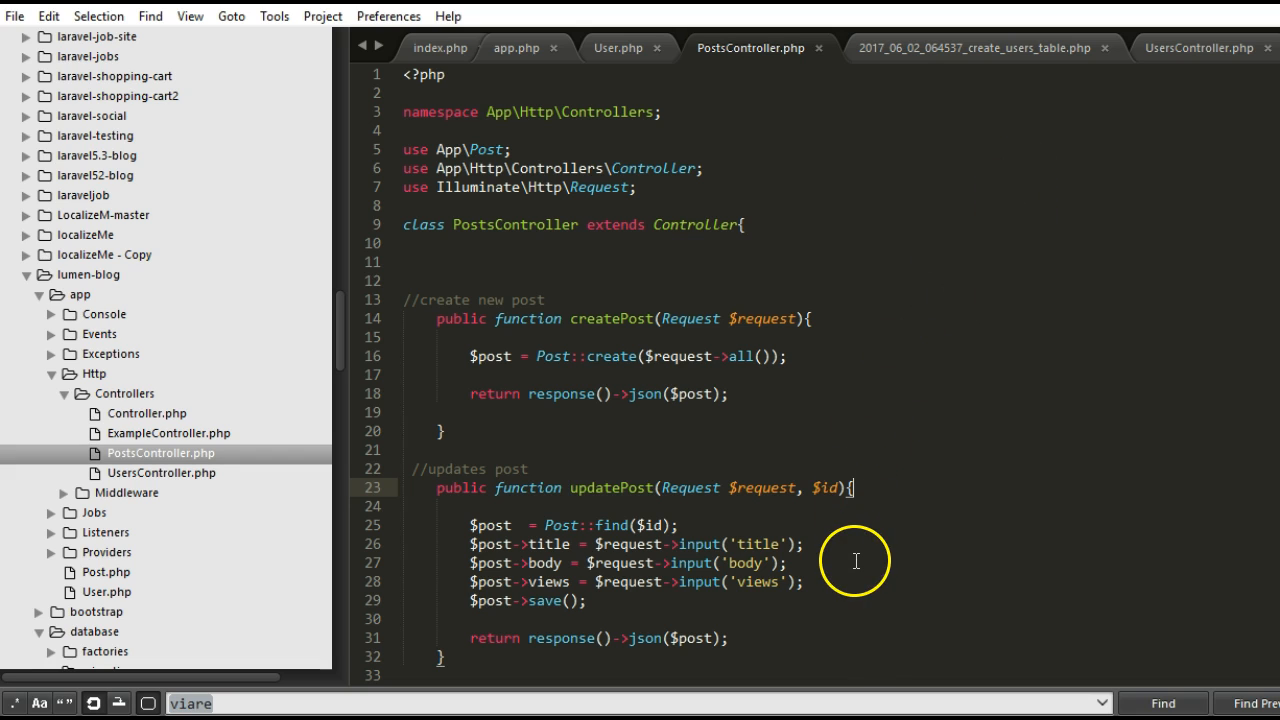
pyautogui.scroll(-3)
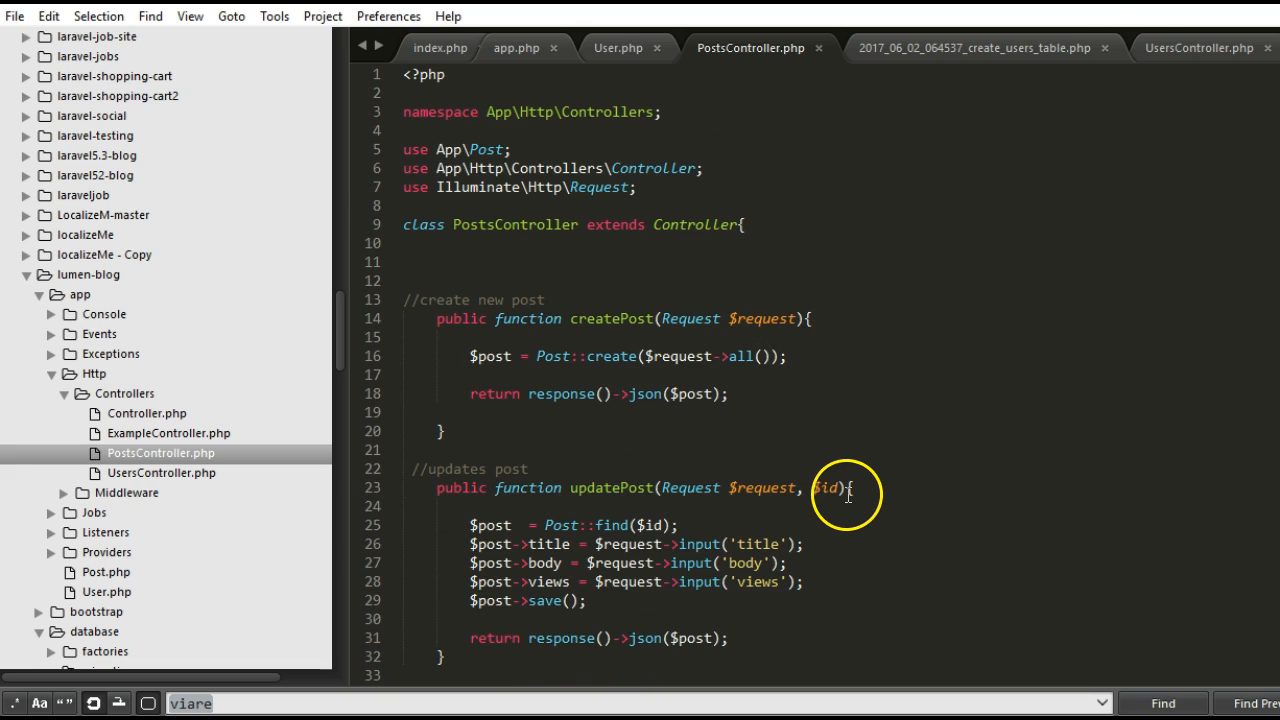
pyautogui.click(1199, 47)
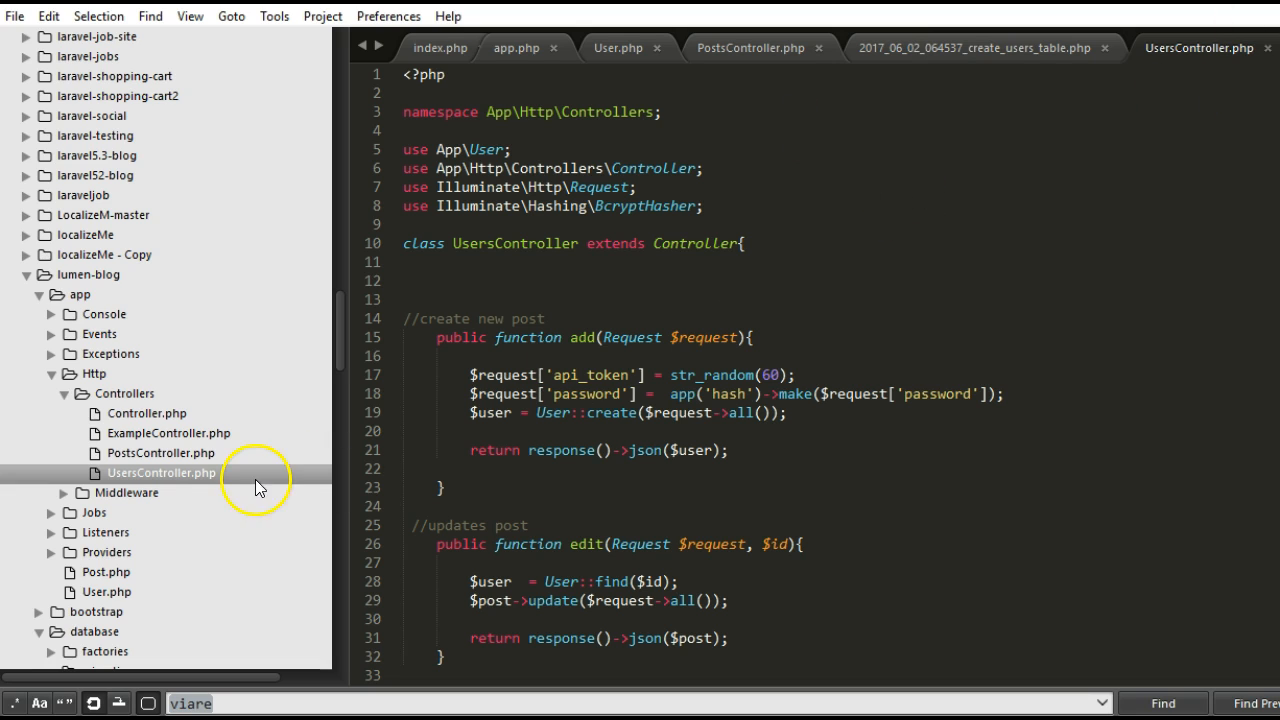
# Step: Open routes/web.php from the project sidebar's routes folder
pyautogui.scroll(-3)
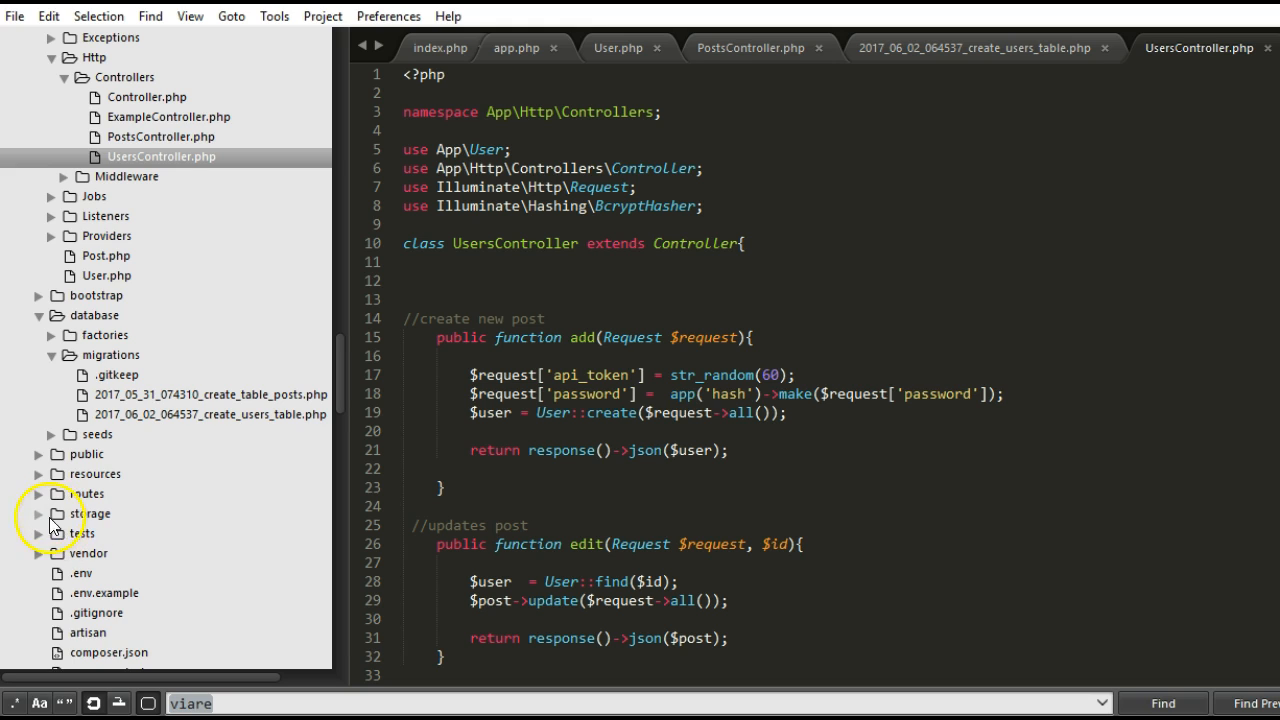
pyautogui.click(90, 493)
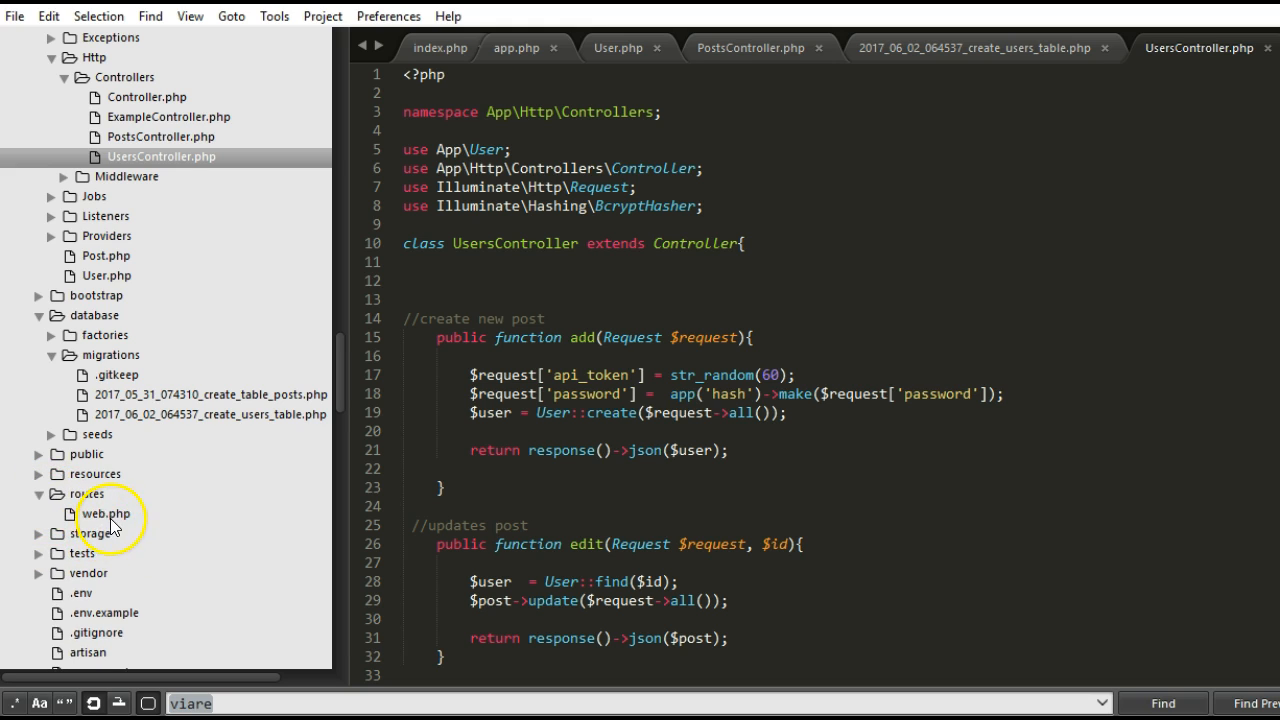
pyautogui.click(105, 513)
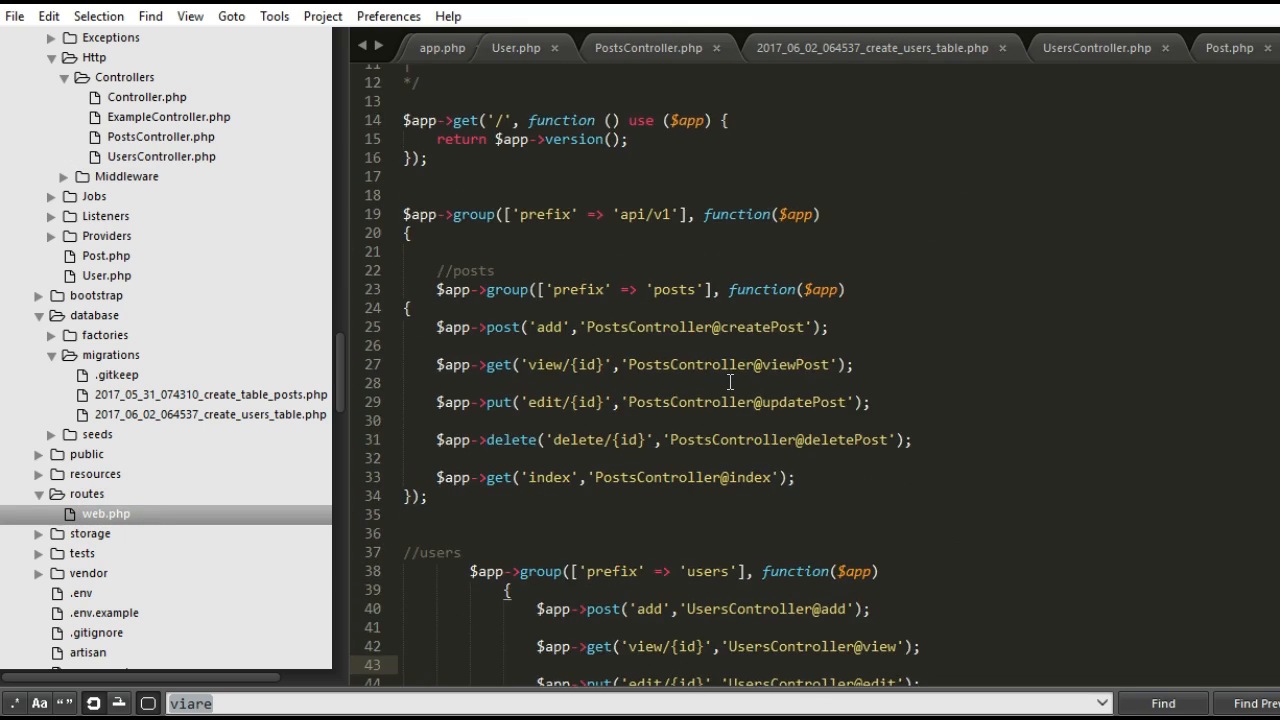
# Step: Review the api/v1 route groups, highlighting the posts route prefix
pyautogui.scroll(-3)
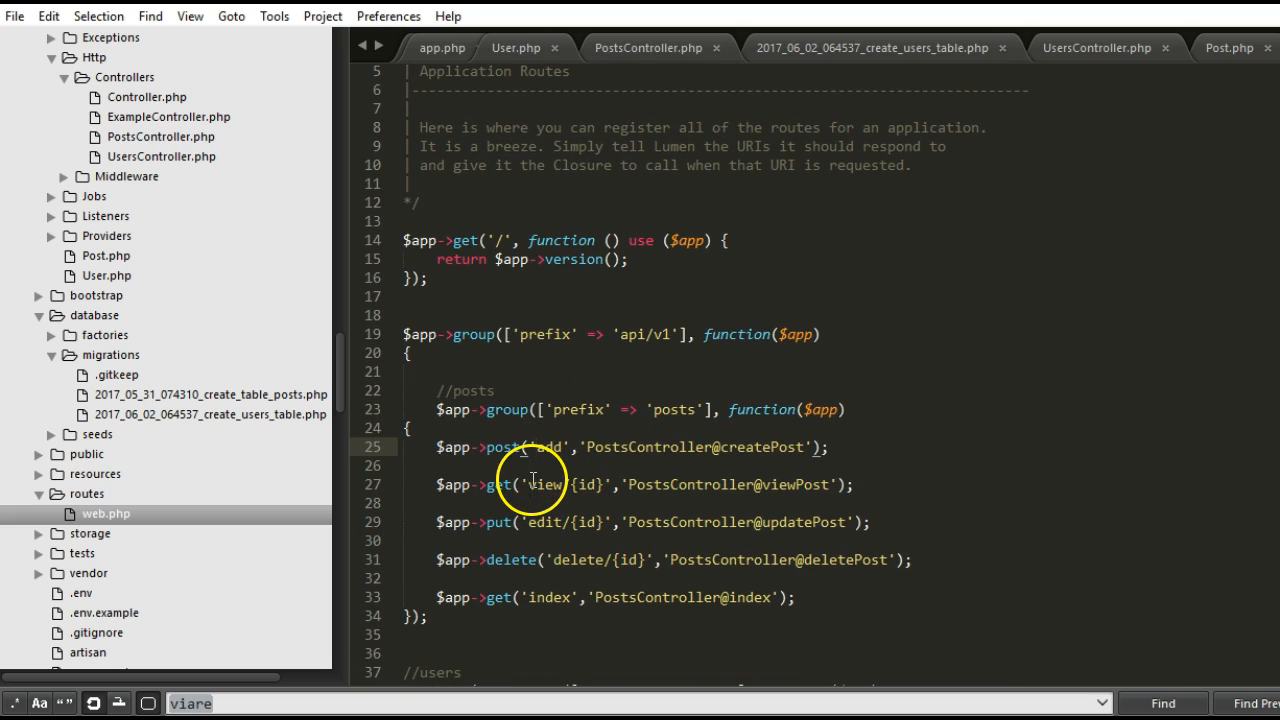
pyautogui.write('post/')
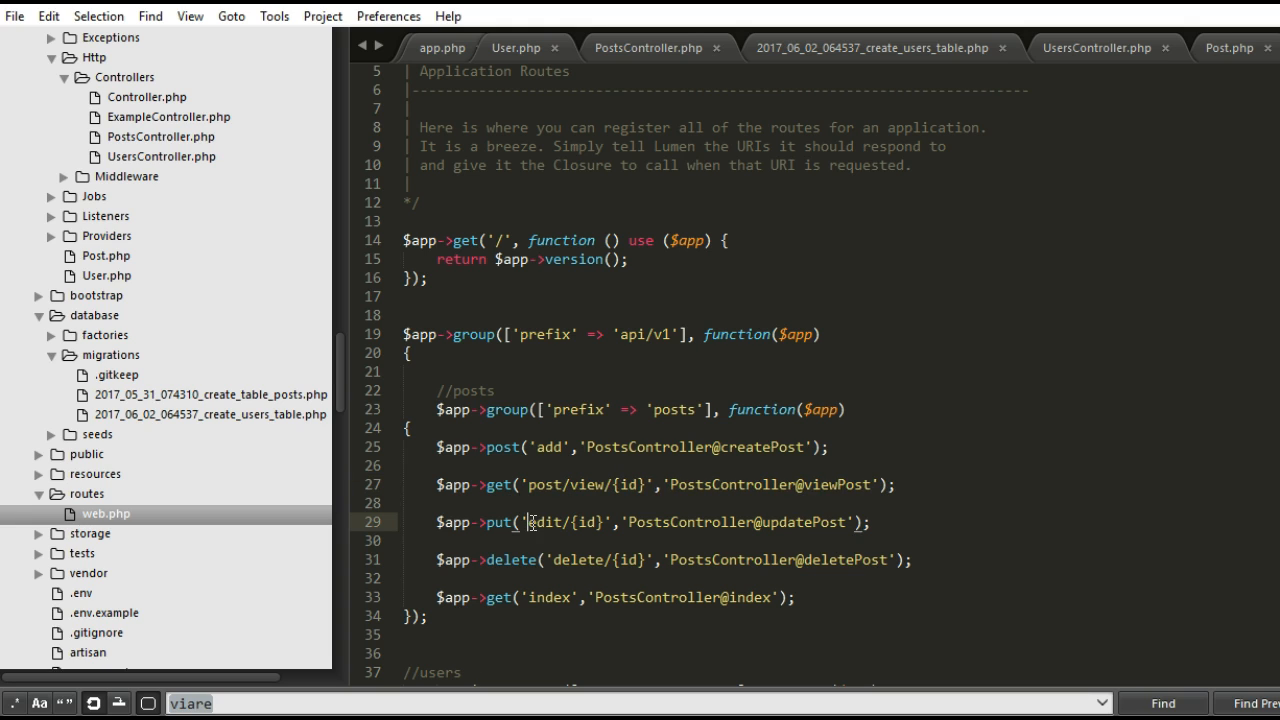
pyautogui.write('post/')
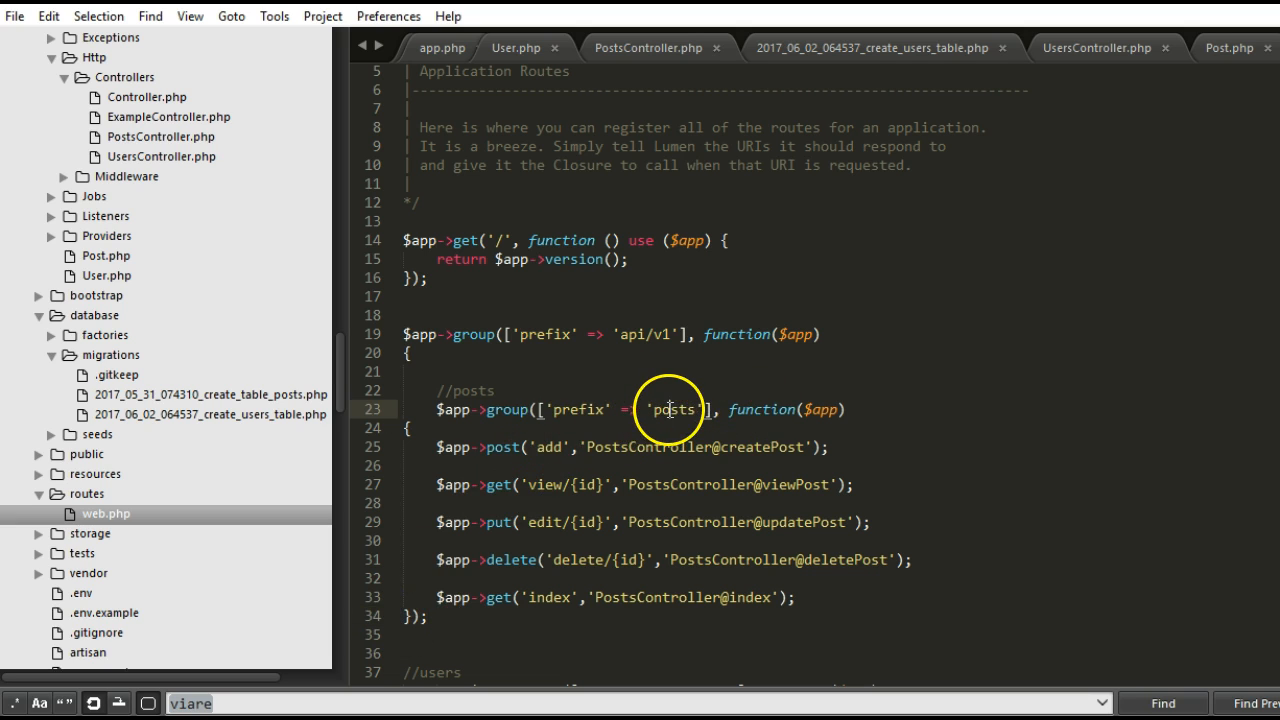
pyautogui.doubleClick(674, 409)
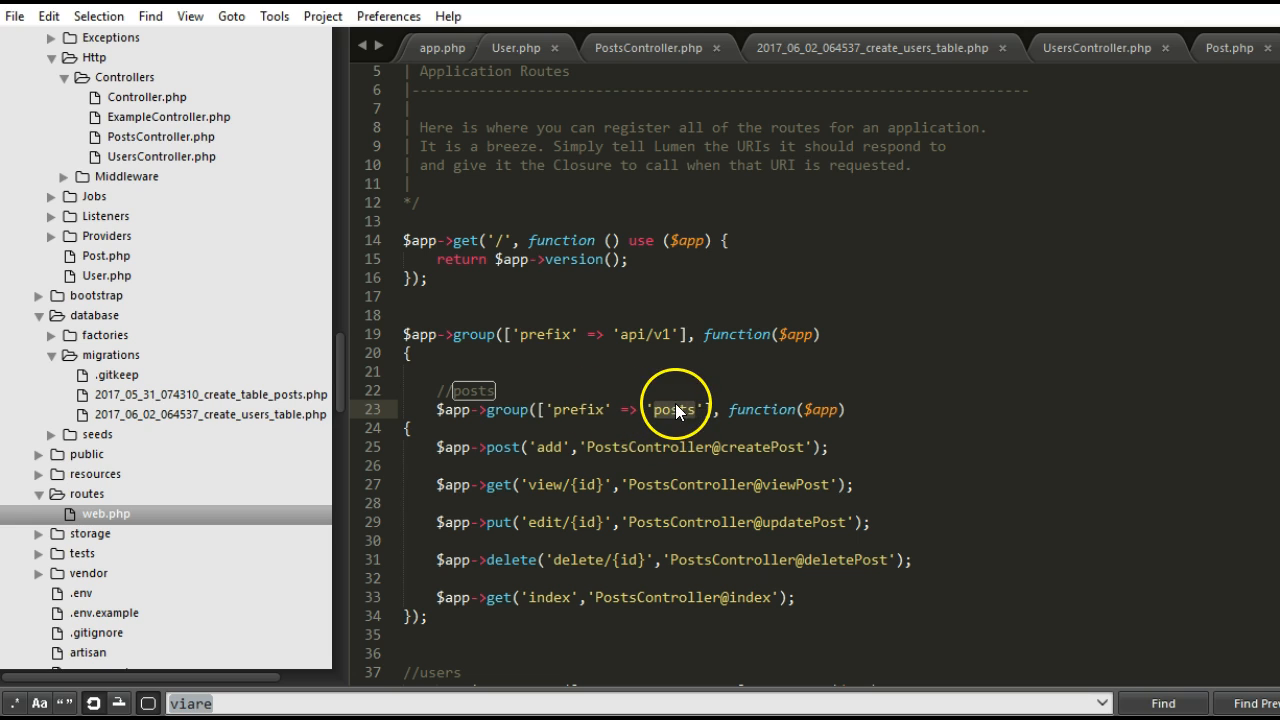
pyautogui.moveTo(545, 475)
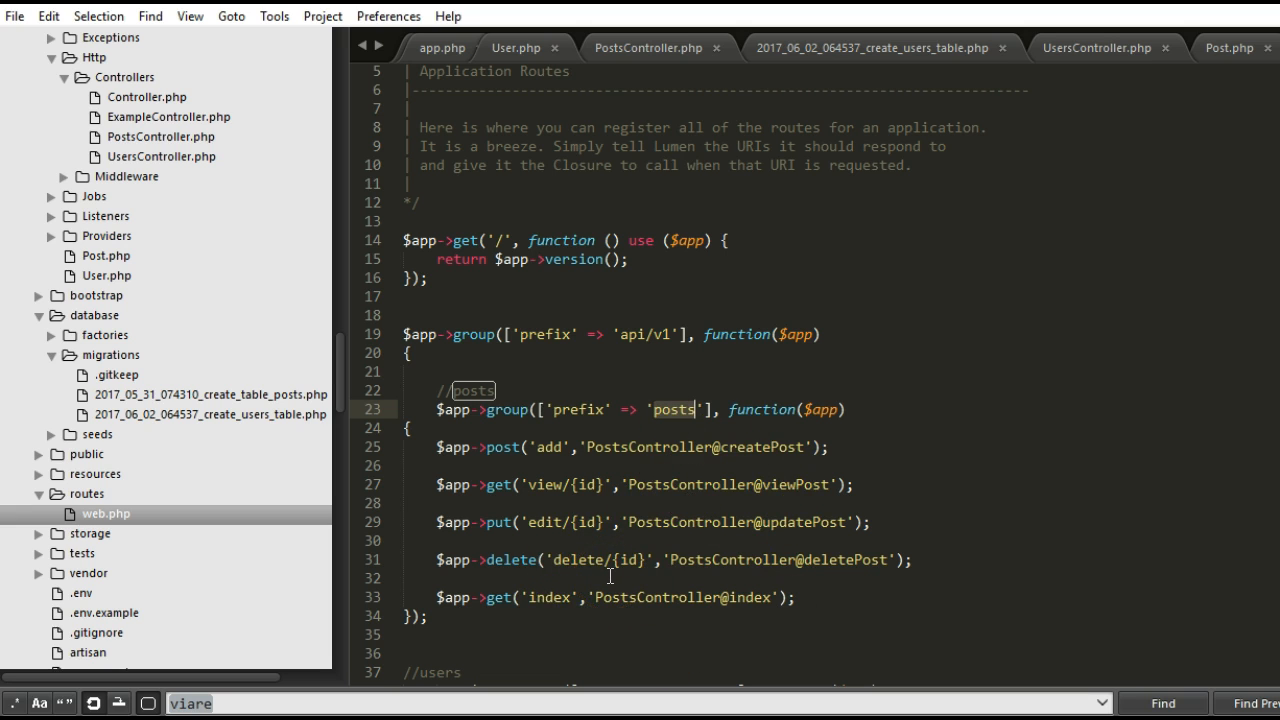
pyautogui.scroll(-3)
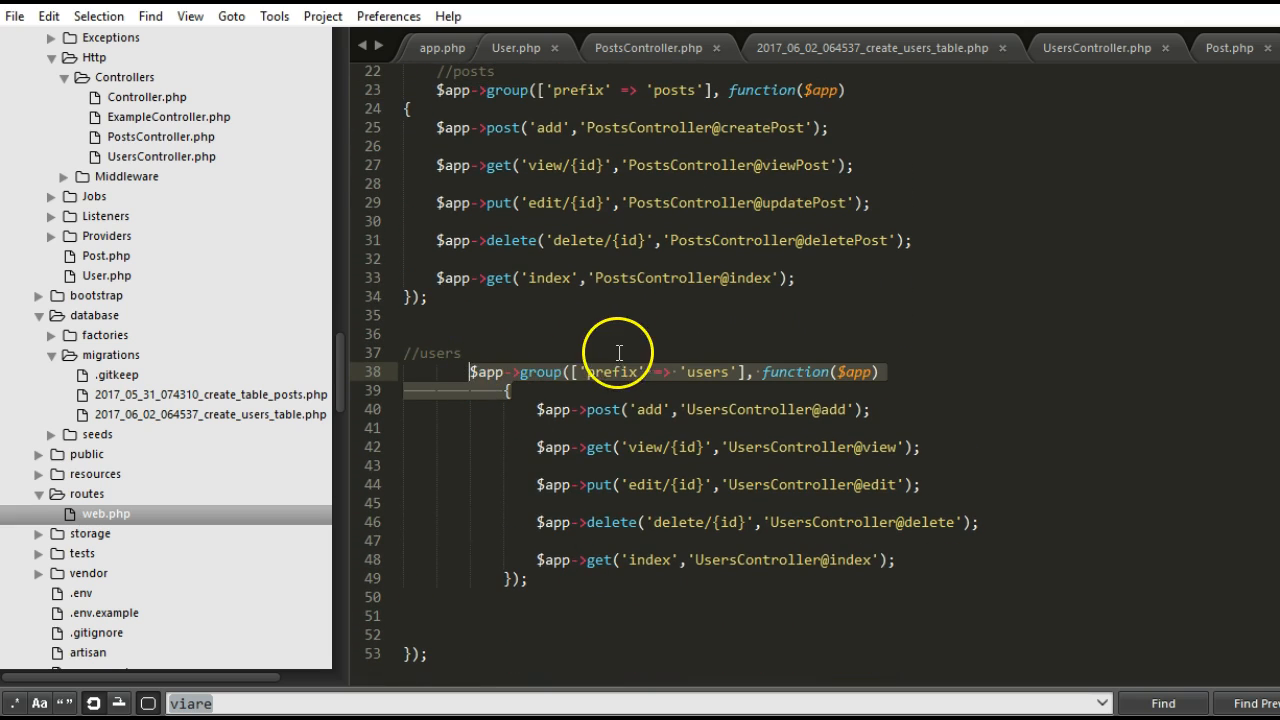
pyautogui.doubleClick(707, 371)
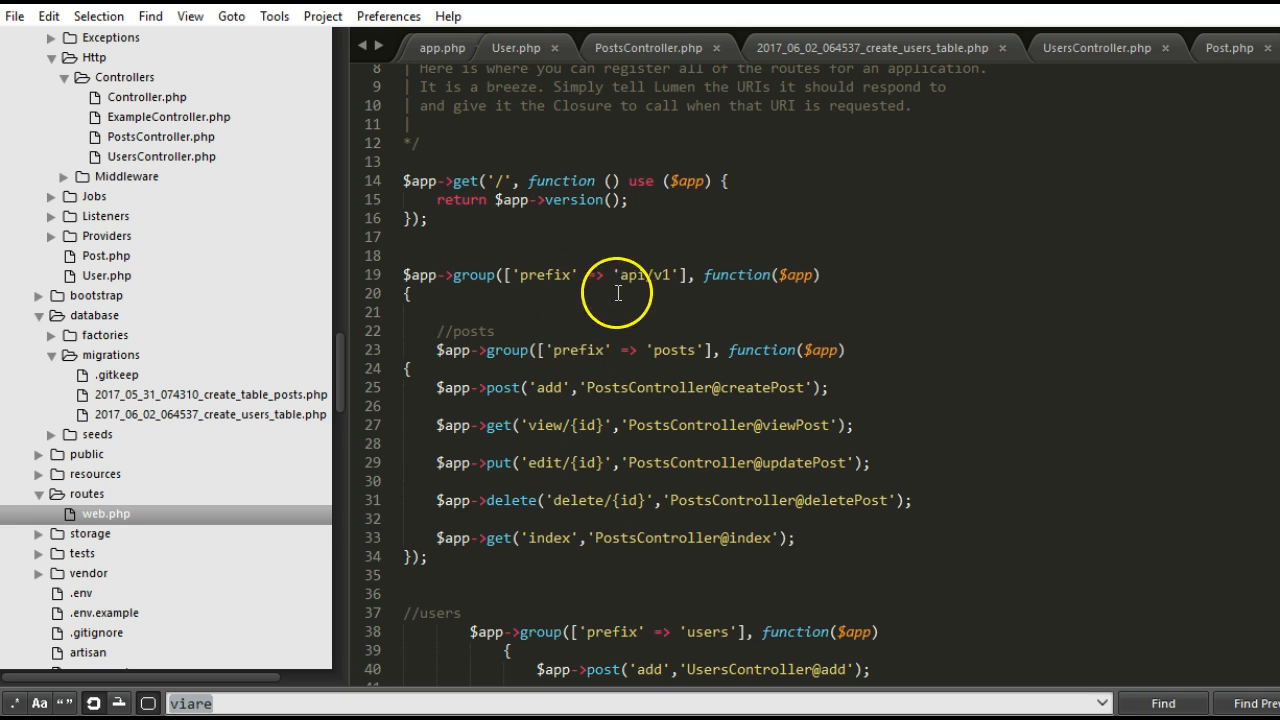
pyautogui.moveTo(603, 636)
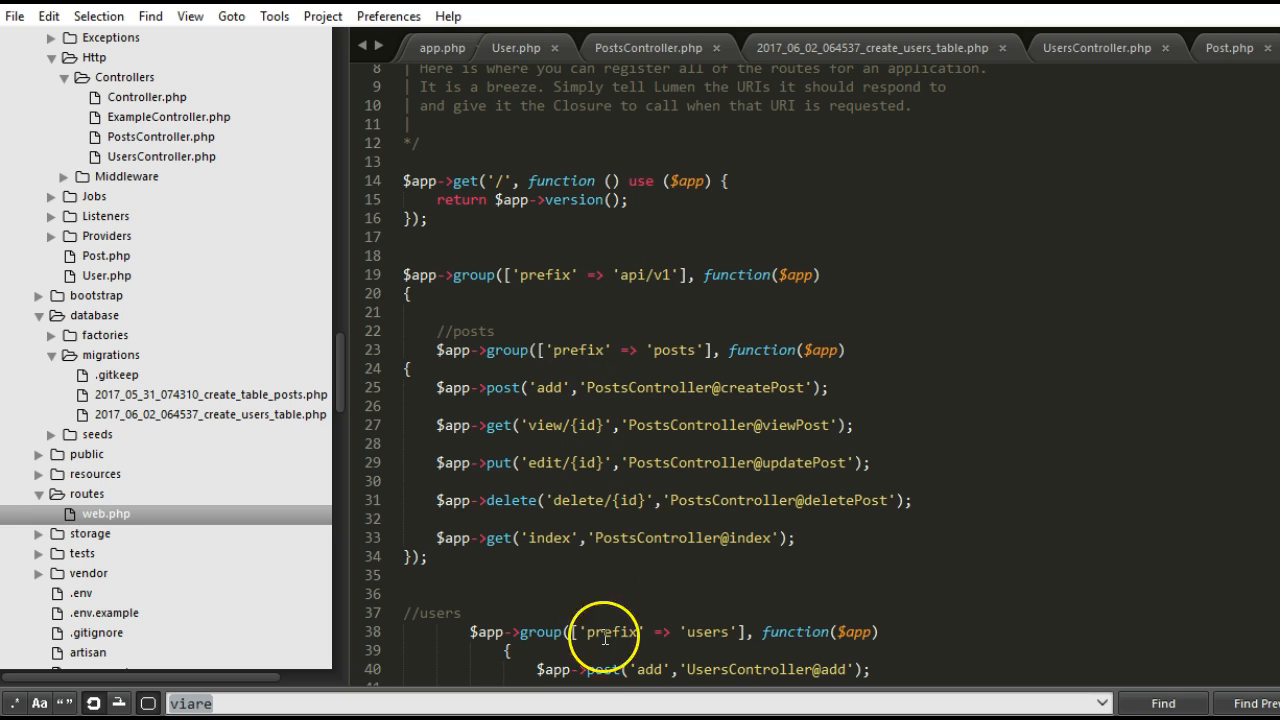
pyautogui.moveTo(638, 518)
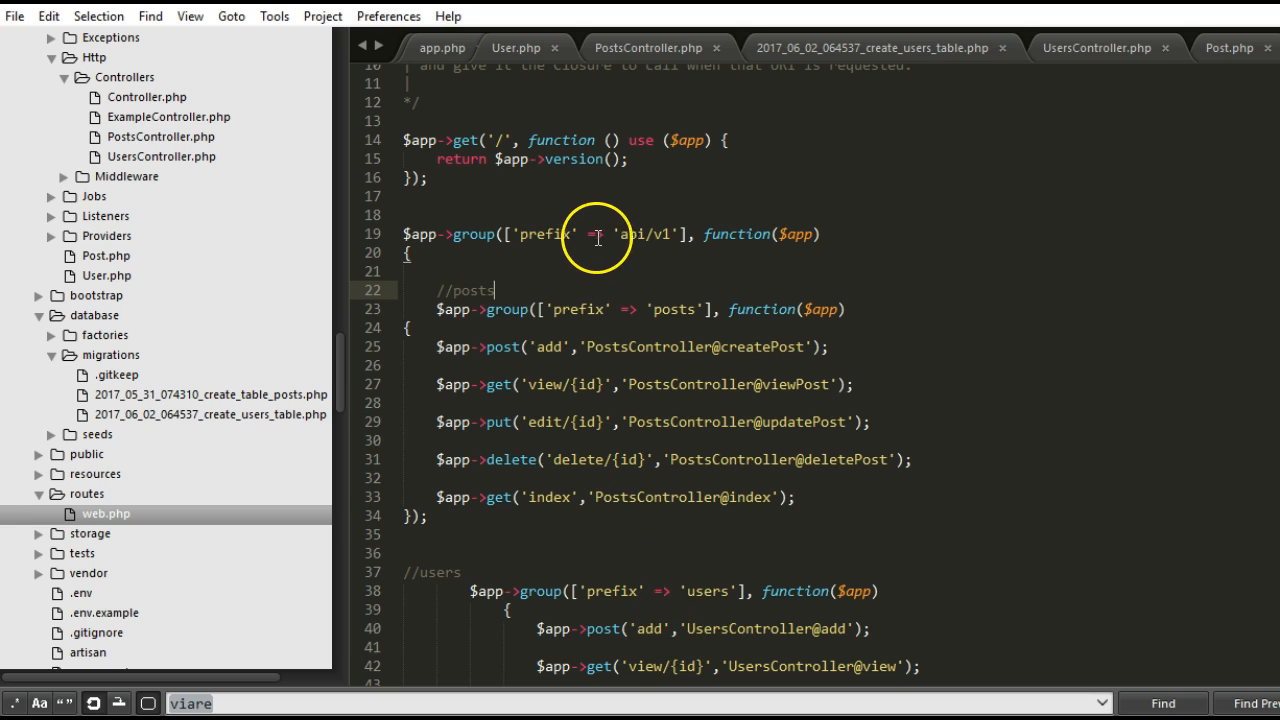
pyautogui.write('lo')
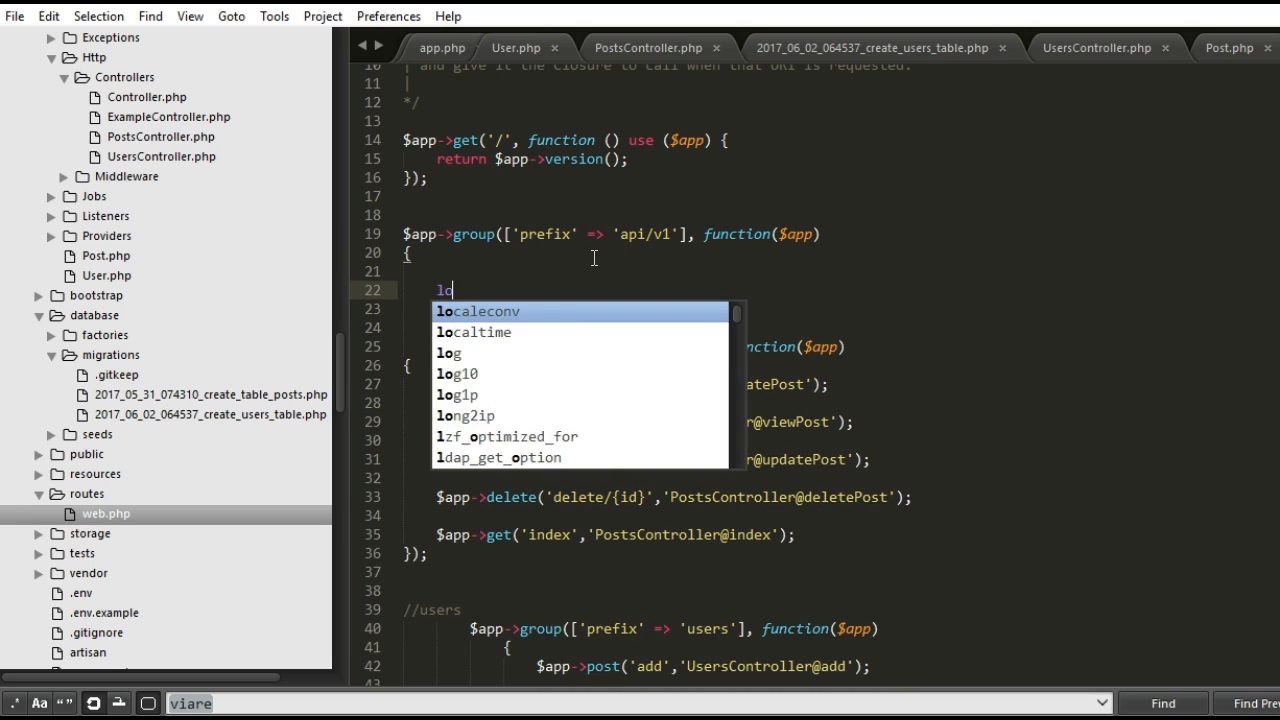
pyautogui.write('calhost:')
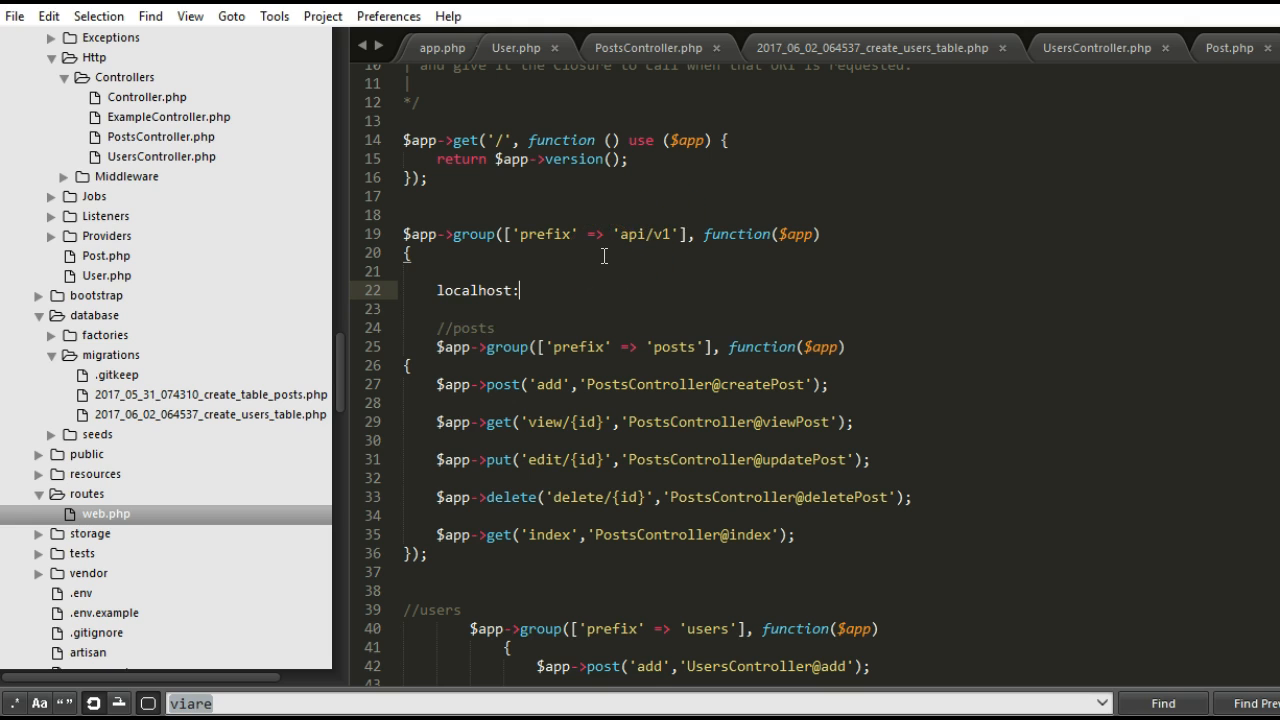
pyautogui.write('8000/')
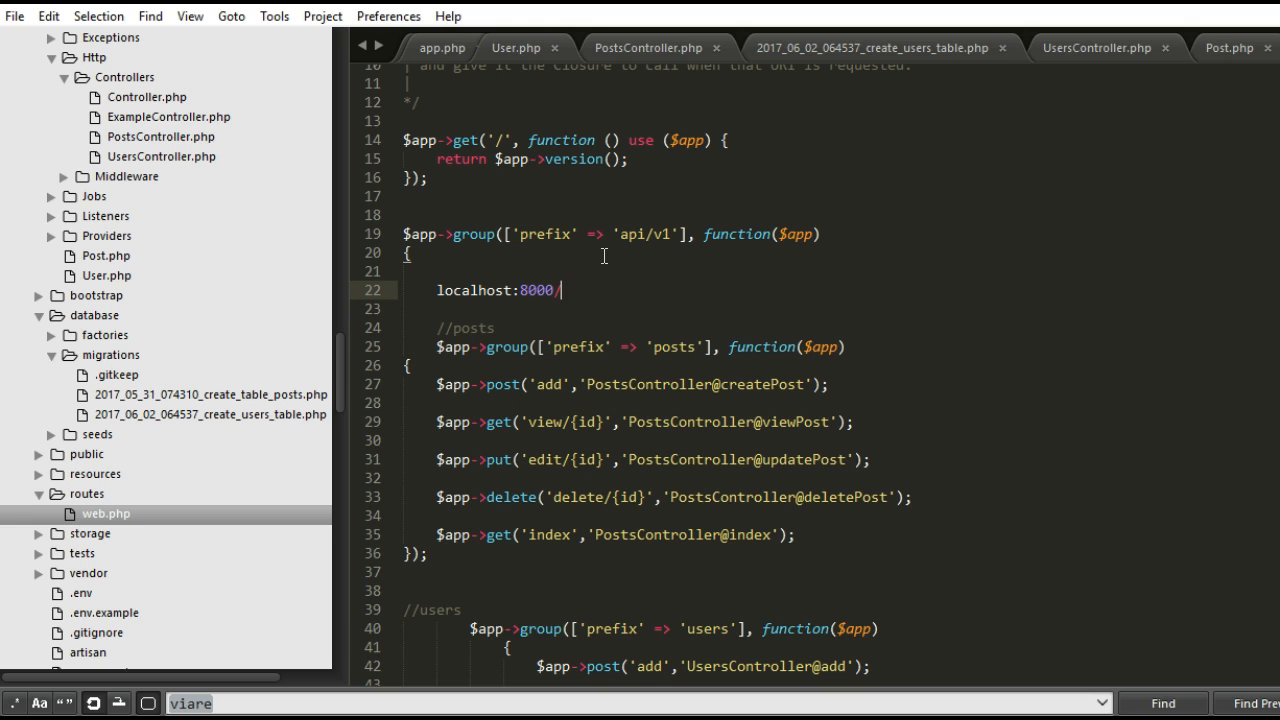
pyautogui.write('ap')
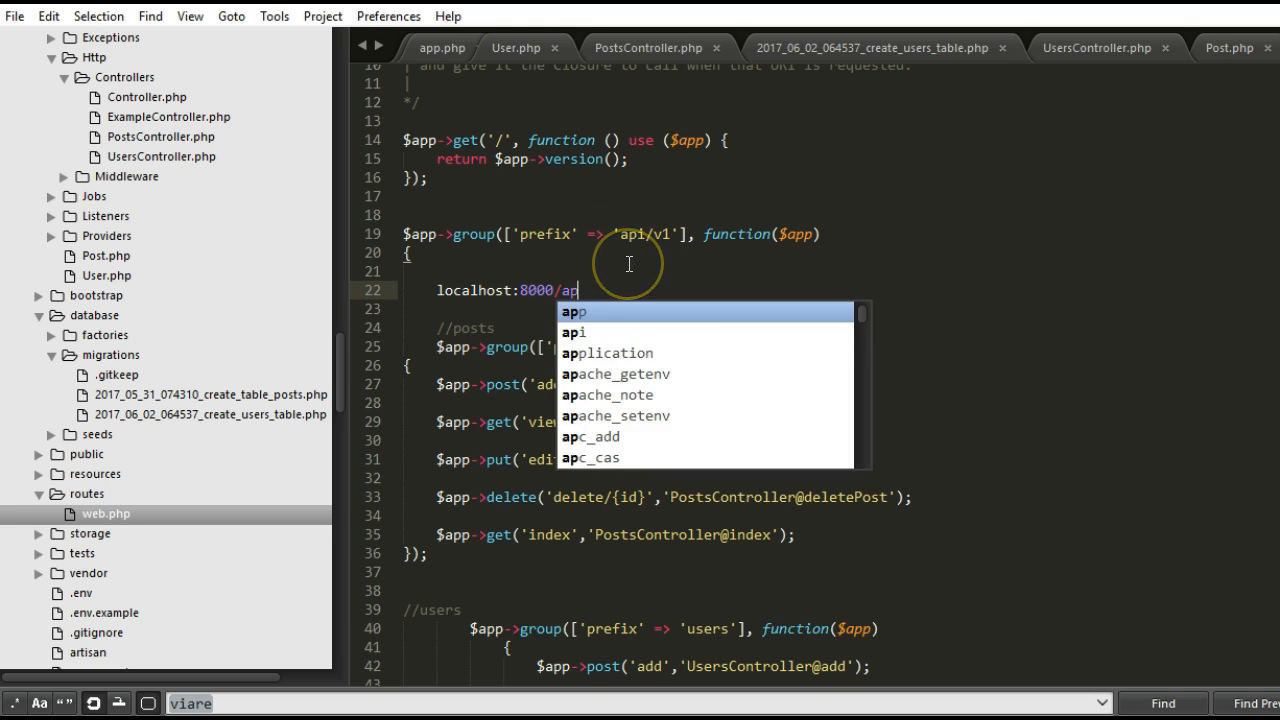
pyautogui.write('i/v1/')
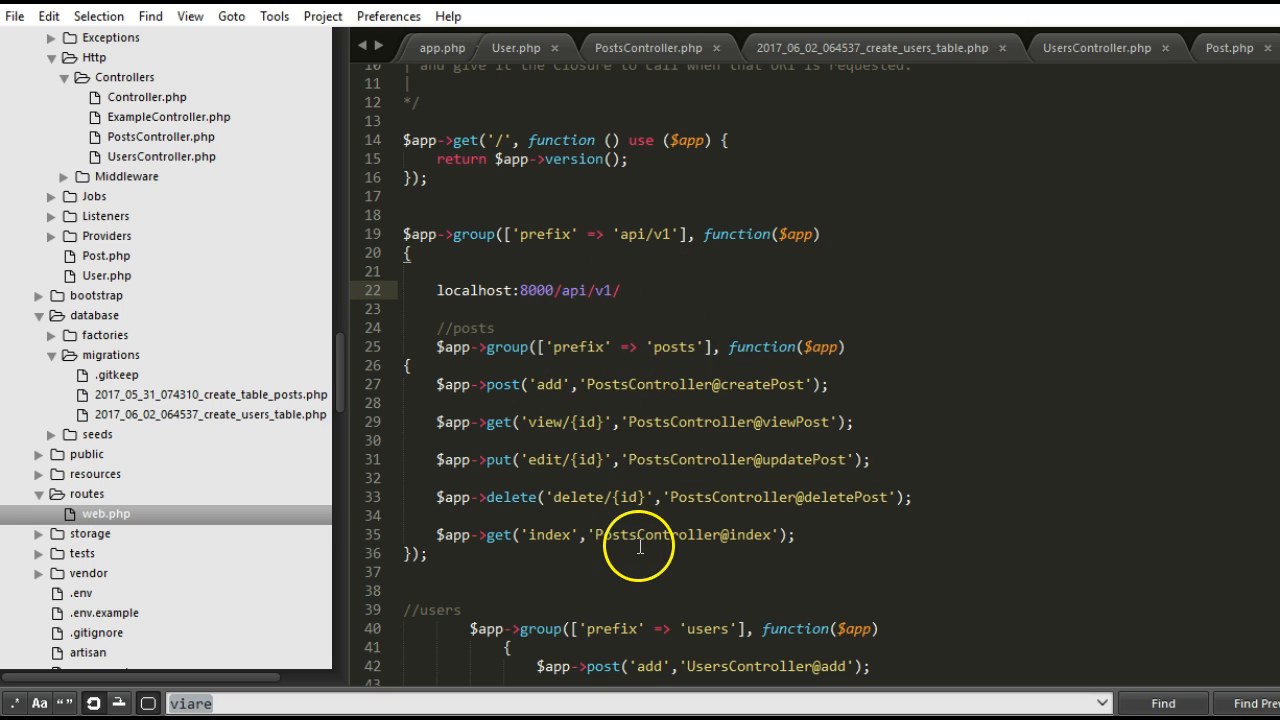
pyautogui.write('user')
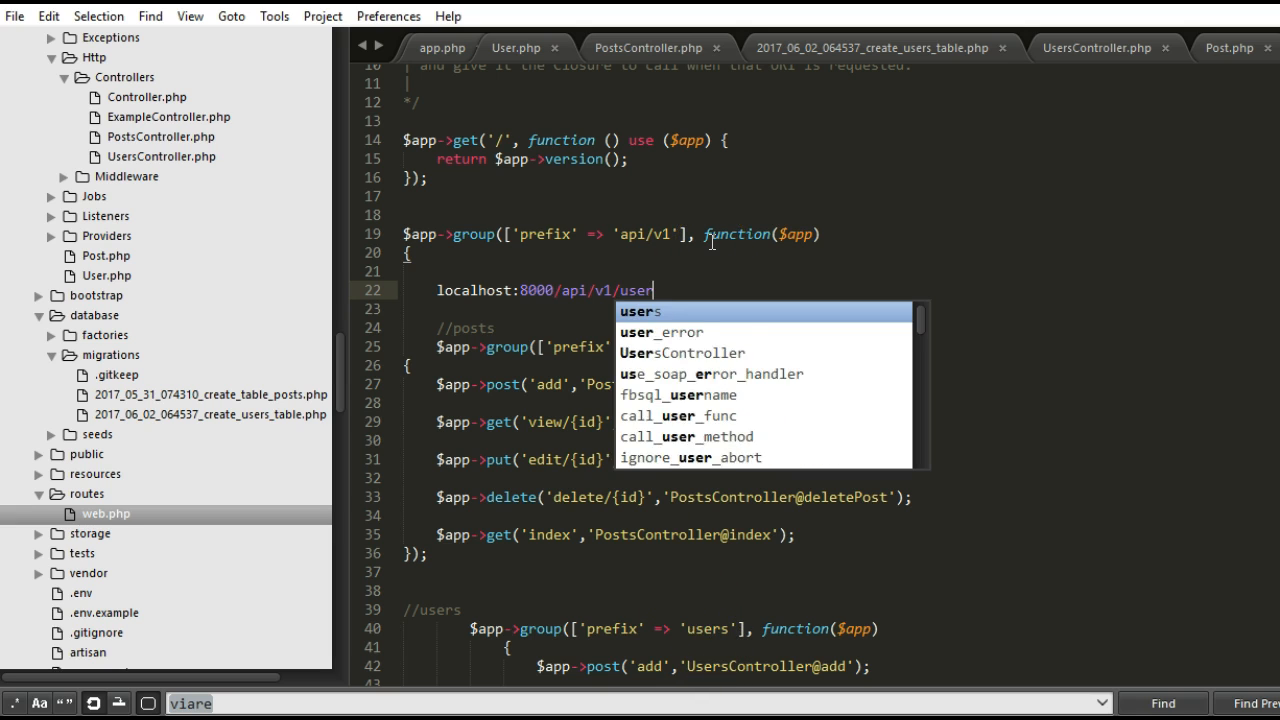
pyautogui.write('s/')
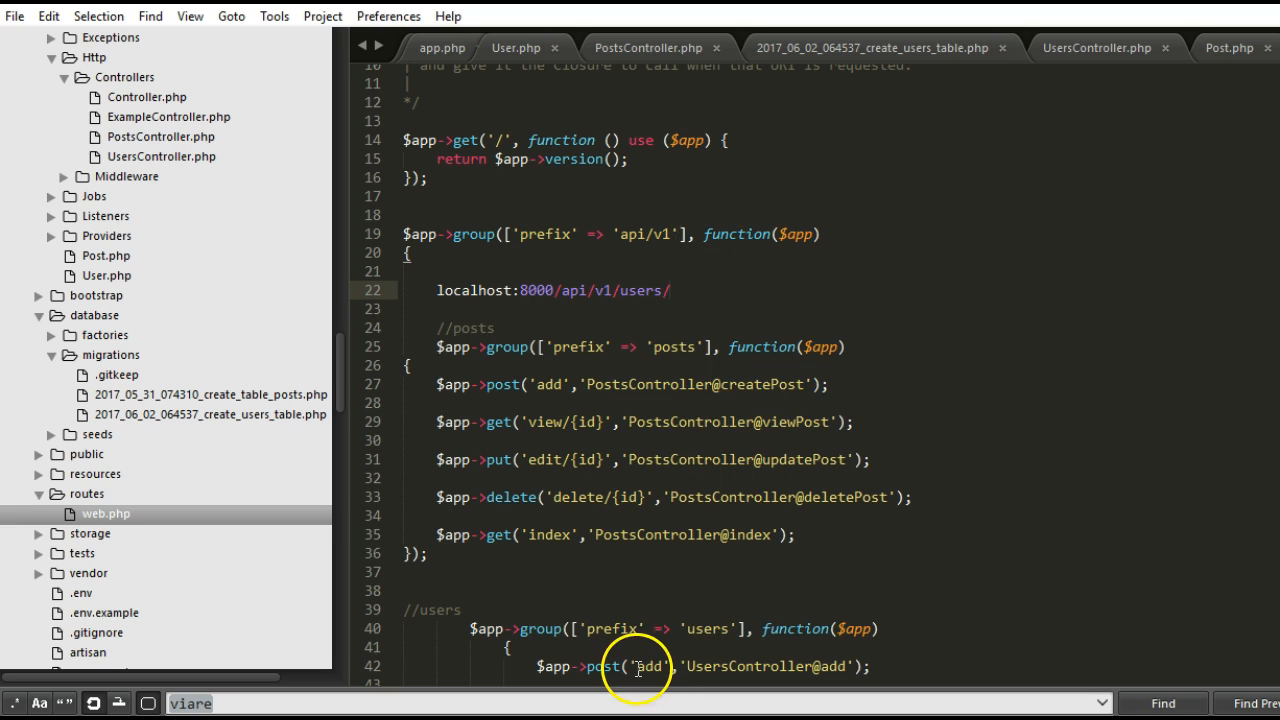
pyautogui.write('add')
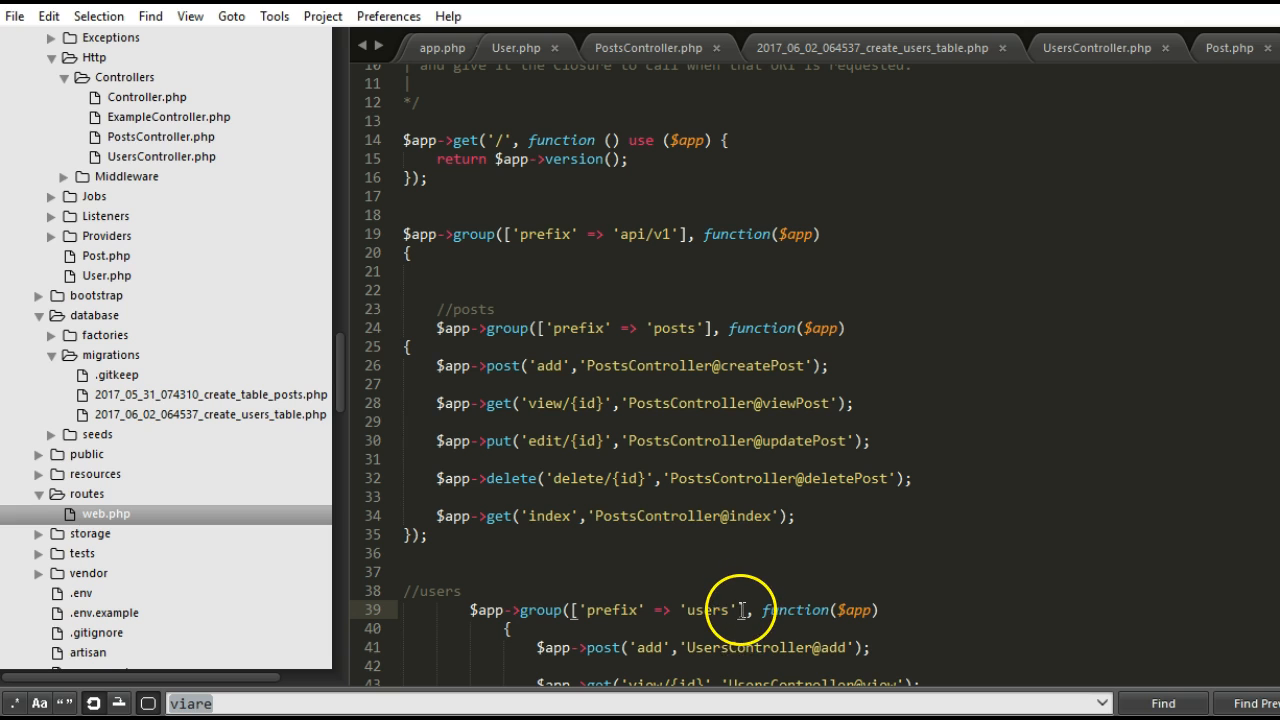
# Step: Scroll through the users add, view, edit, delete and index routes, then show phpMyAdmin's users structure
pyautogui.scroll(-3)
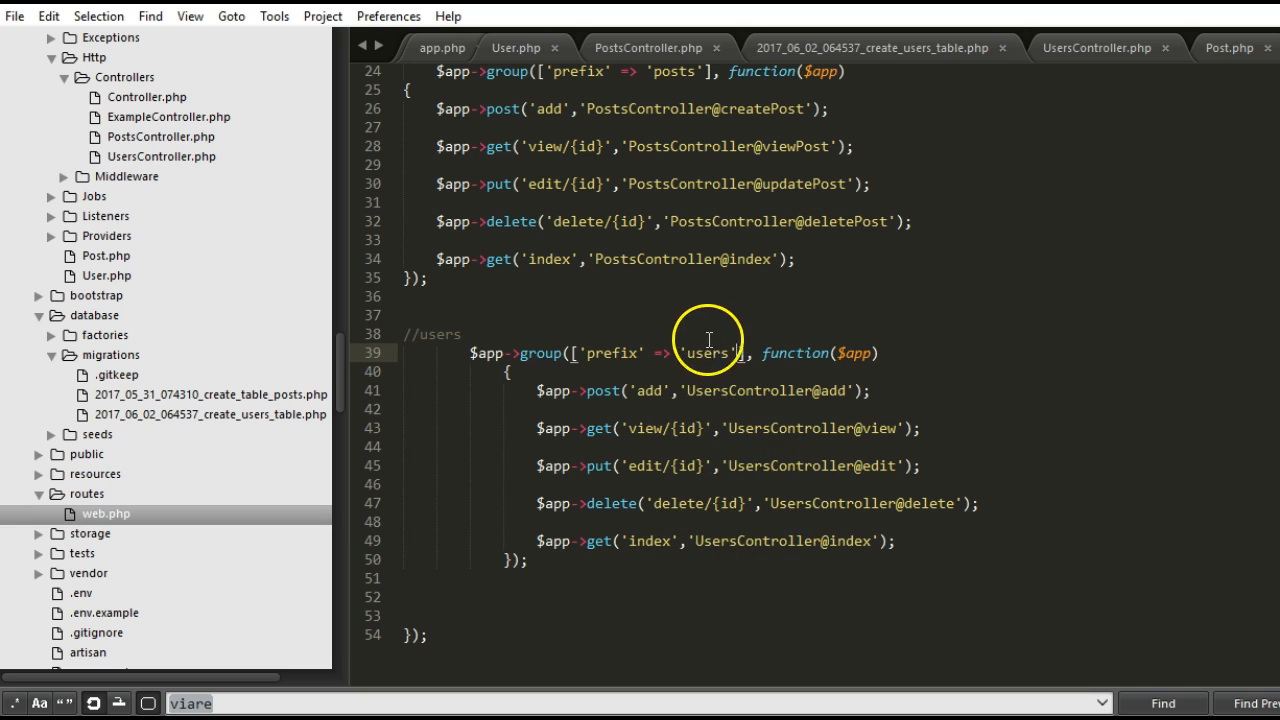
pyautogui.moveTo(745, 363)
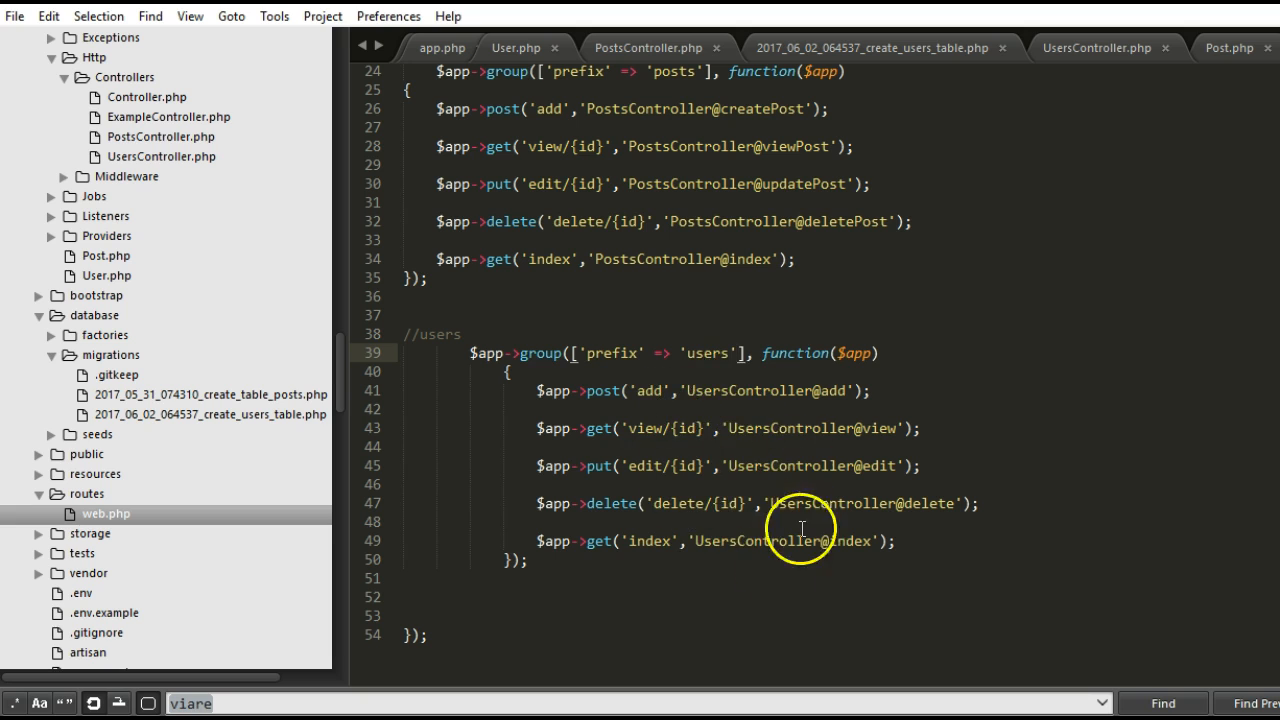
pyautogui.moveTo(713, 521)
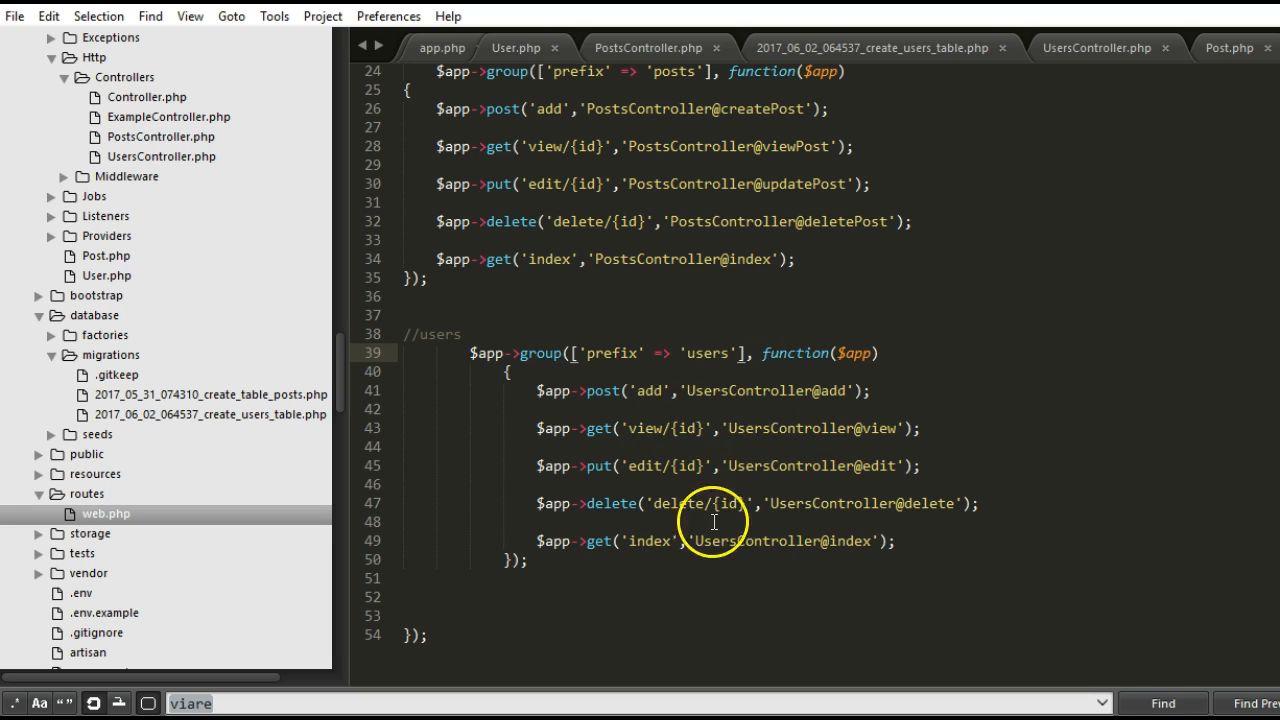
pyautogui.moveTo(638, 625)
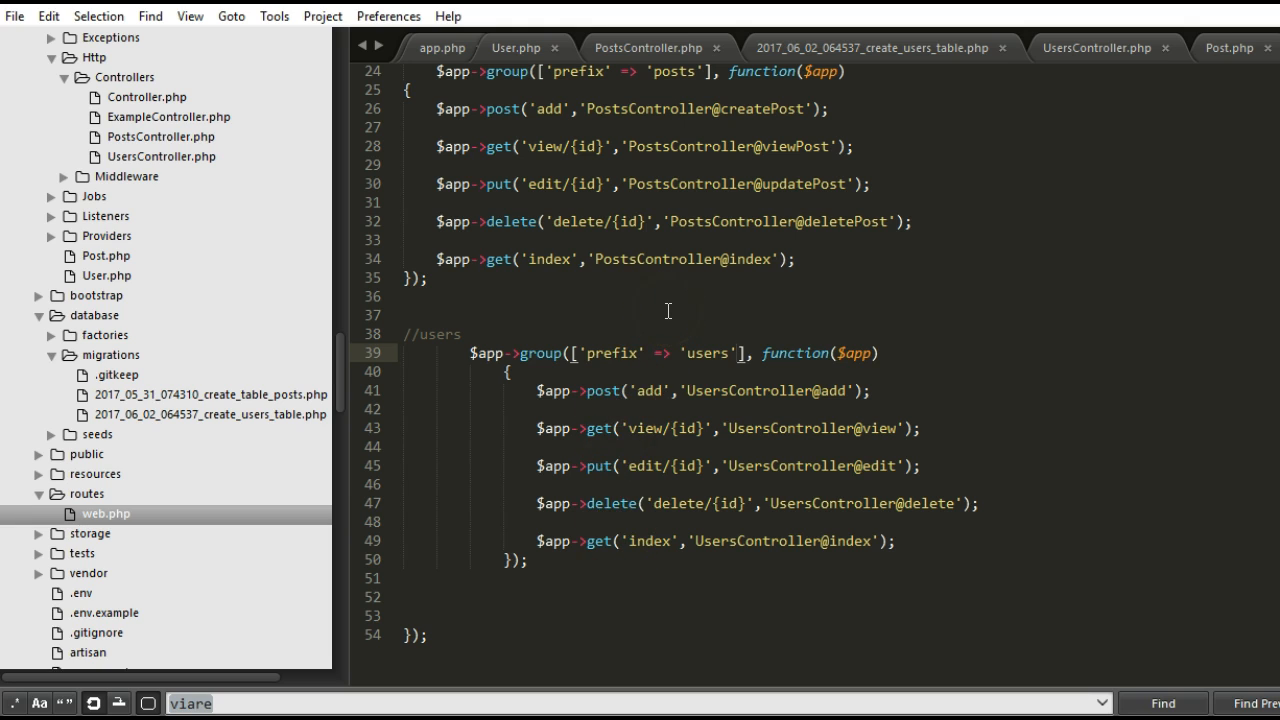
pyautogui.click(735, 352)
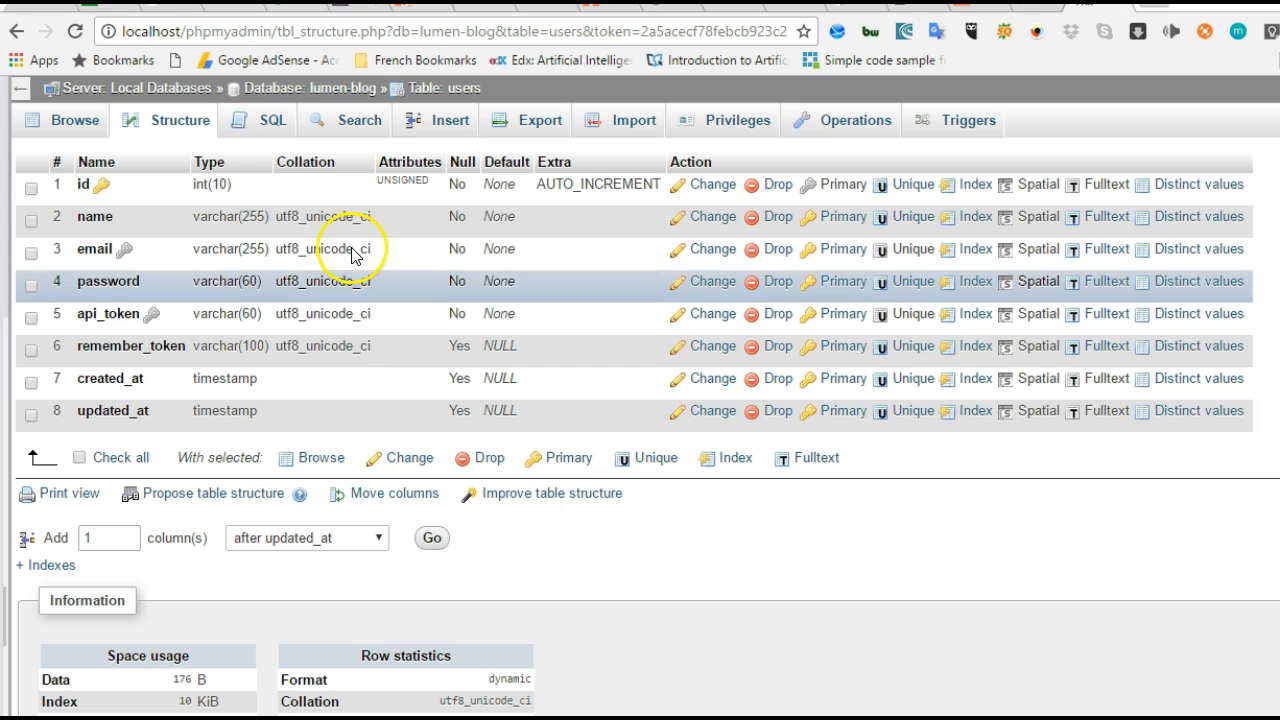
# Step: Go up to the lumen-blog database overview via the breadcrumb
pyautogui.click(340, 88)
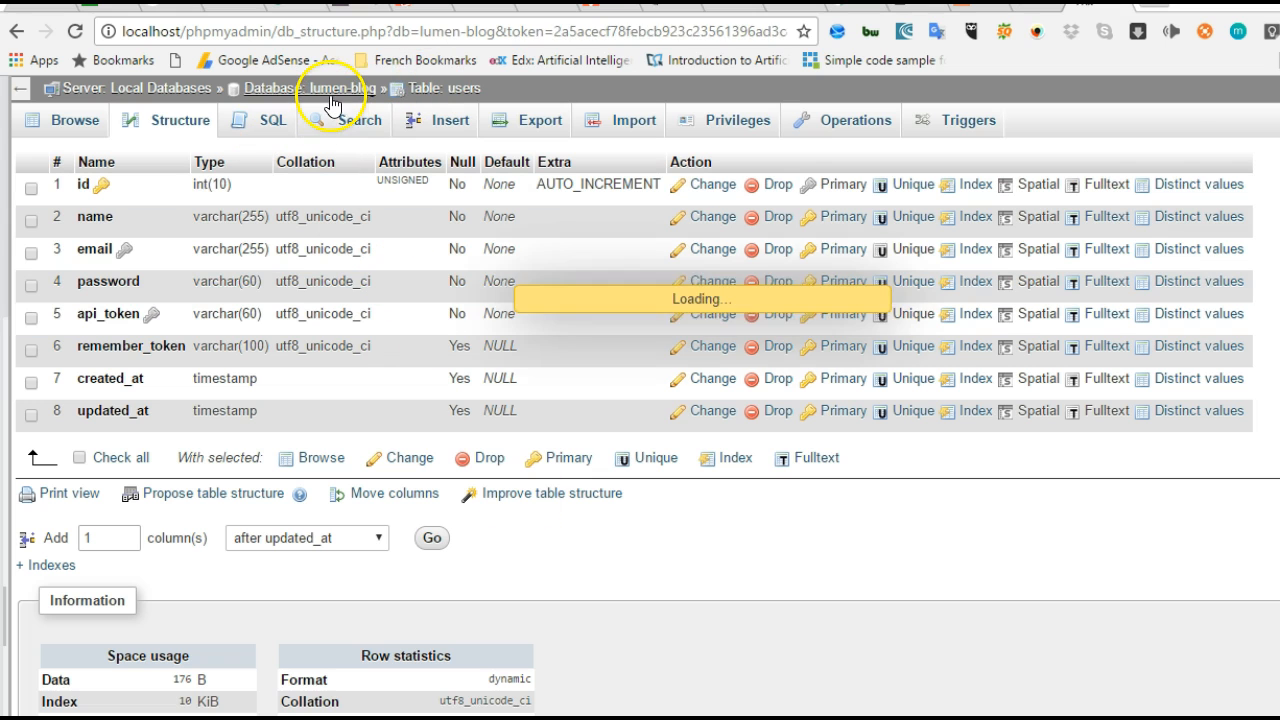
pyautogui.click(340, 88)
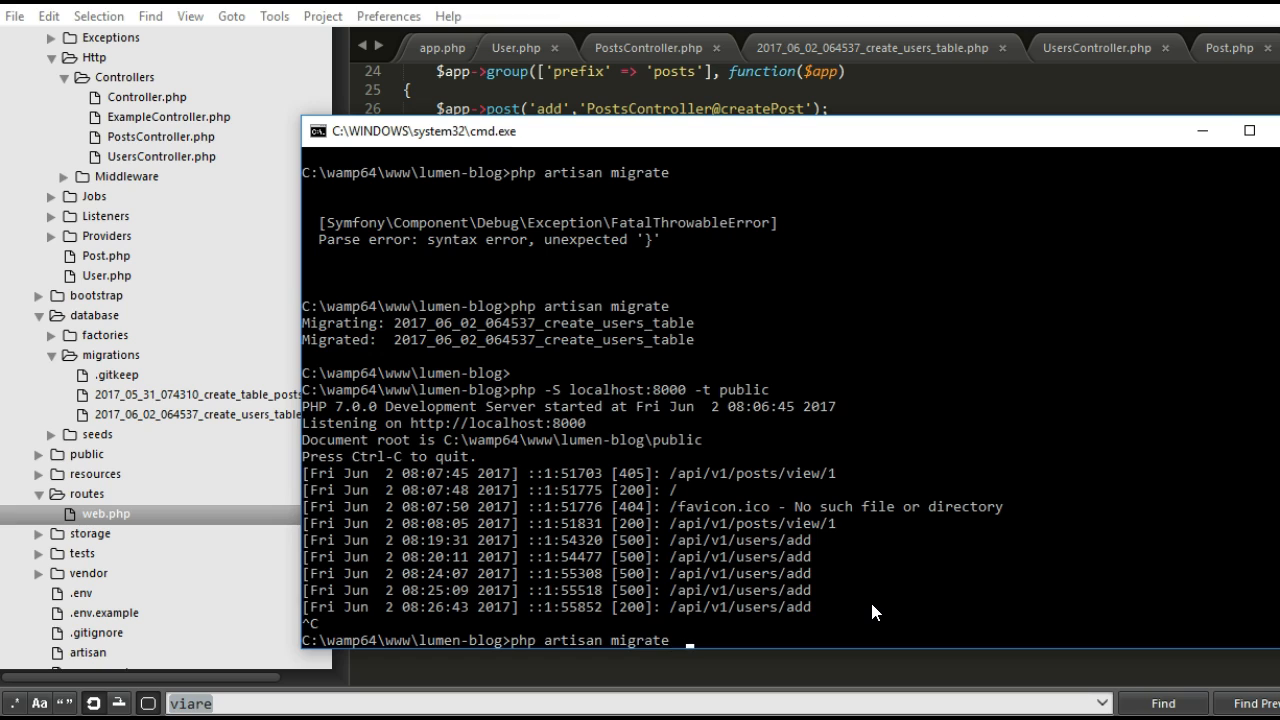
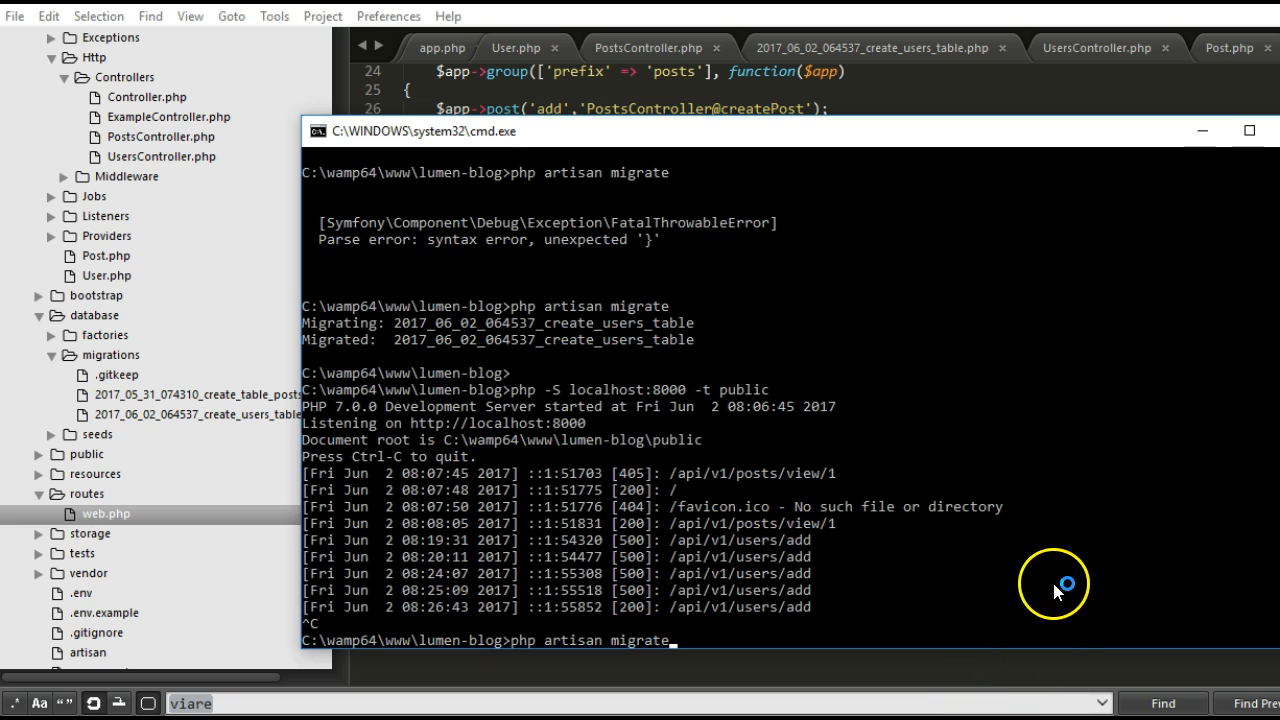
# Step: Remove the stray email text typed after 'php artisan migrate' at the prompt
pyautogui.moveTo(755, 557)
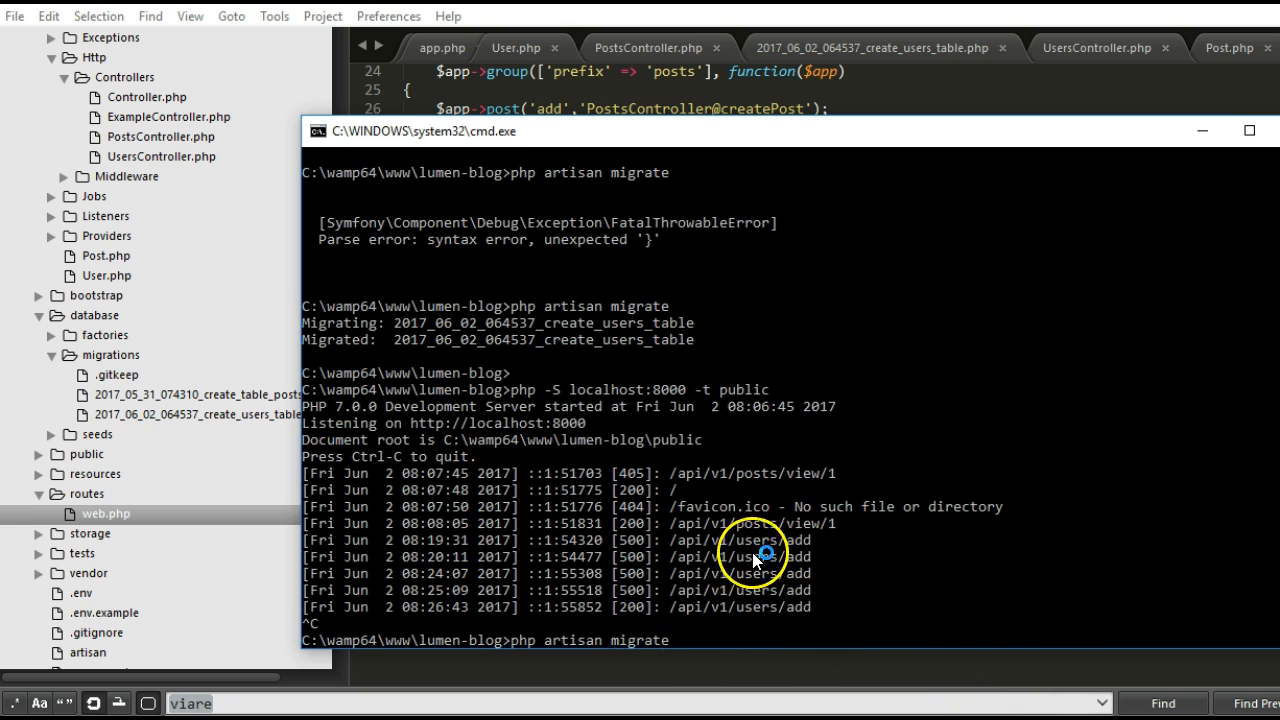
pyautogui.moveTo(760, 650)
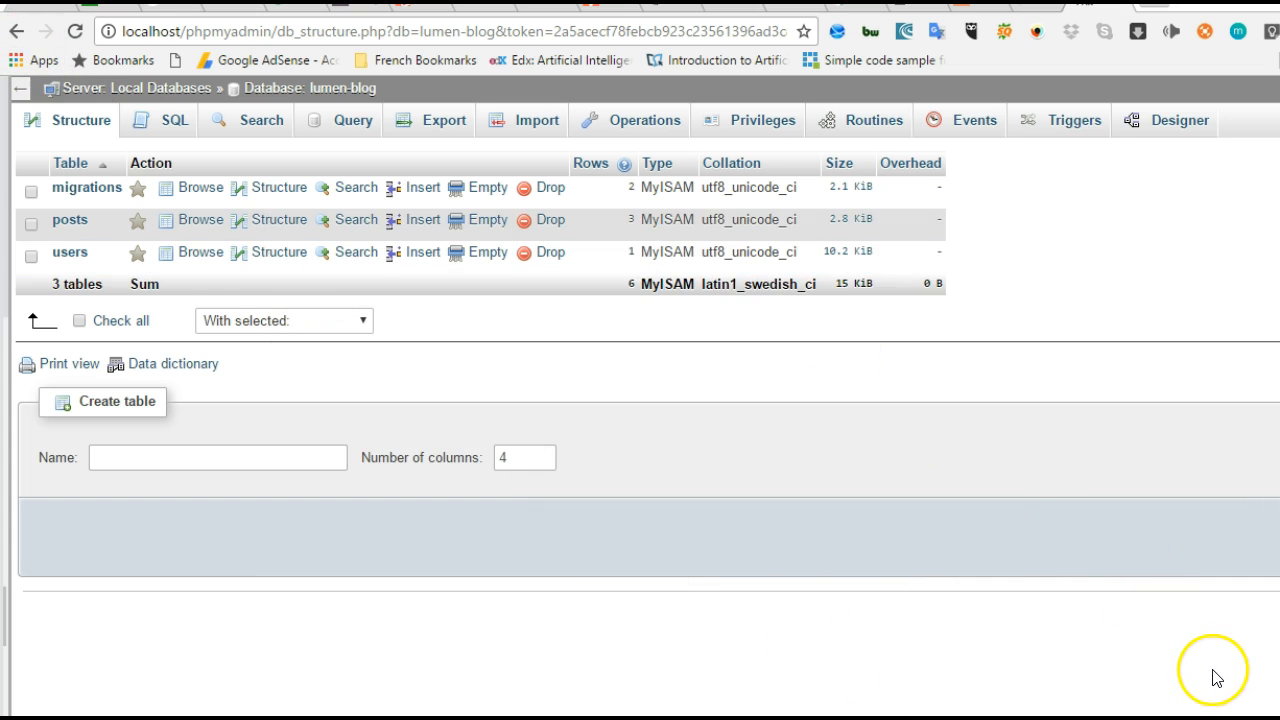
pyautogui.moveTo(1205, 690)
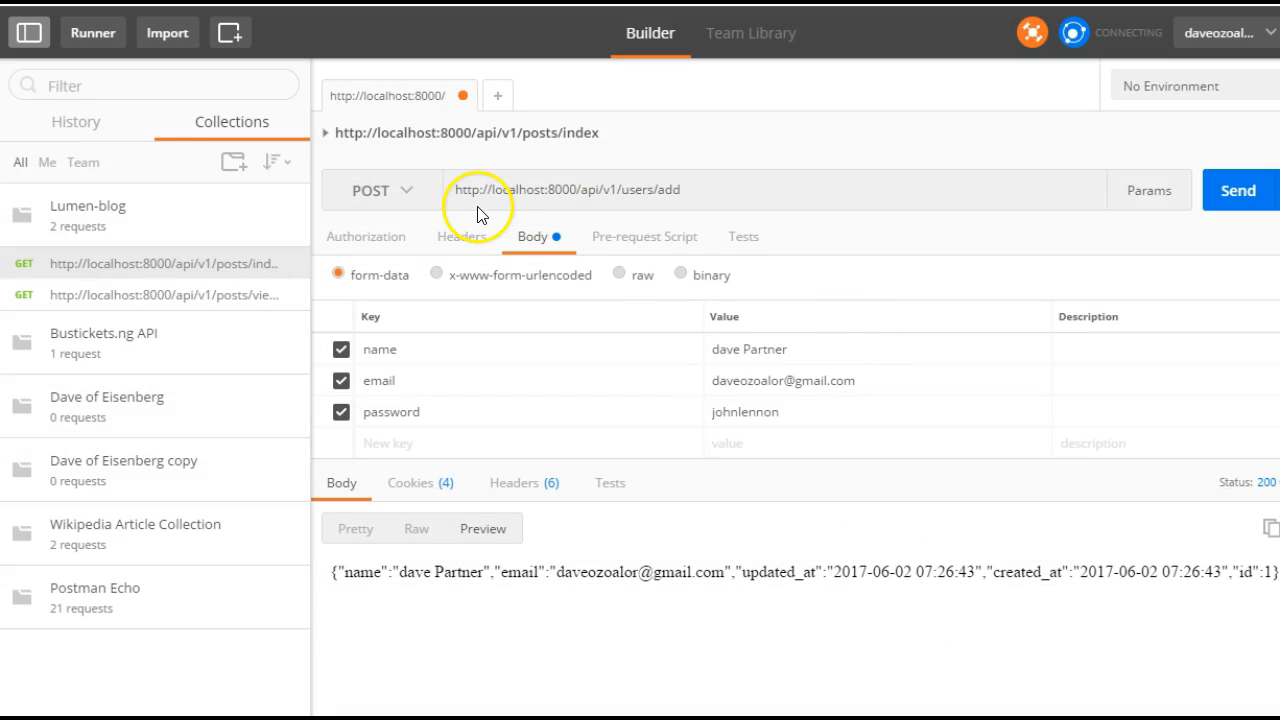
pyautogui.moveTo(578, 196)
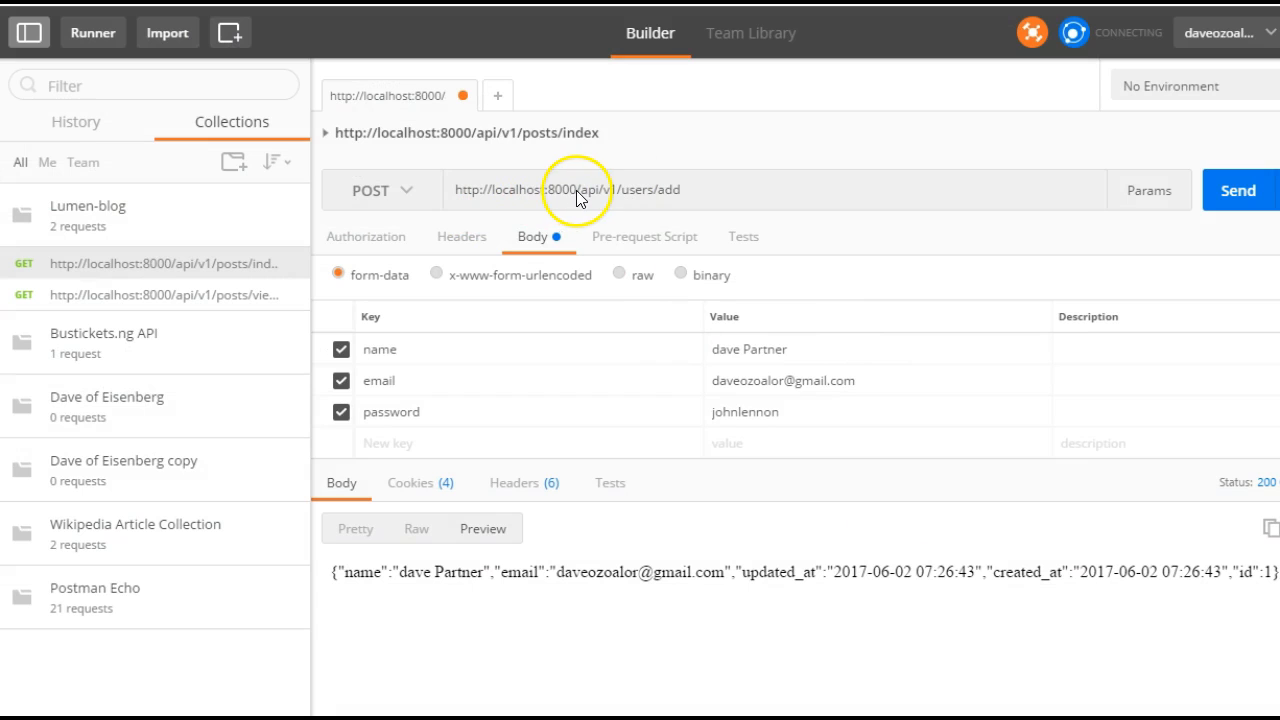
pyautogui.moveTo(605, 710)
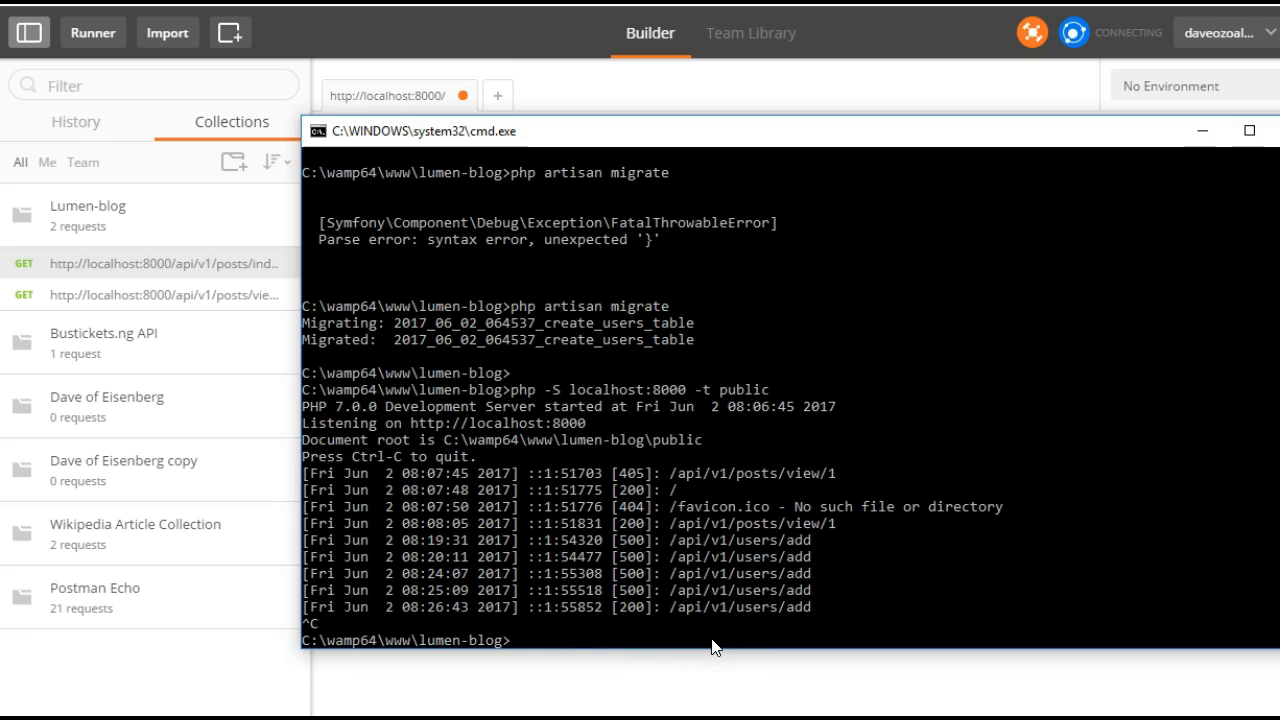
# Step: After 'php artisan serve' fails, run 'php -S localhost:8000 -t public'
pyautogui.write('php artisan serve')
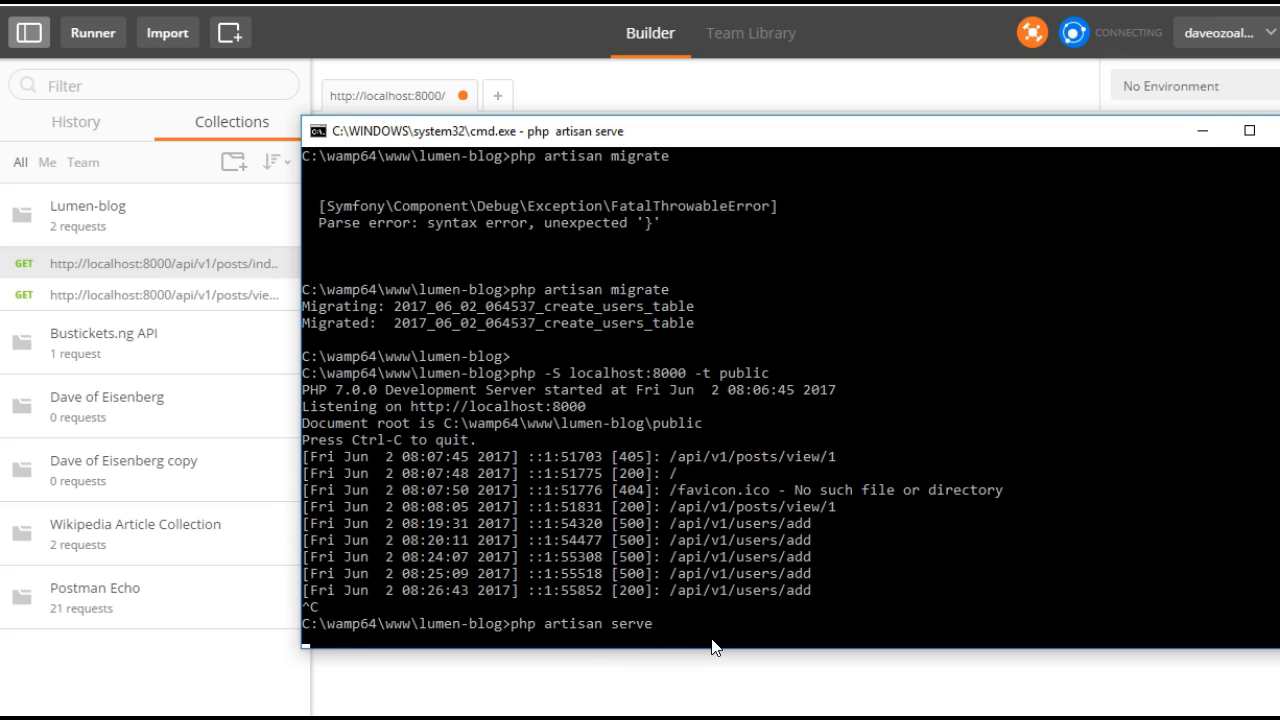
pyautogui.moveTo(660, 592)
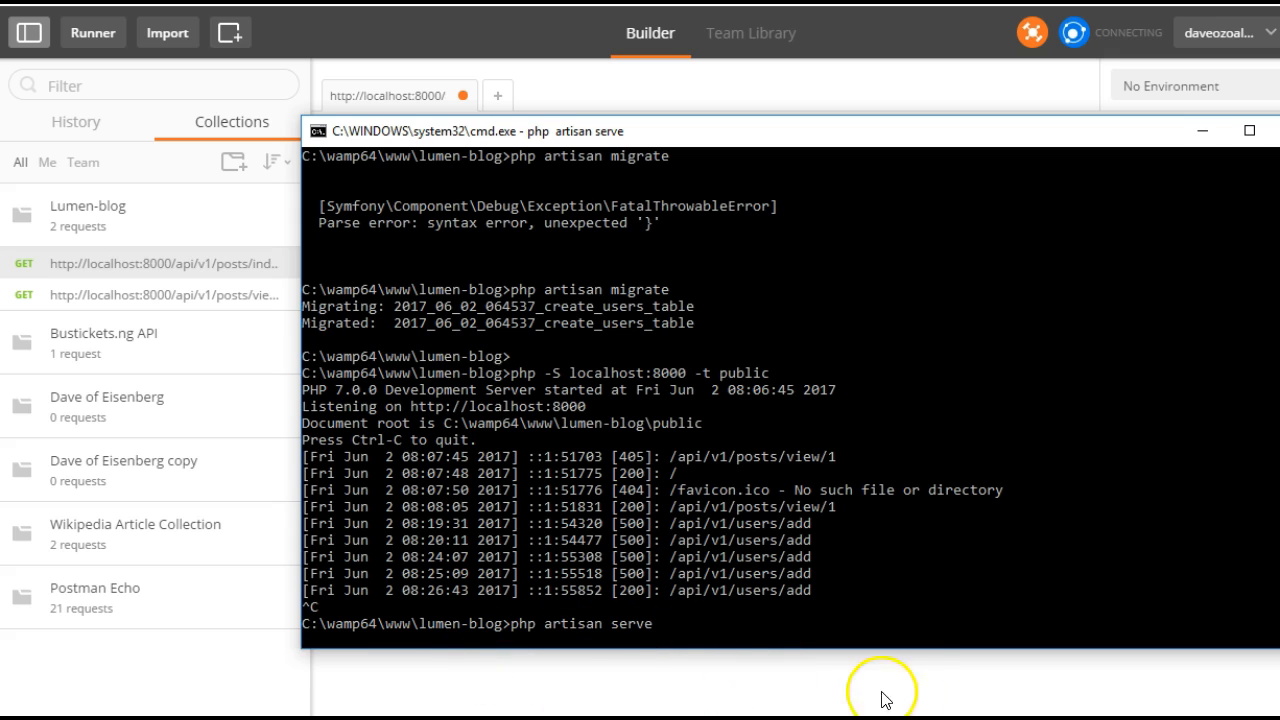
pyautogui.moveTo(800, 140)
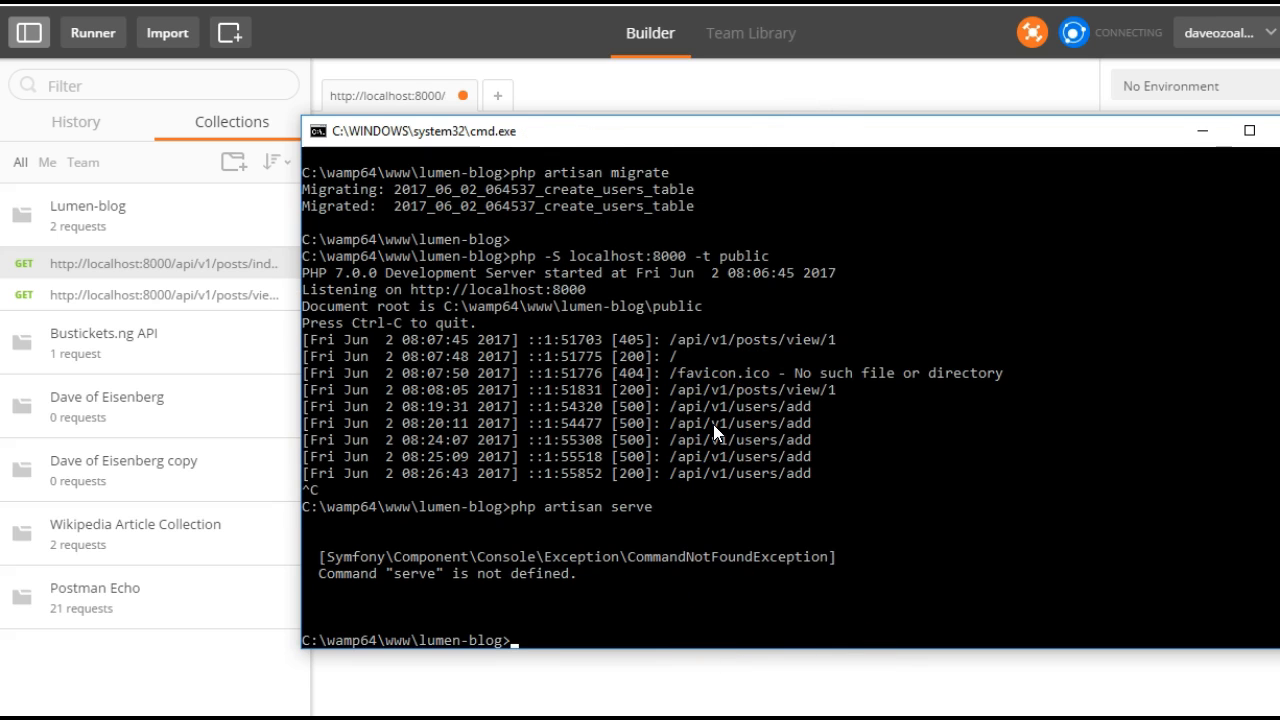
pyautogui.write('php artisan serve')
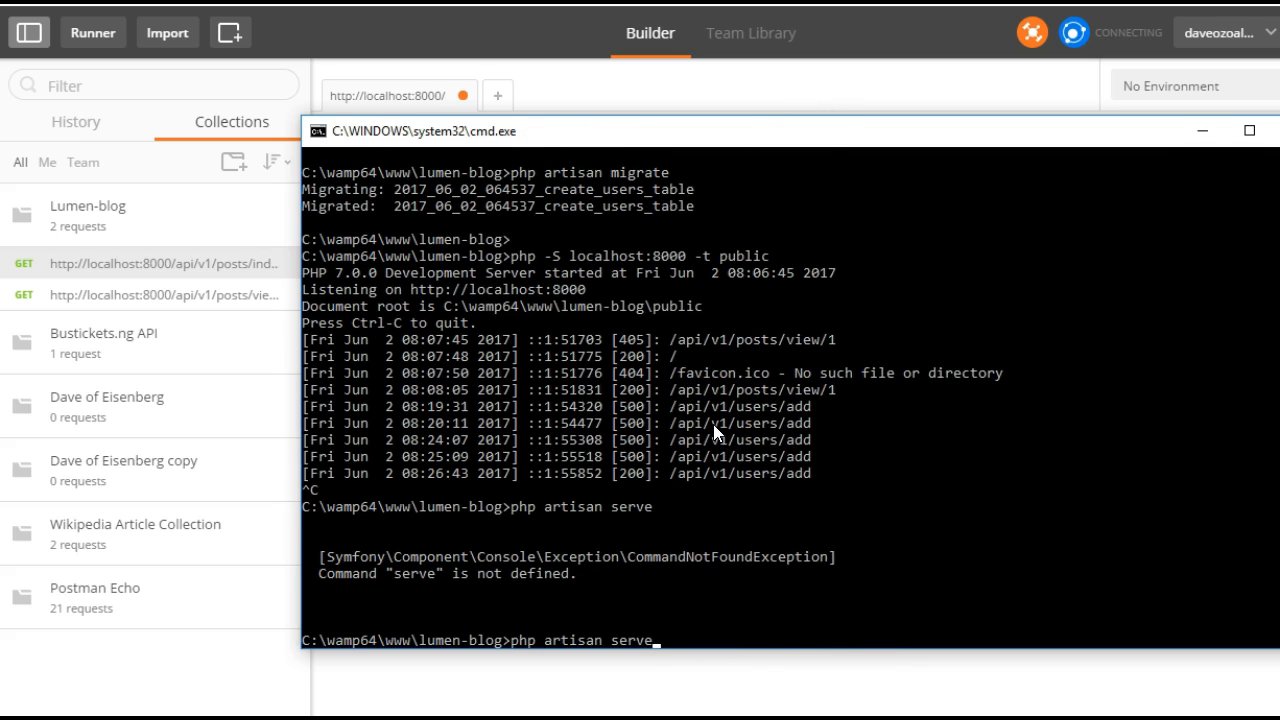
pyautogui.press('BackSpace')
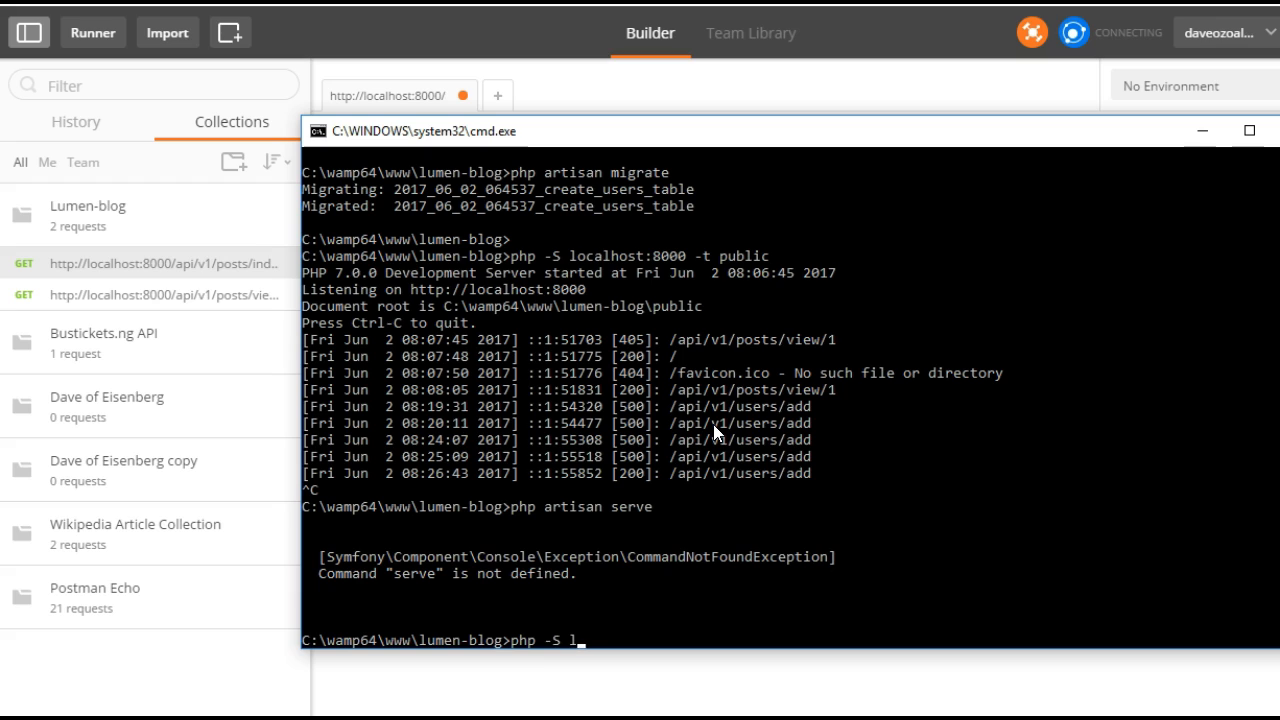
pyautogui.write('ocalhost')
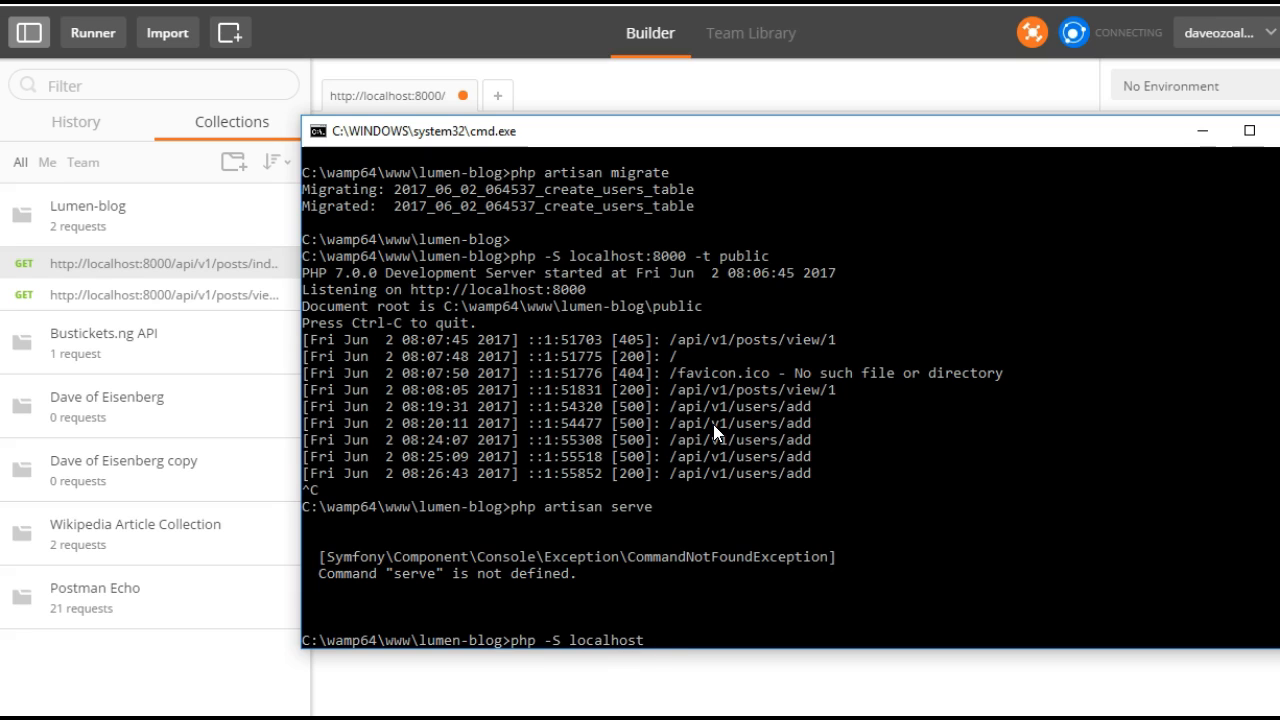
pyautogui.write(':8000')
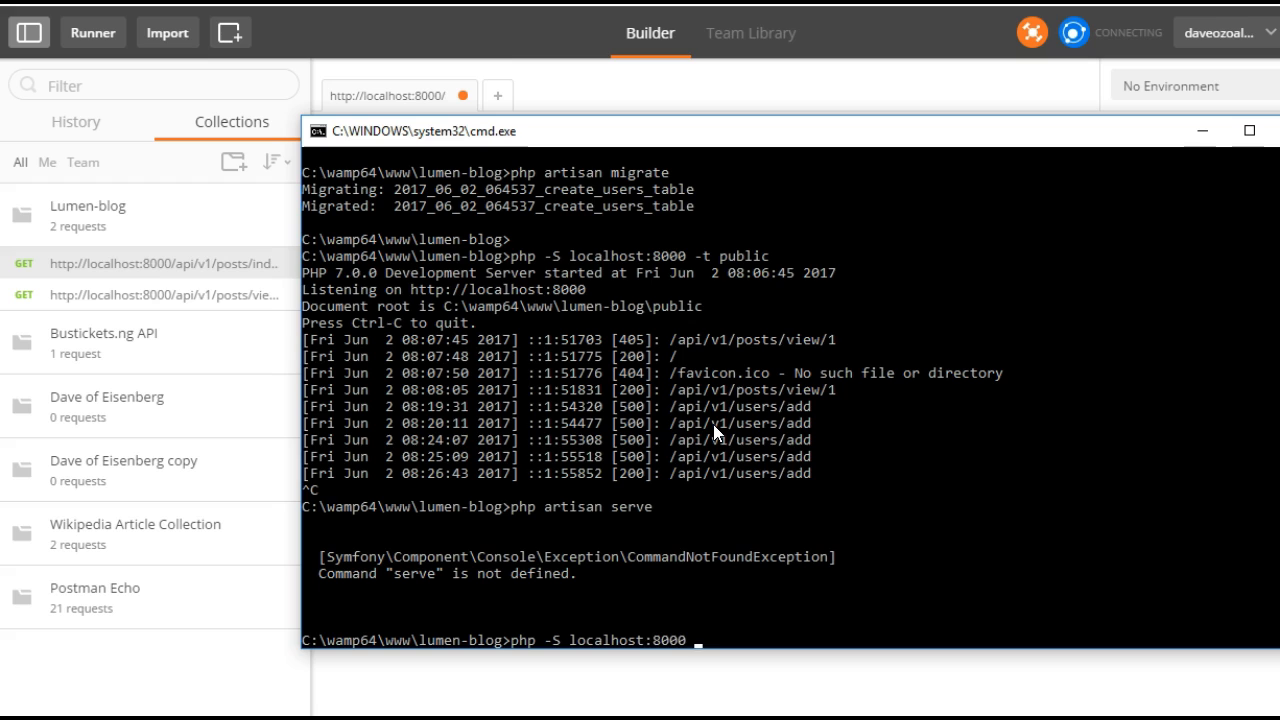
pyautogui.write('-t public')
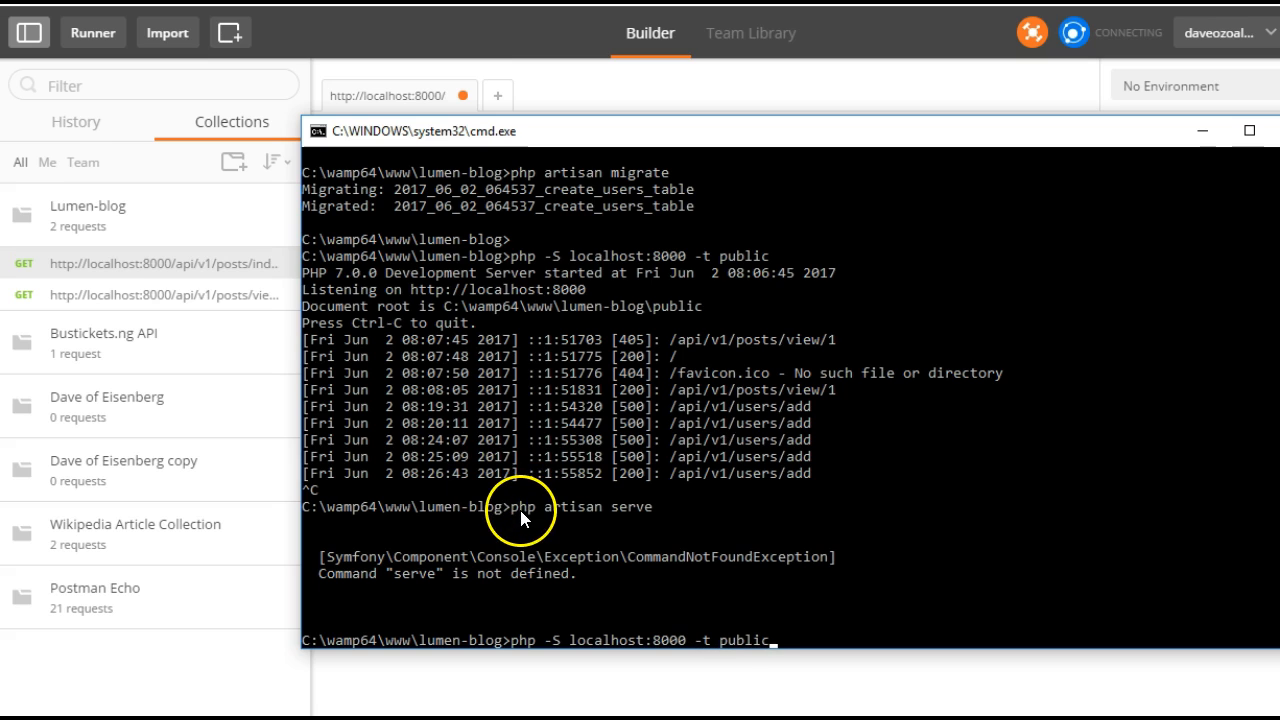
pyautogui.moveTo(680, 515)
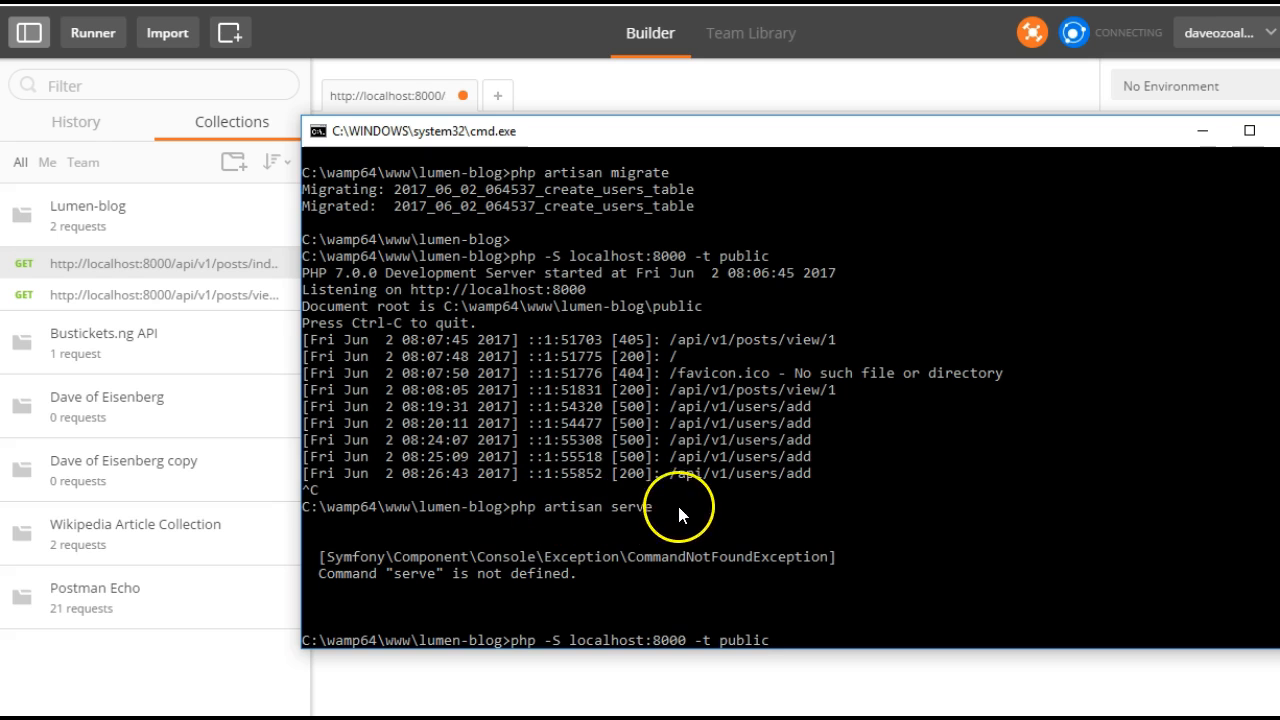
pyautogui.moveTo(760, 615)
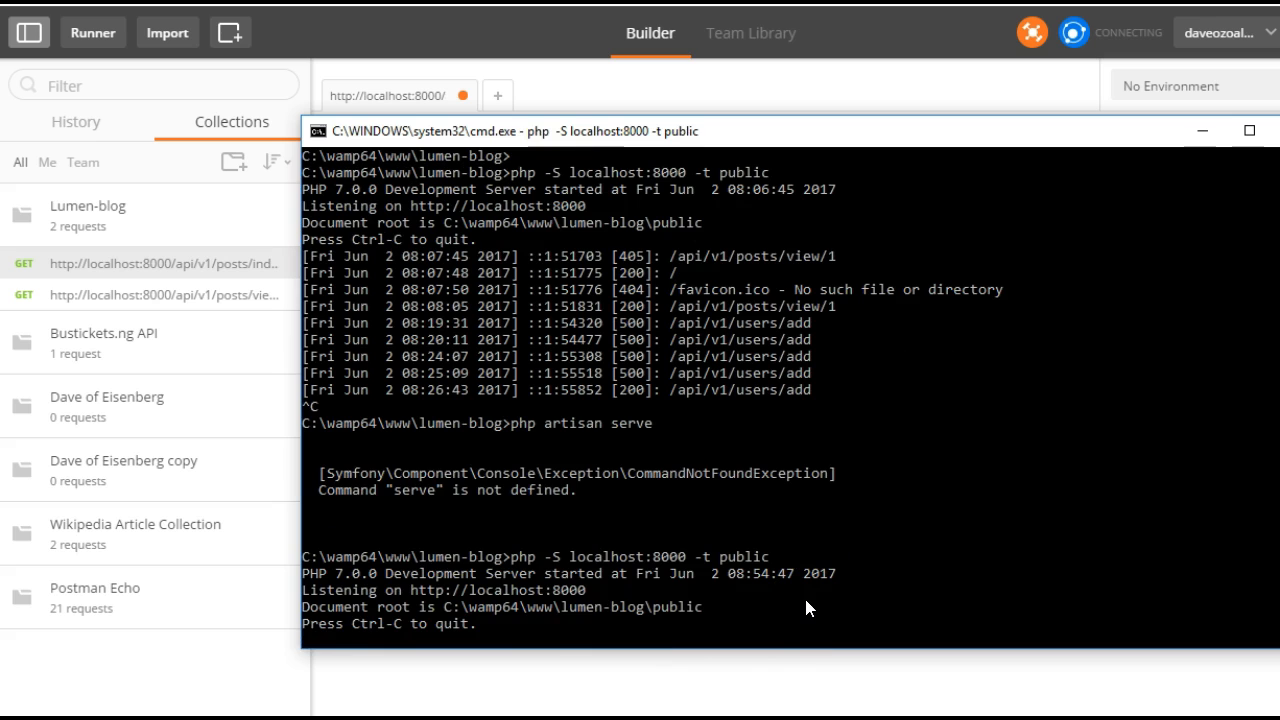
pyautogui.click(437, 595)
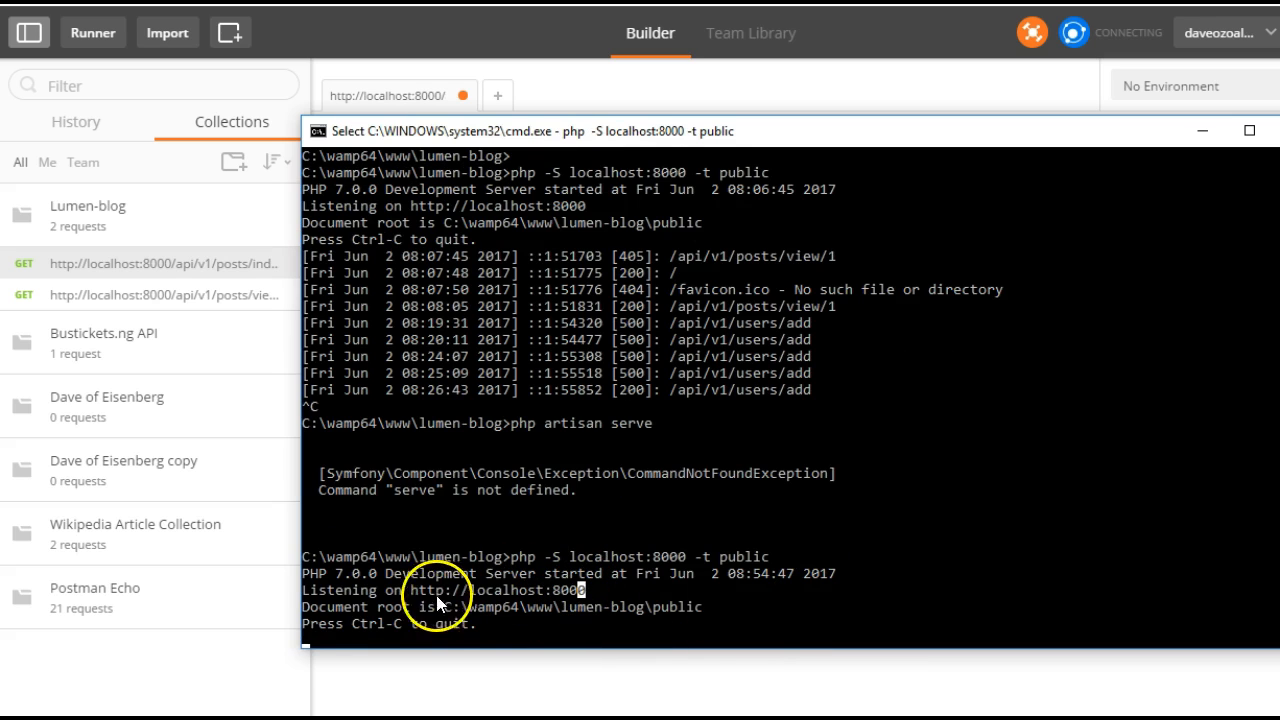
pyautogui.moveTo(750, 160)
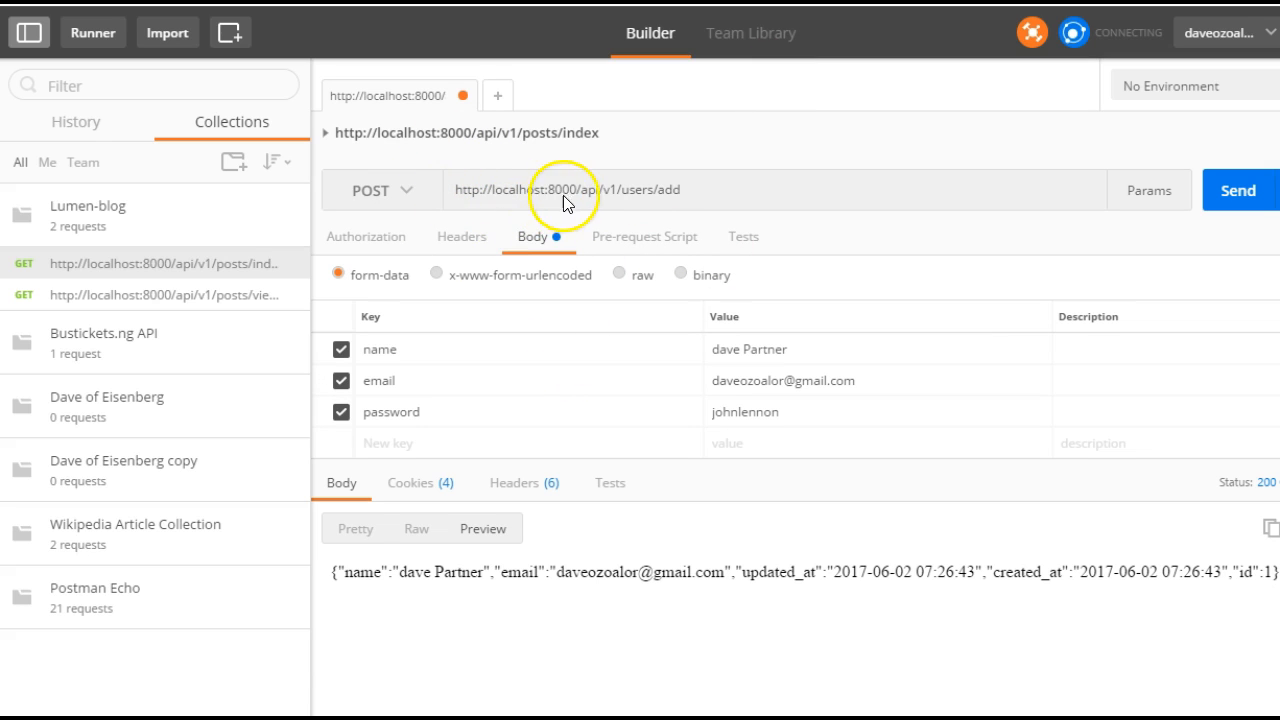
pyautogui.click(565, 190)
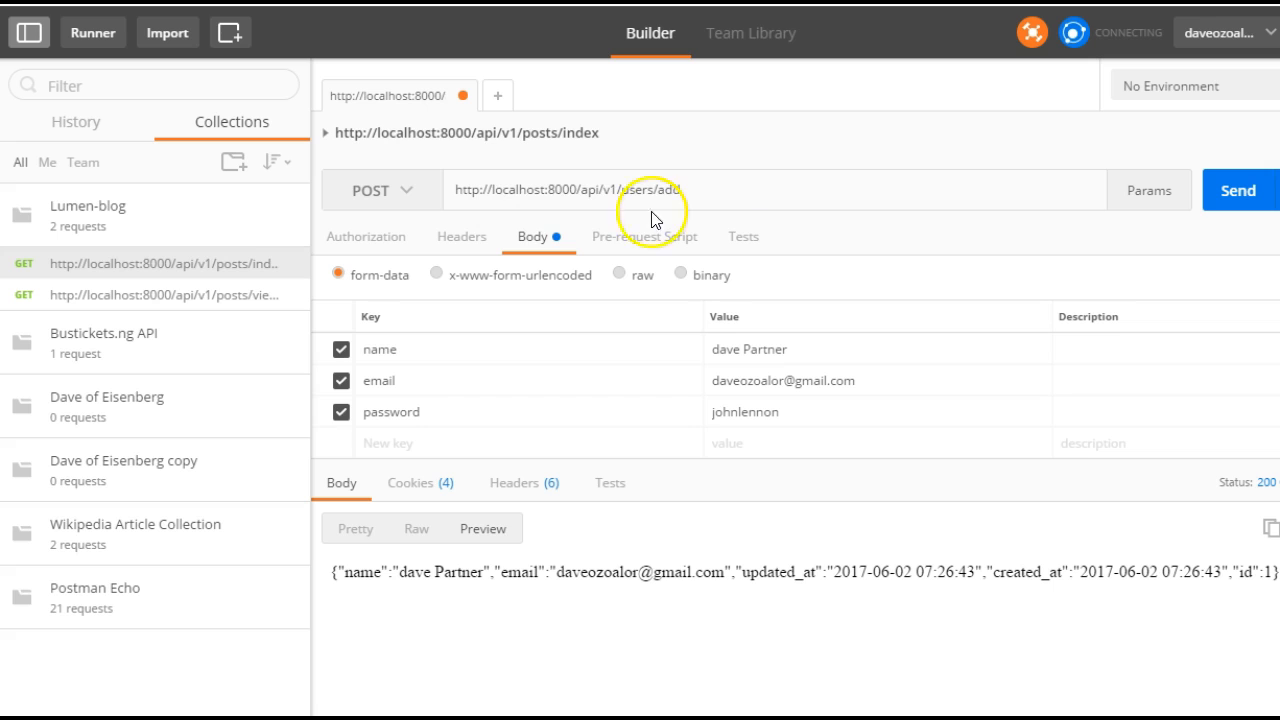
pyautogui.doubleClick(638, 190)
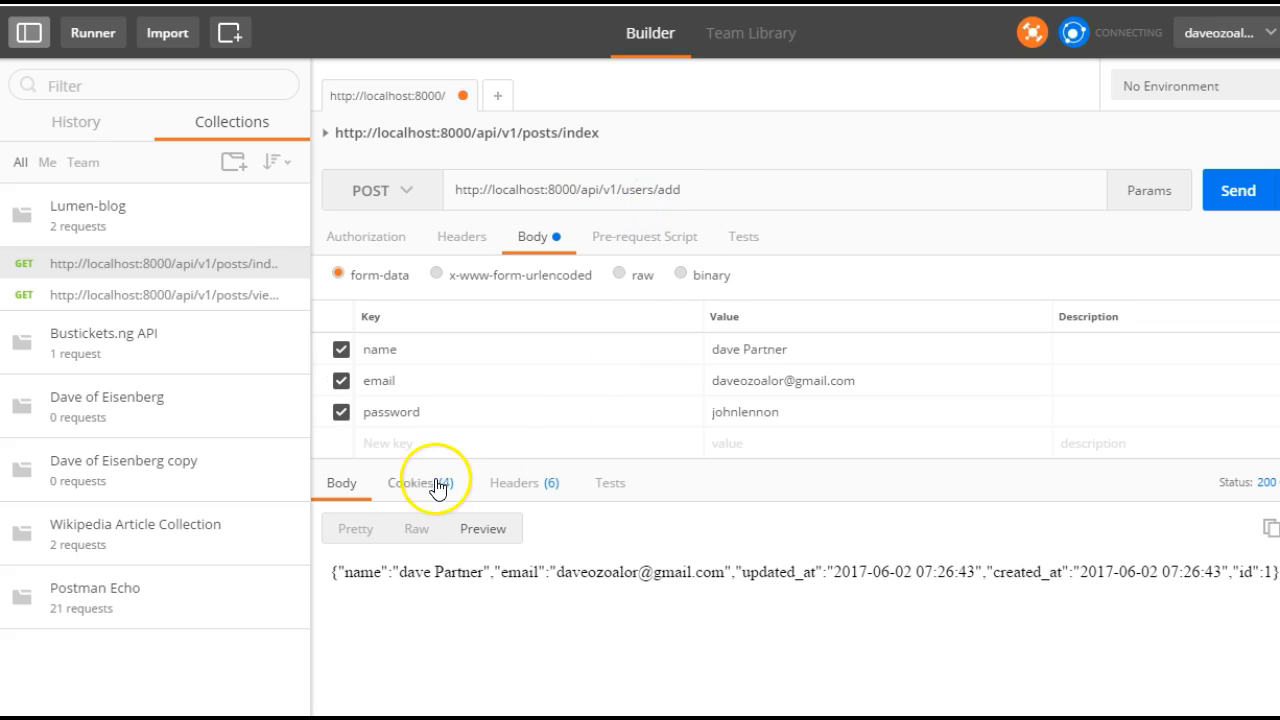
pyautogui.click(406, 190)
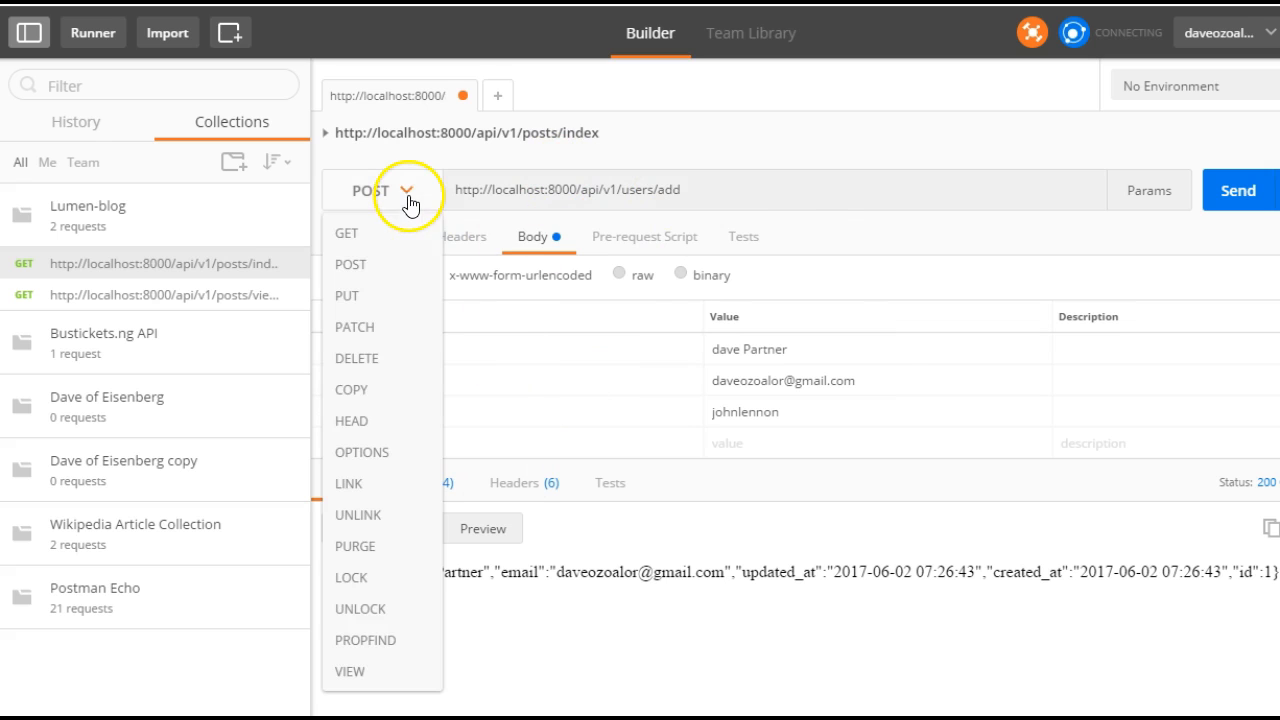
pyautogui.click(346, 232)
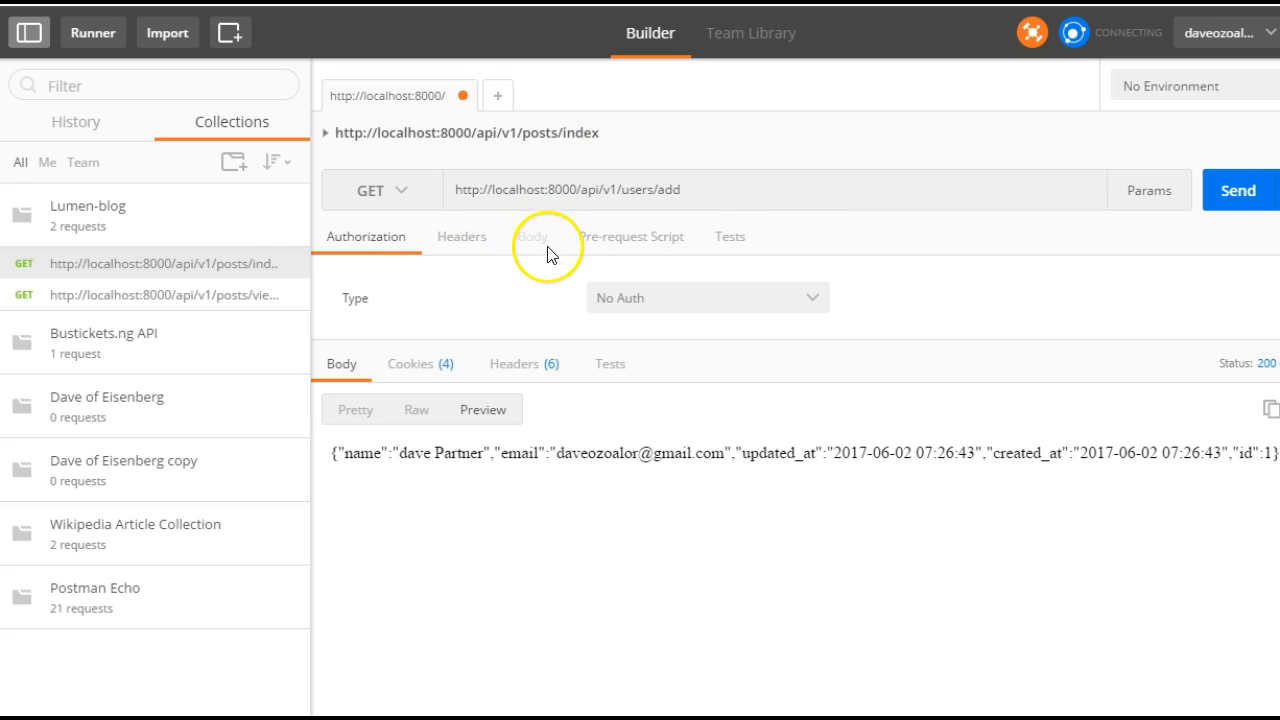
pyautogui.click(375, 189)
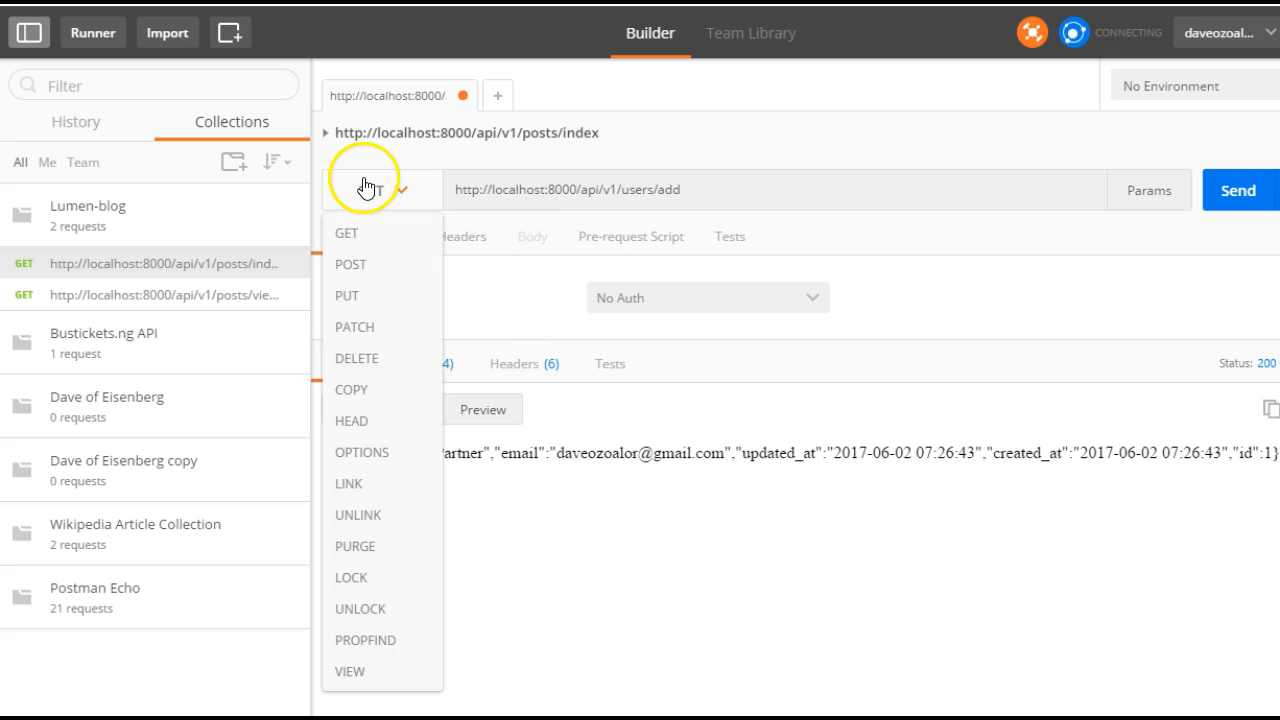
pyautogui.click(350, 264)
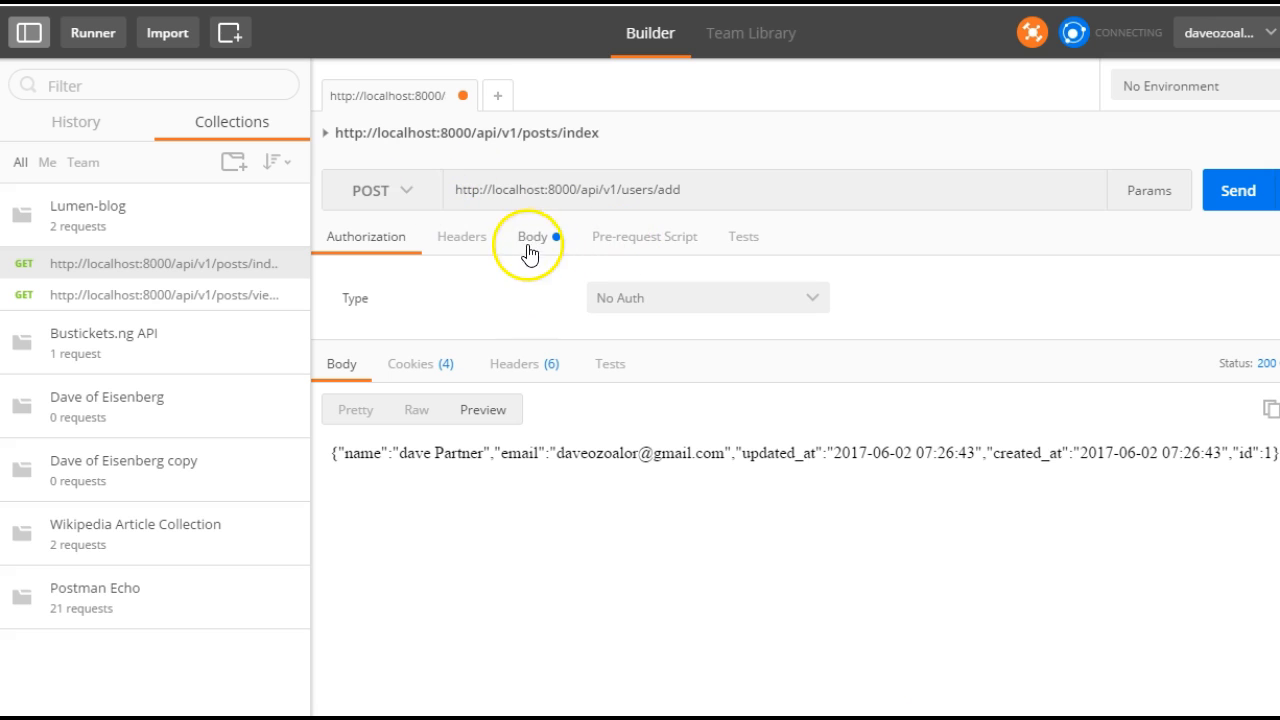
pyautogui.click(533, 236)
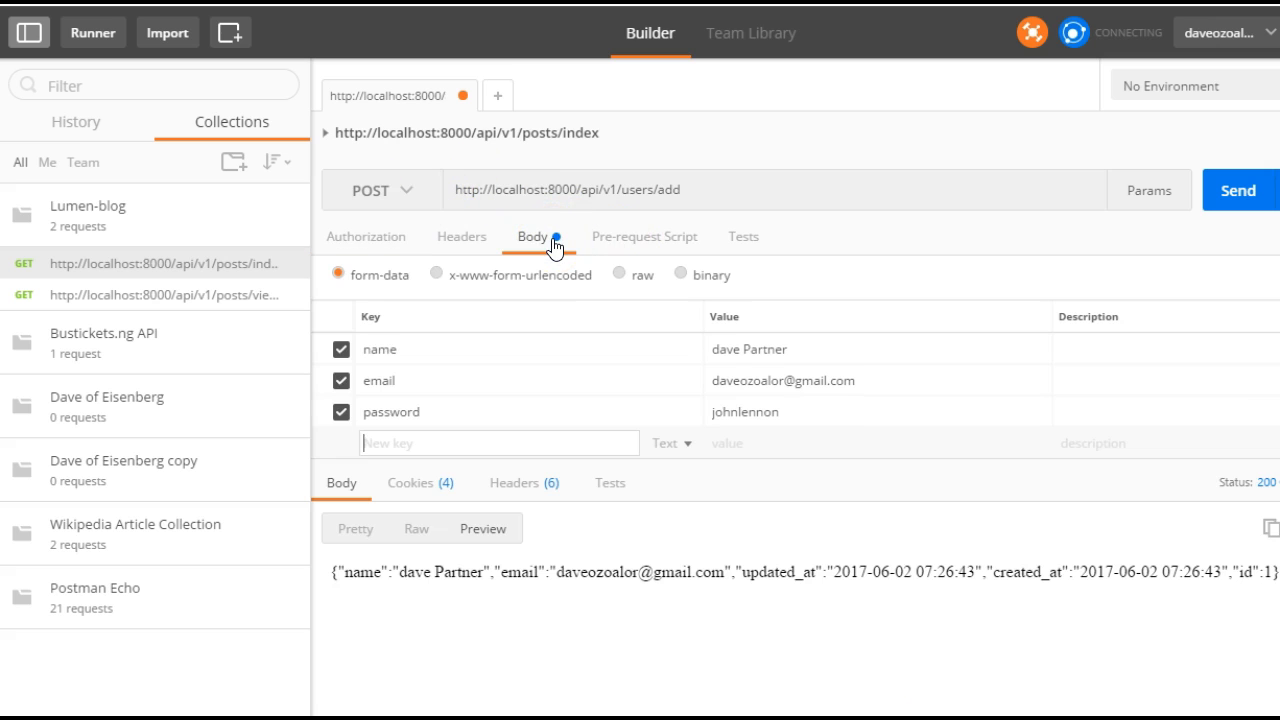
pyautogui.click(379, 349)
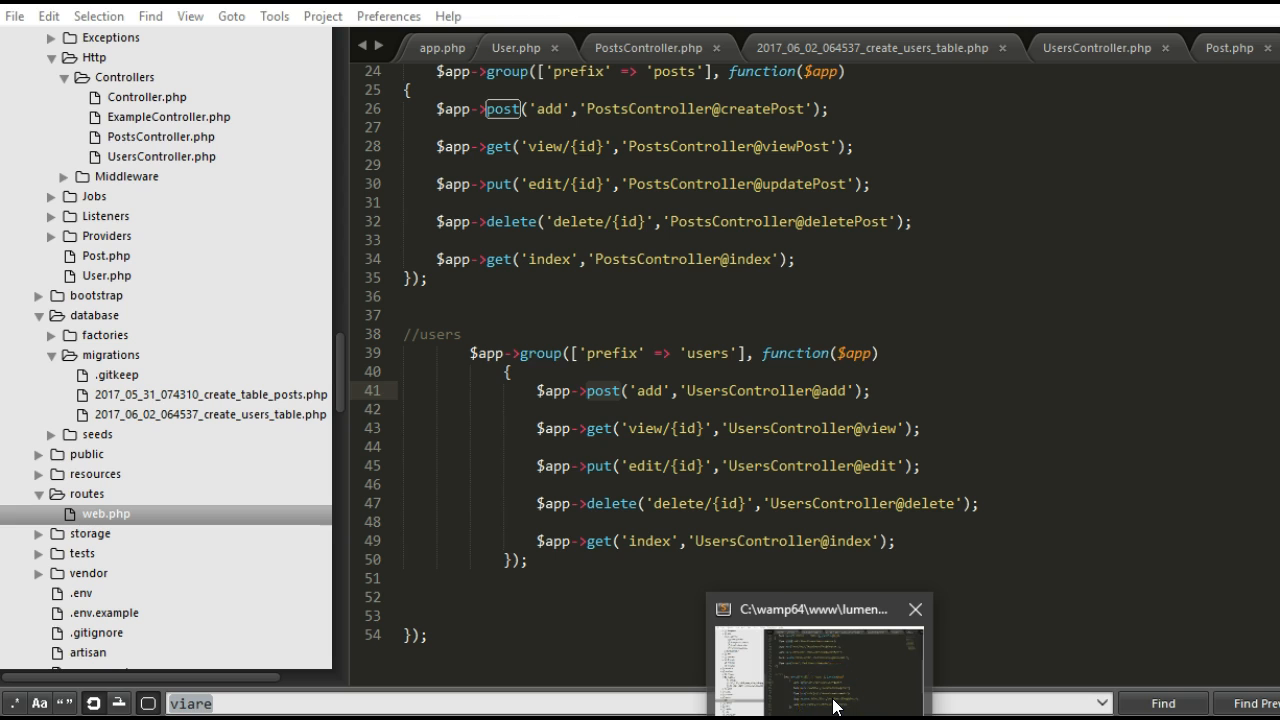
# Step: Switch from Sublime Text back to the Postman window via the taskbar
pyautogui.click(878, 47)
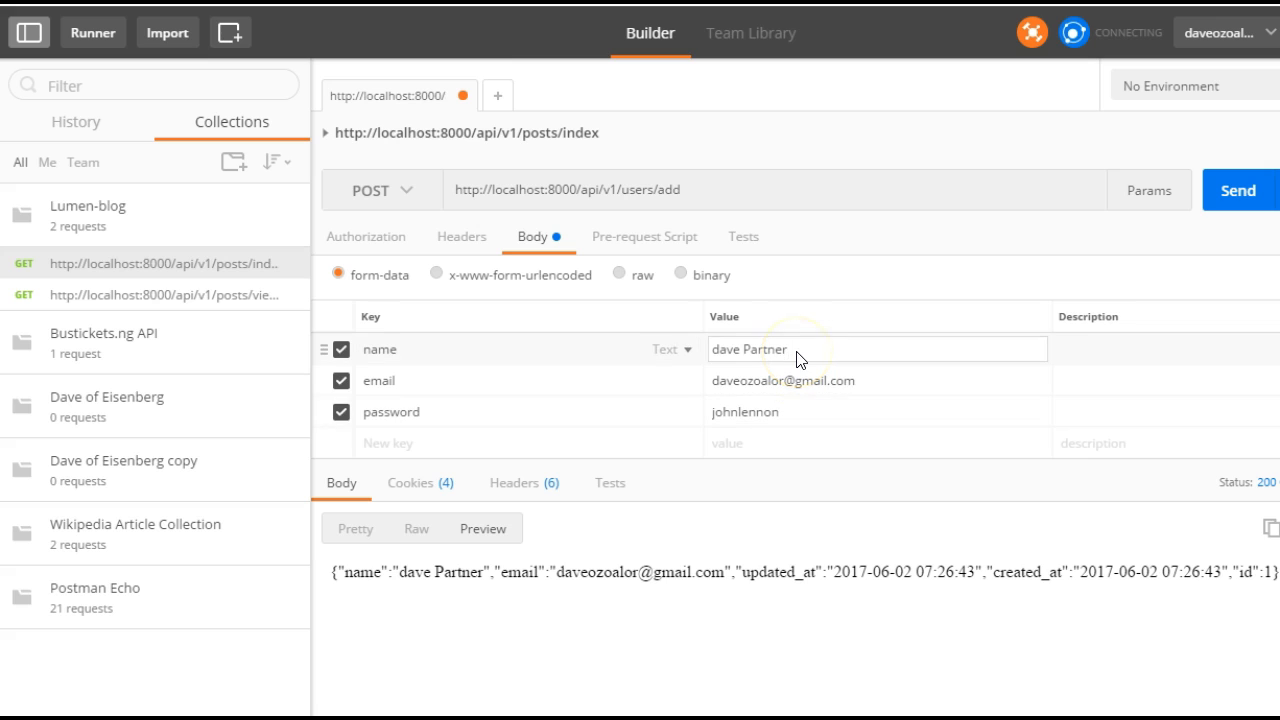
pyautogui.write('d')
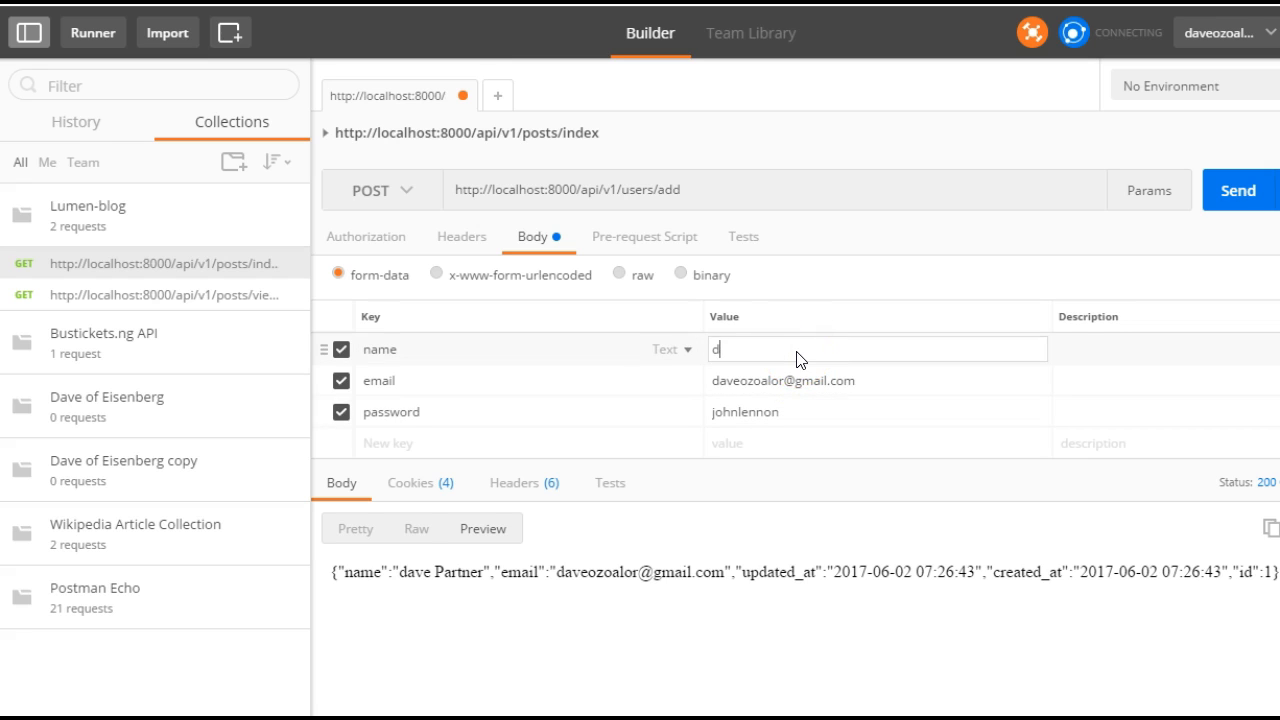
pyautogui.press('Backspace')
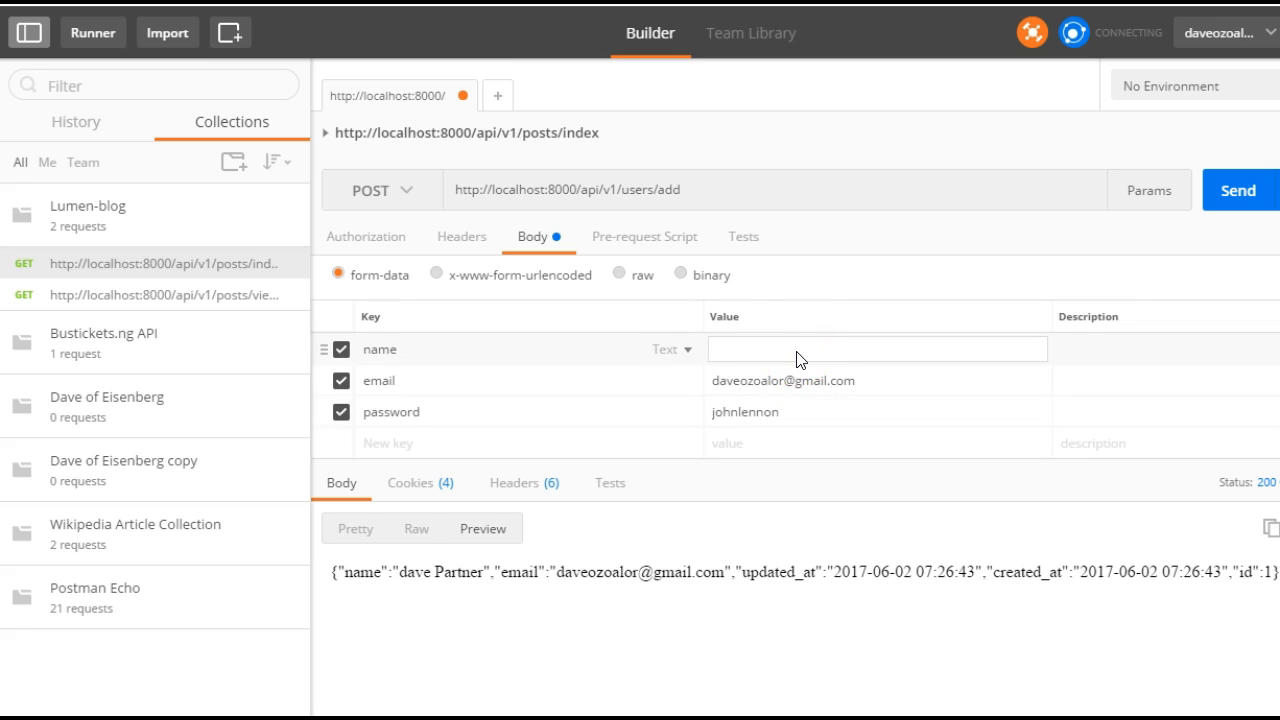
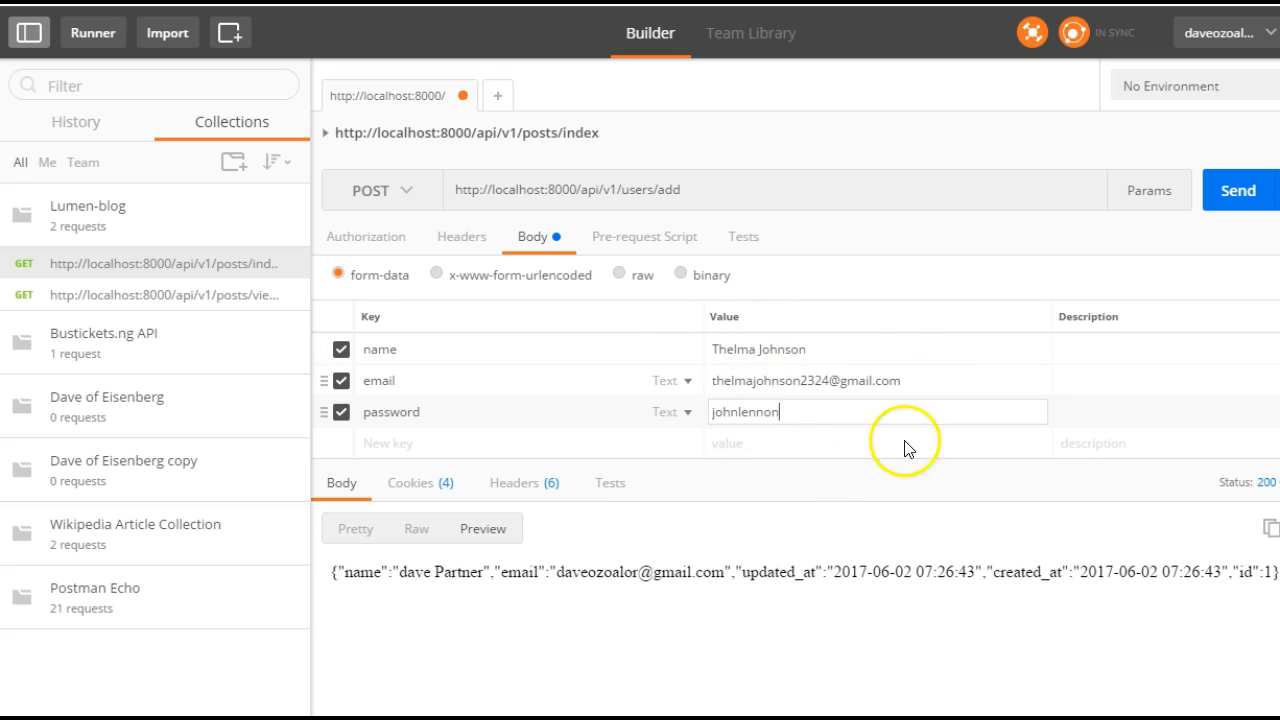
pyautogui.moveTo(665, 377)
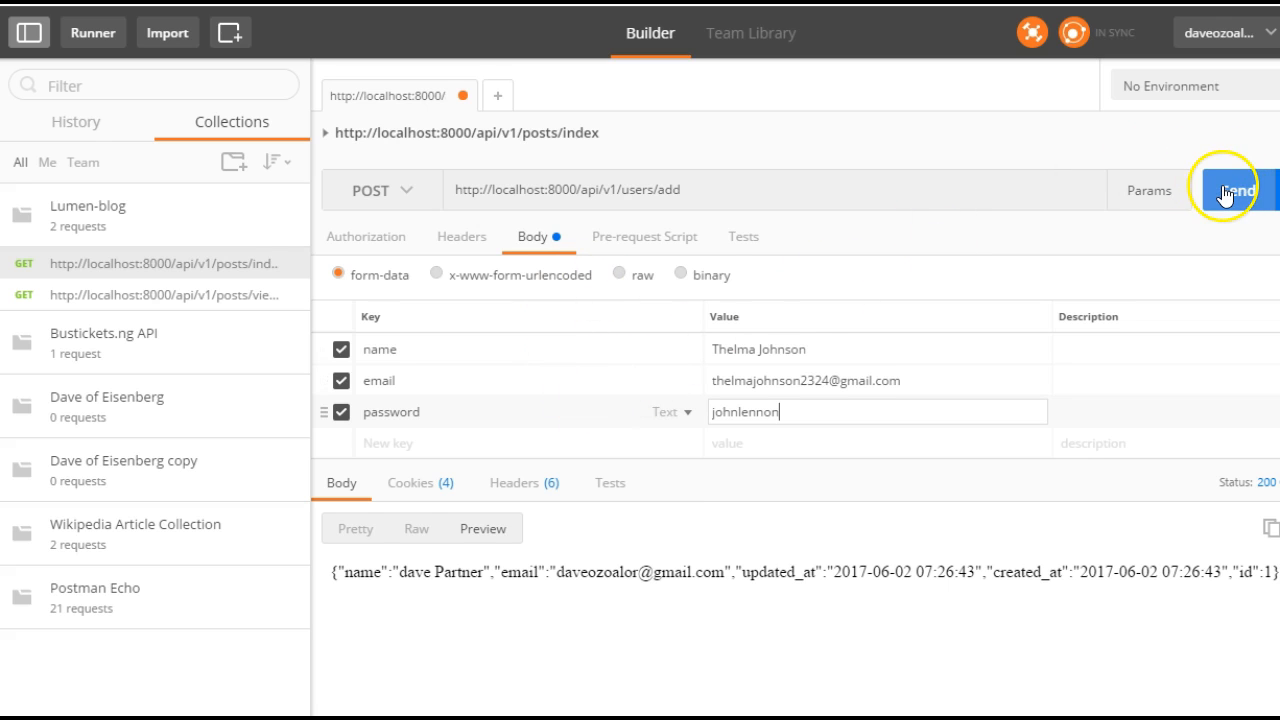
pyautogui.moveTo(713, 575)
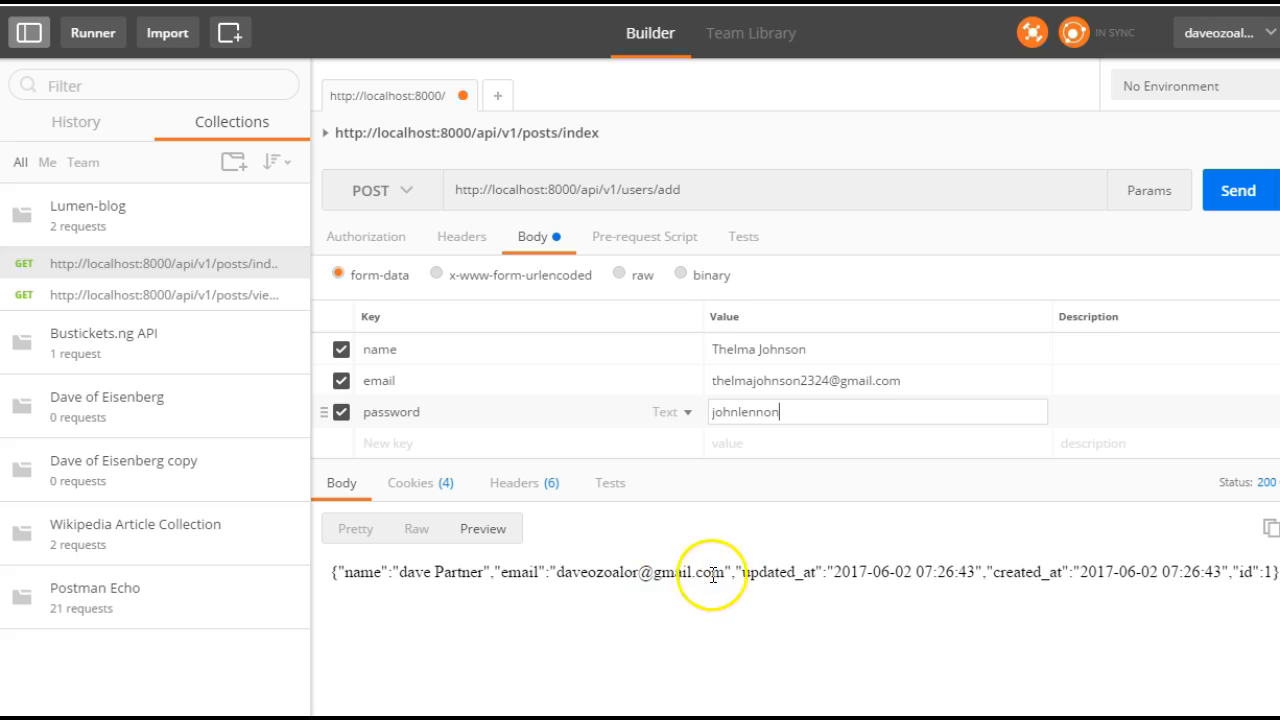
pyautogui.click(1238, 190)
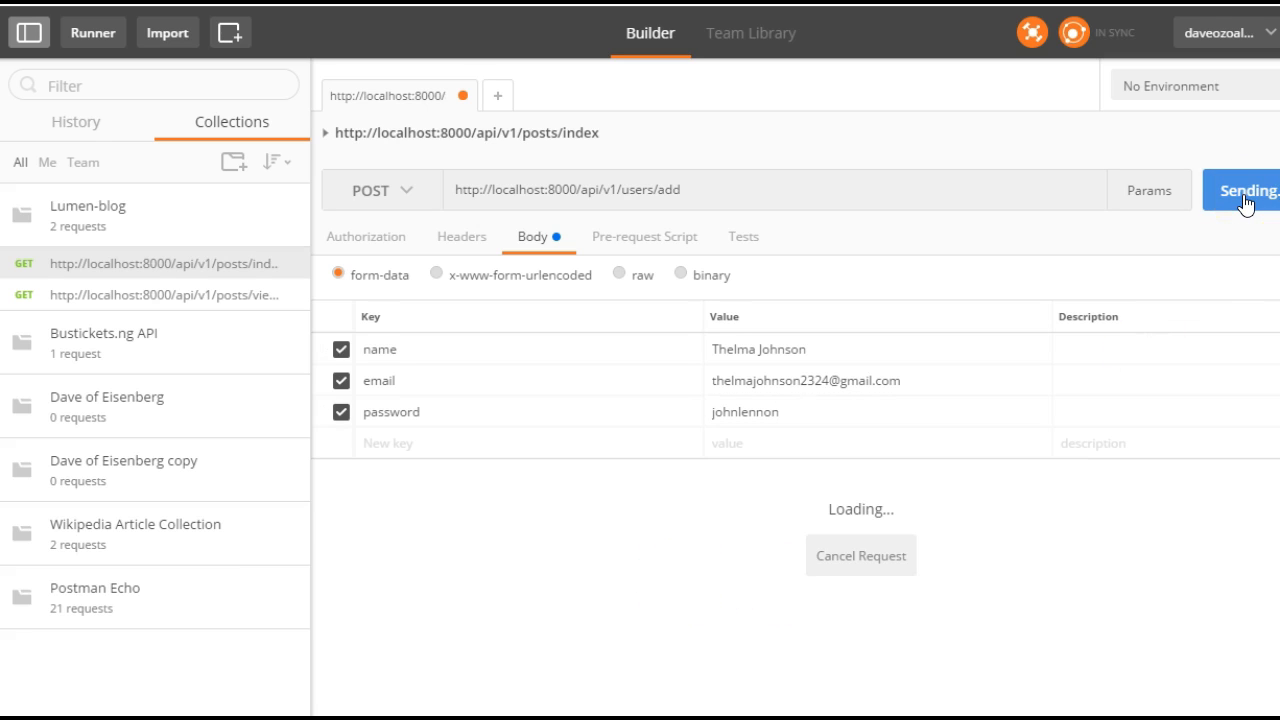
pyautogui.moveTo(958, 590)
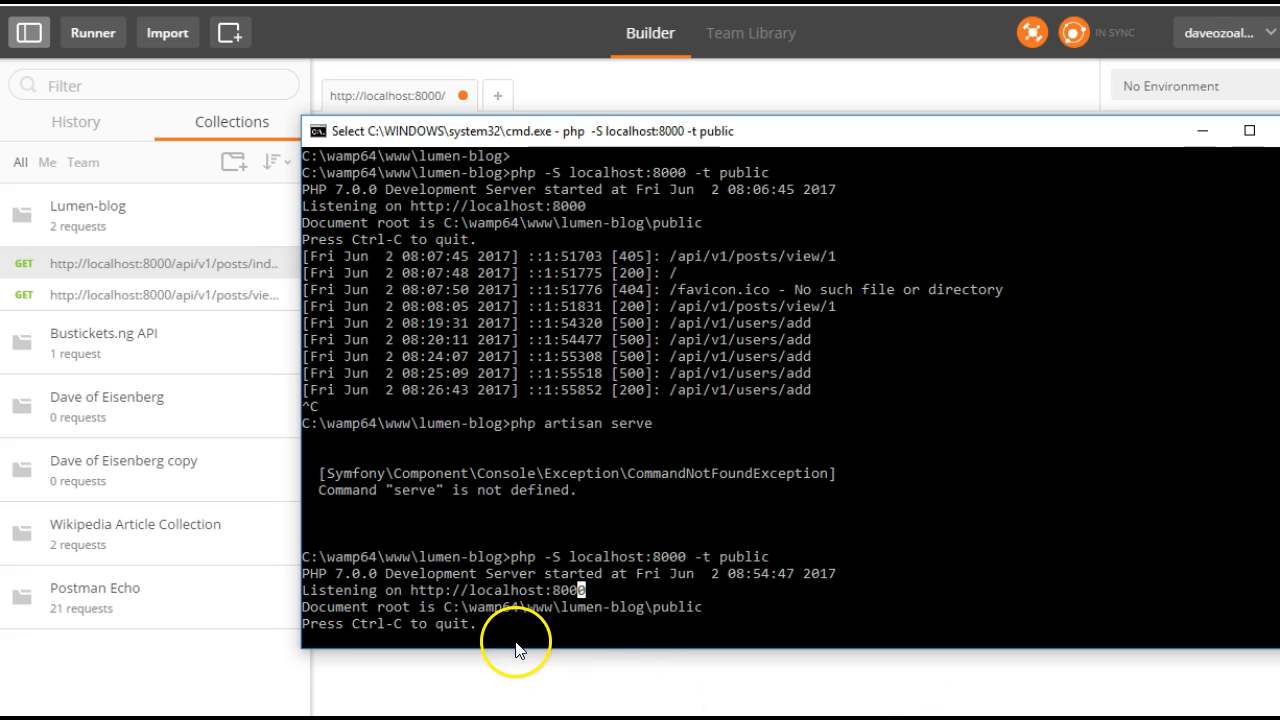
pyautogui.moveTo(595, 590)
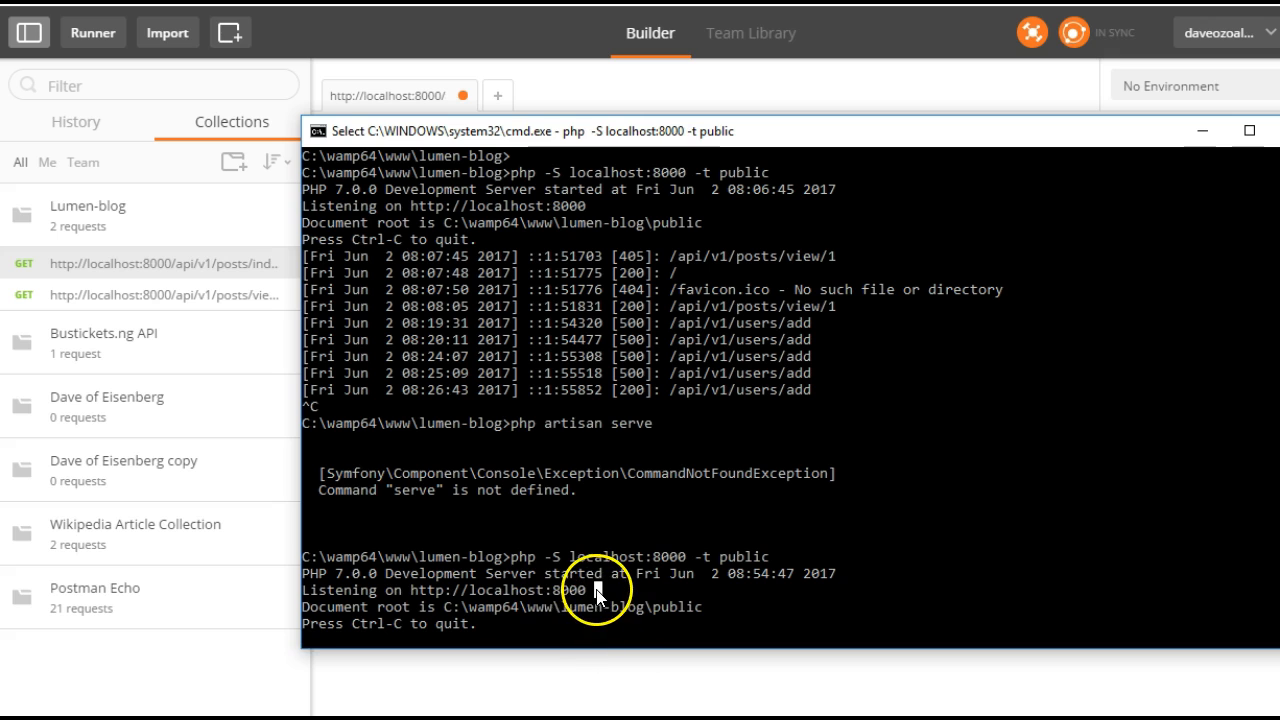
# Step: Exit QuickEdit selection in cmd so the server logs a 200 for /api/v1/users/add
pyautogui.doubleClick(505, 590)
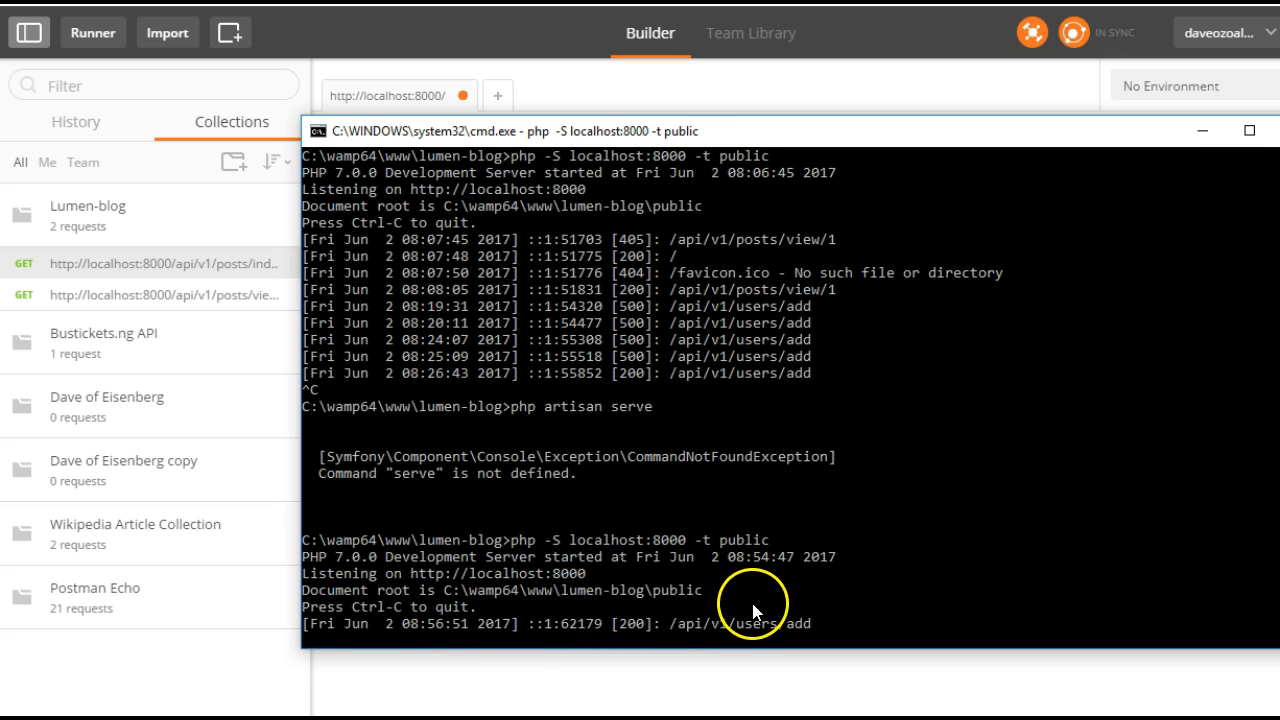
pyautogui.moveTo(835, 673)
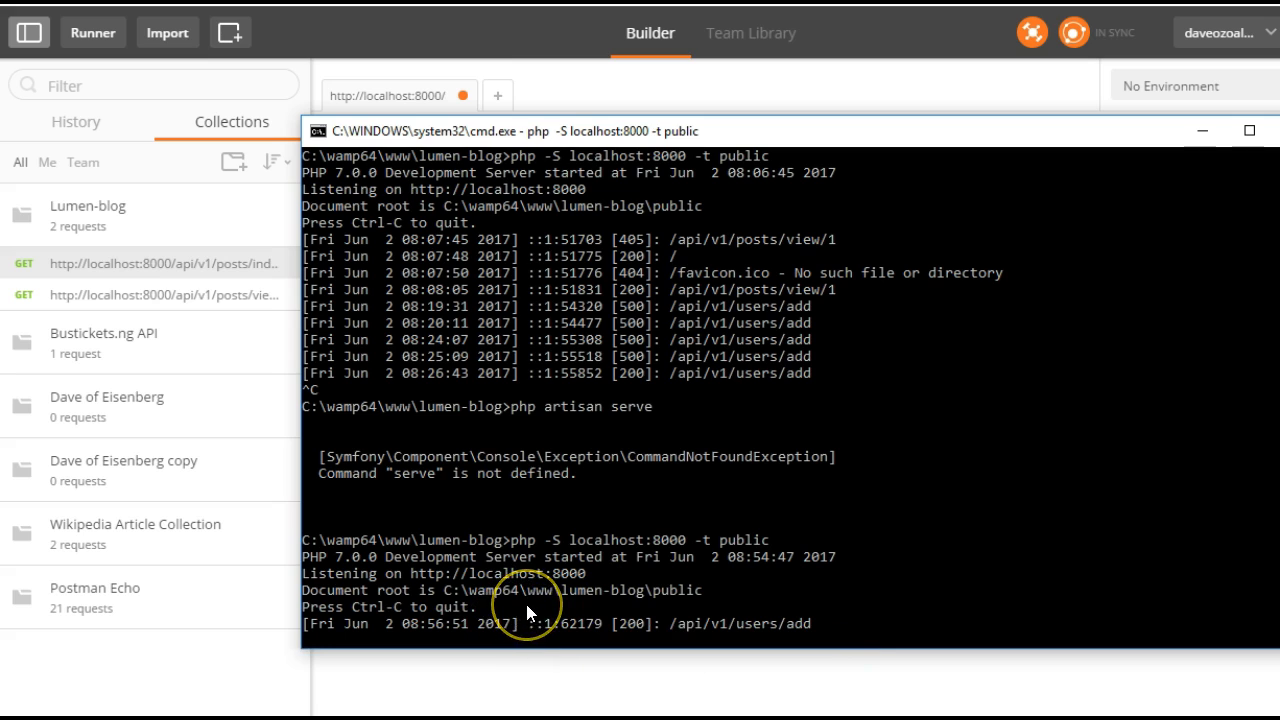
pyautogui.moveTo(770, 580)
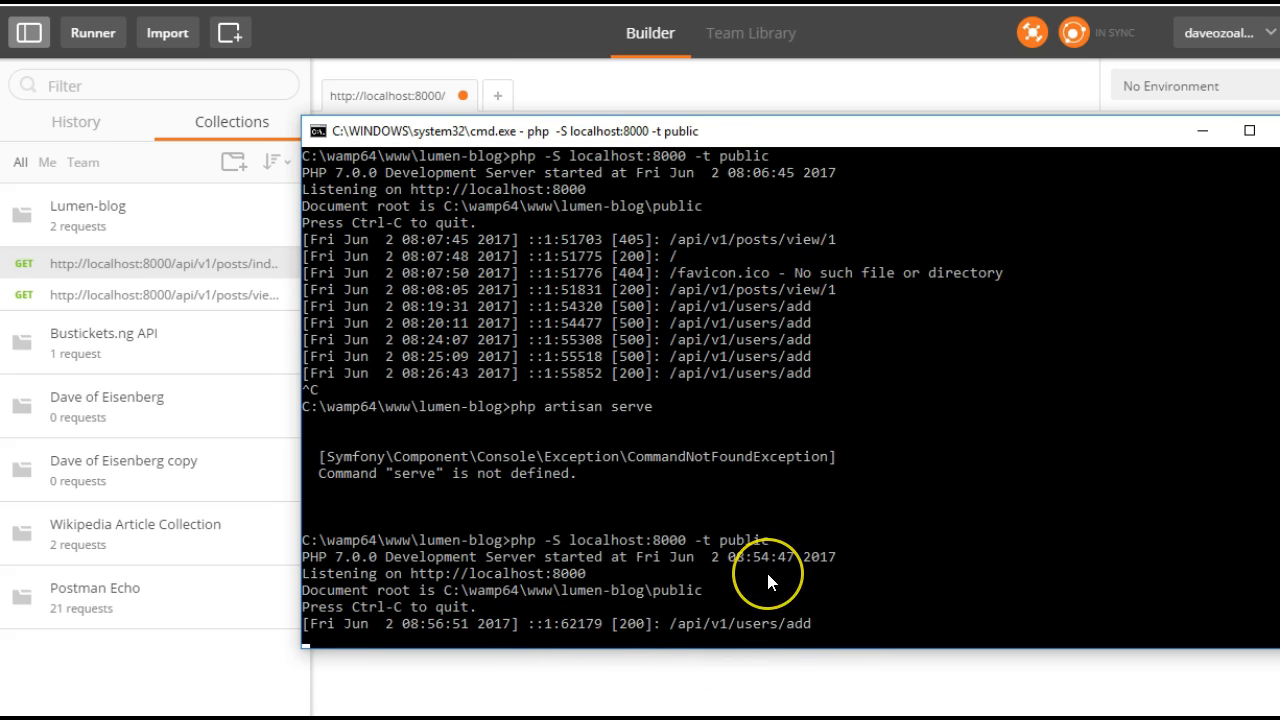
pyautogui.moveTo(548, 605)
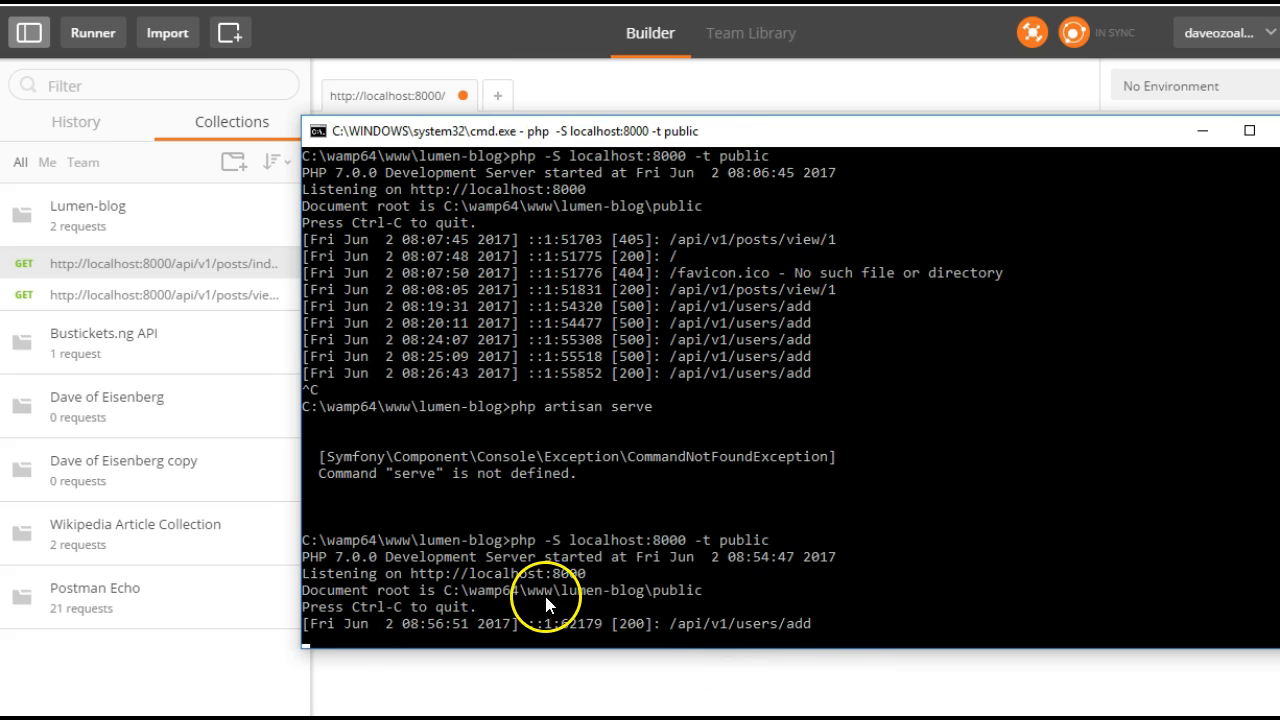
pyautogui.moveTo(548, 620)
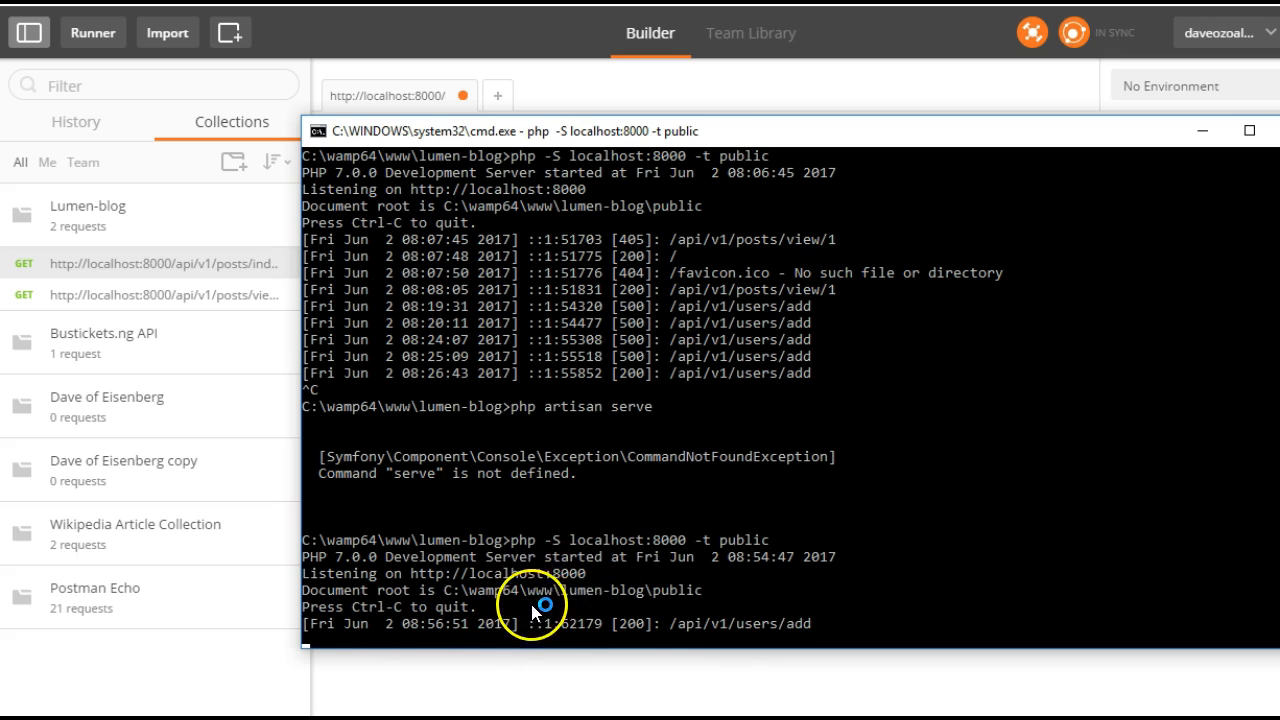
pyautogui.moveTo(780, 630)
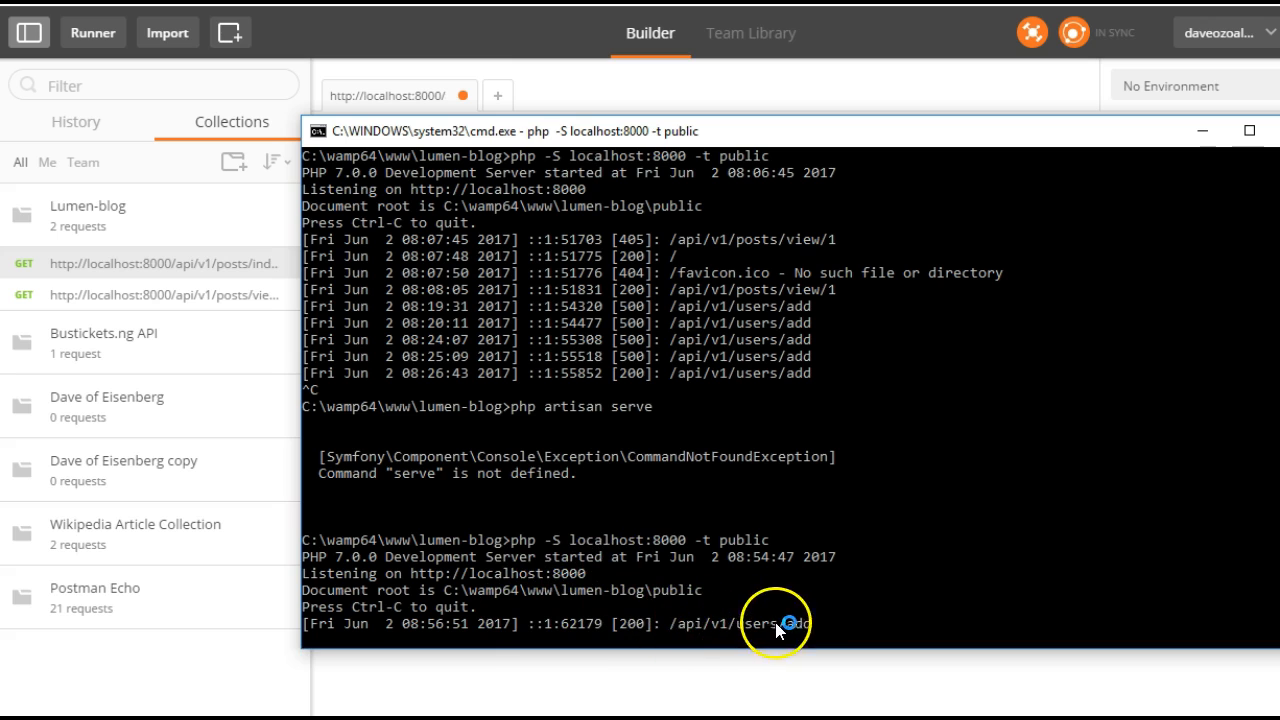
pyautogui.moveTo(895, 135)
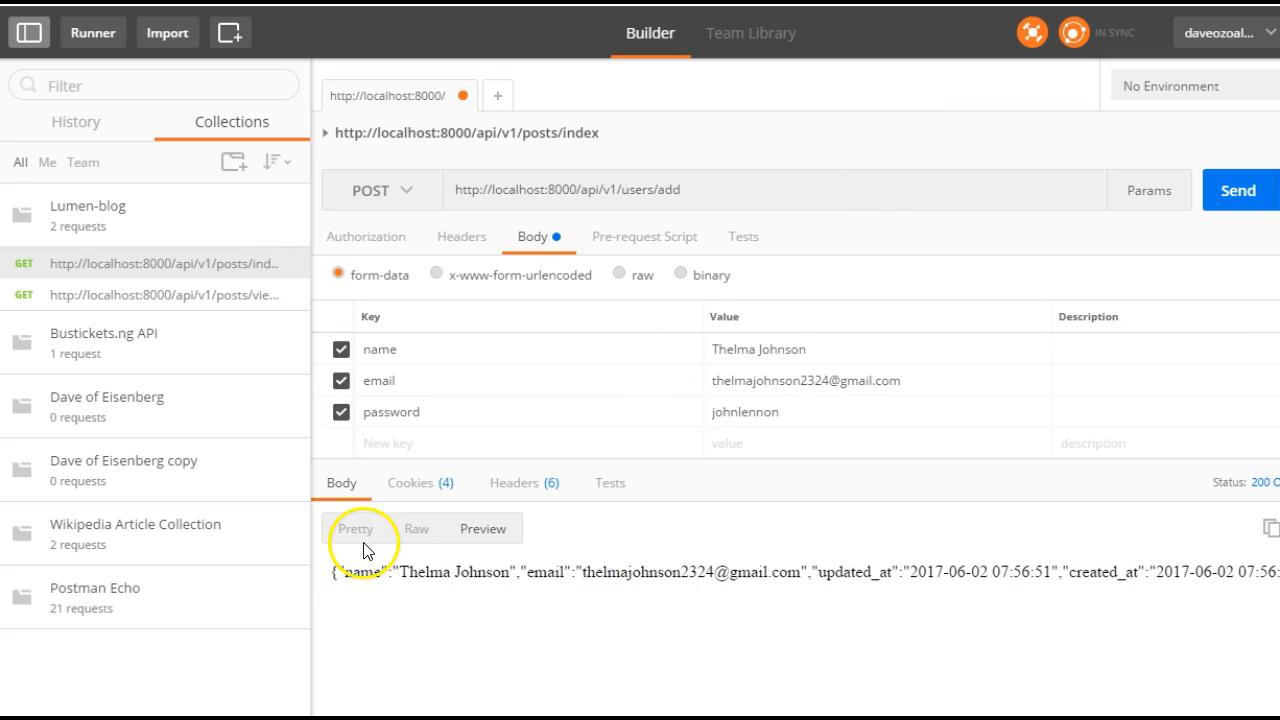
pyautogui.click(356, 528)
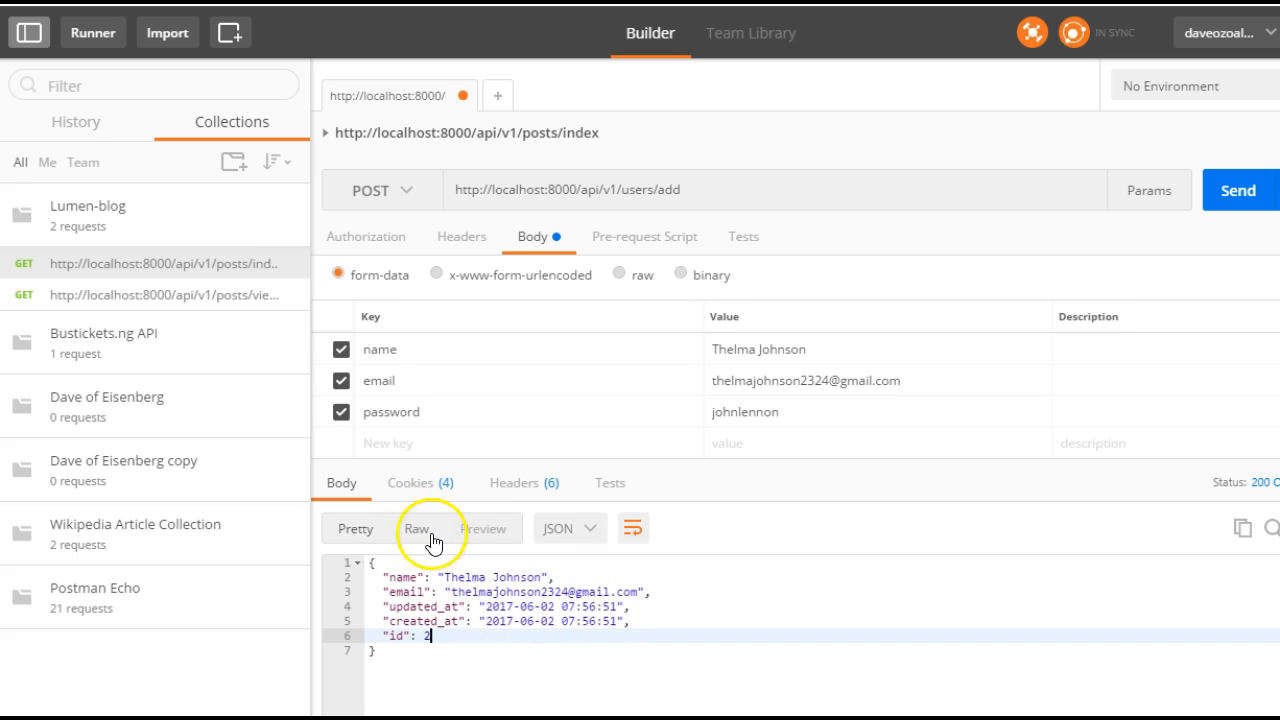
pyautogui.click(484, 528)
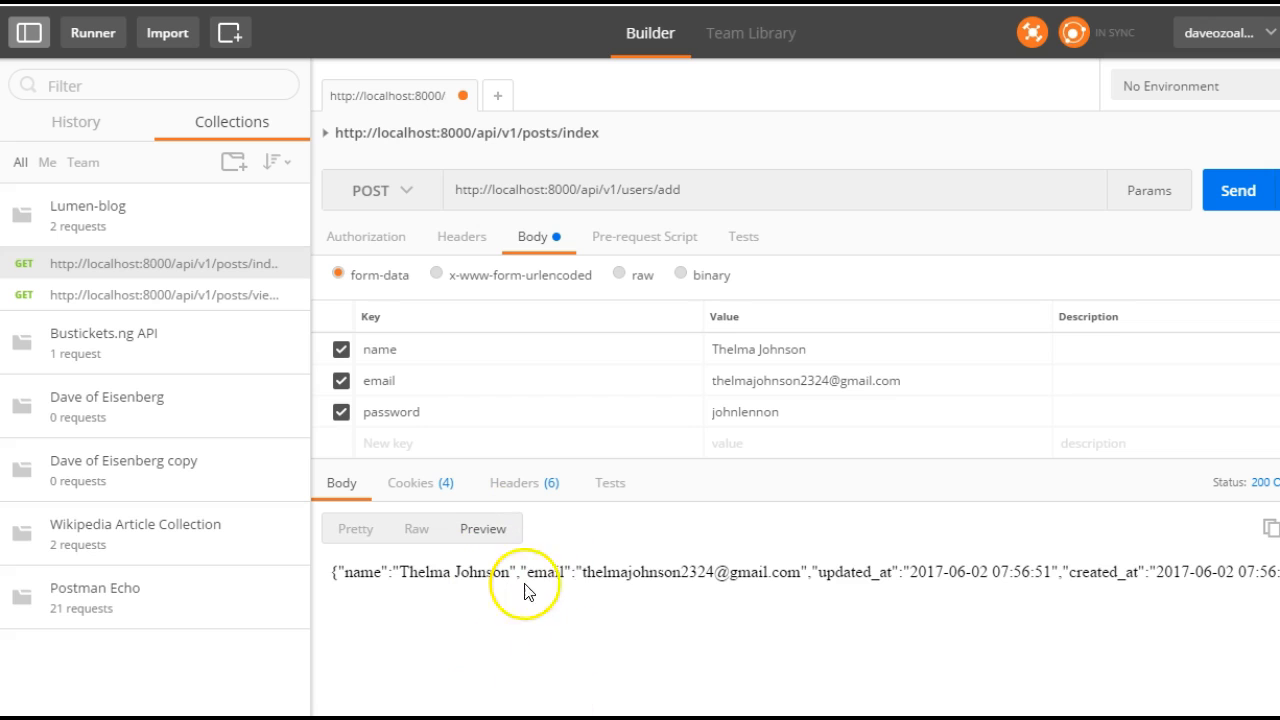
pyautogui.moveTo(752, 657)
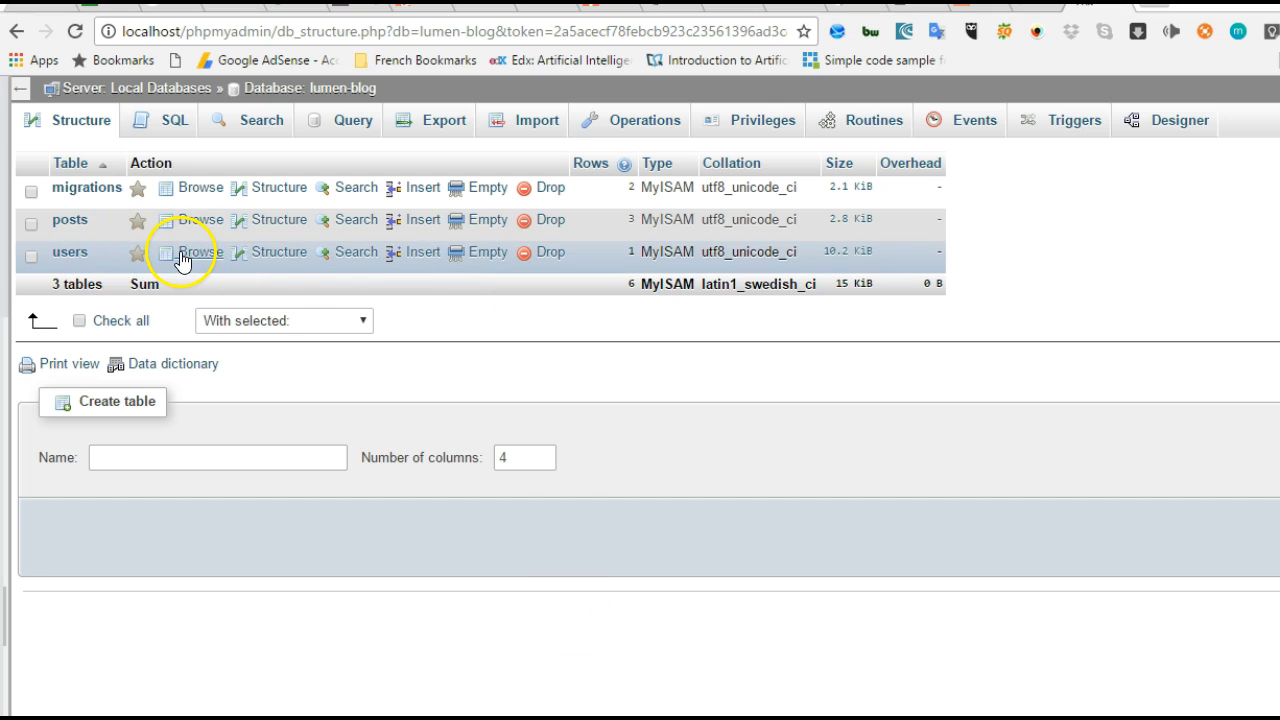
pyautogui.click(199, 252)
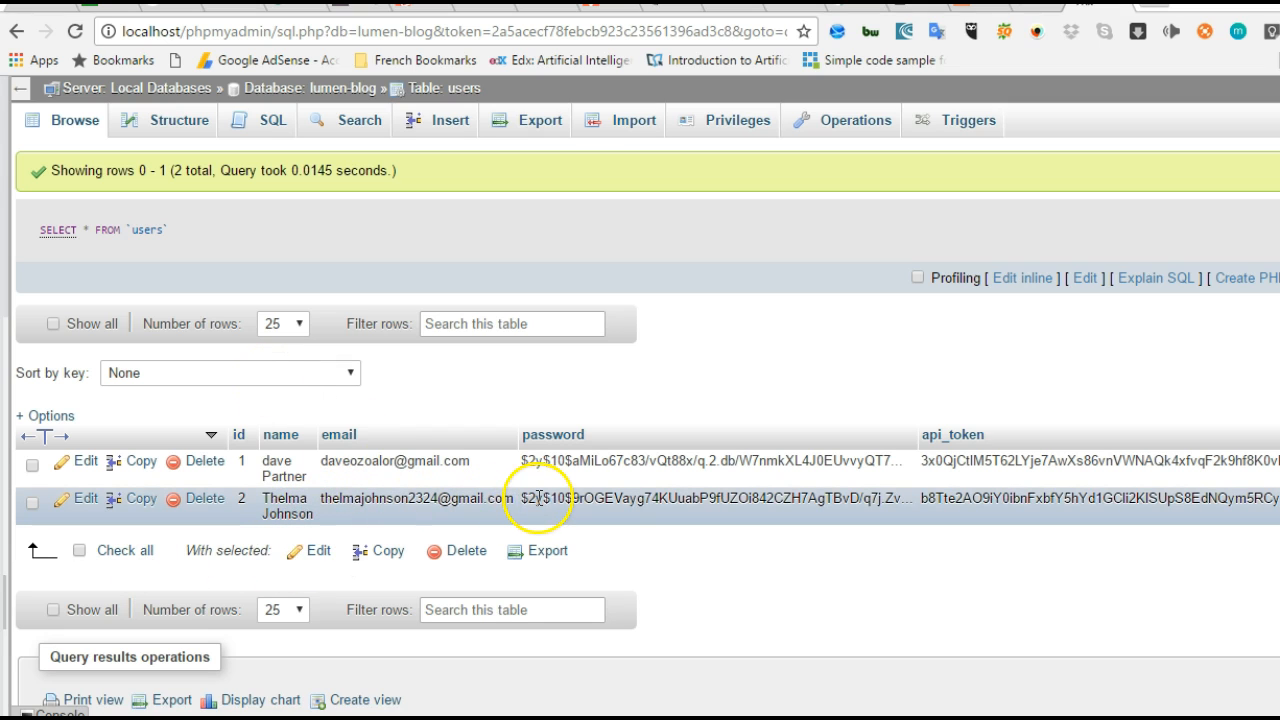
pyautogui.moveTo(937, 498)
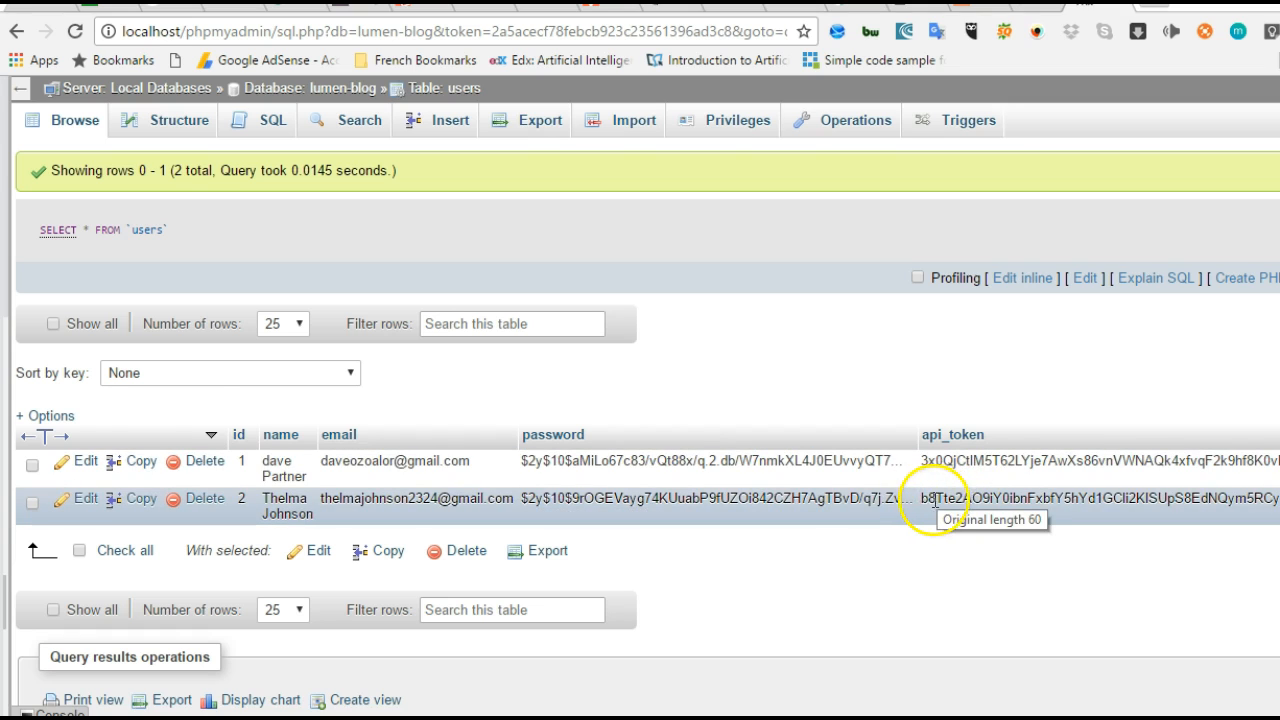
pyautogui.doubleClick(1035, 498)
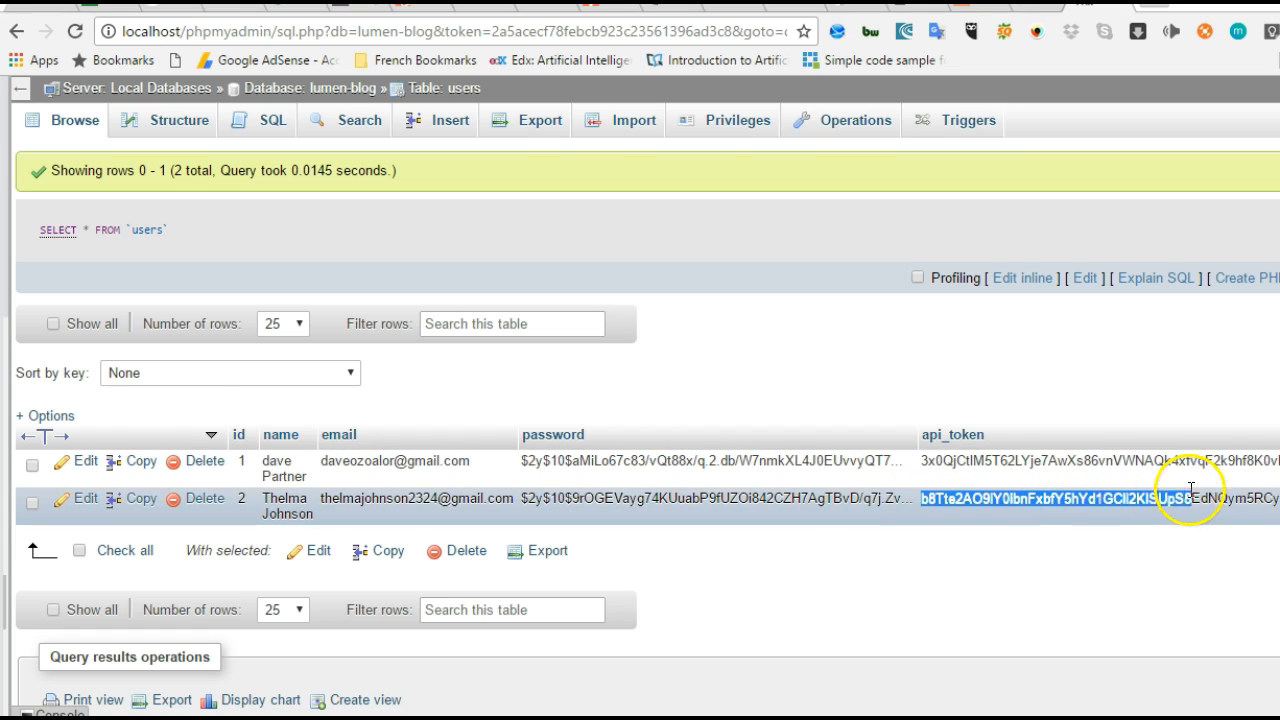
pyautogui.moveTo(685, 628)
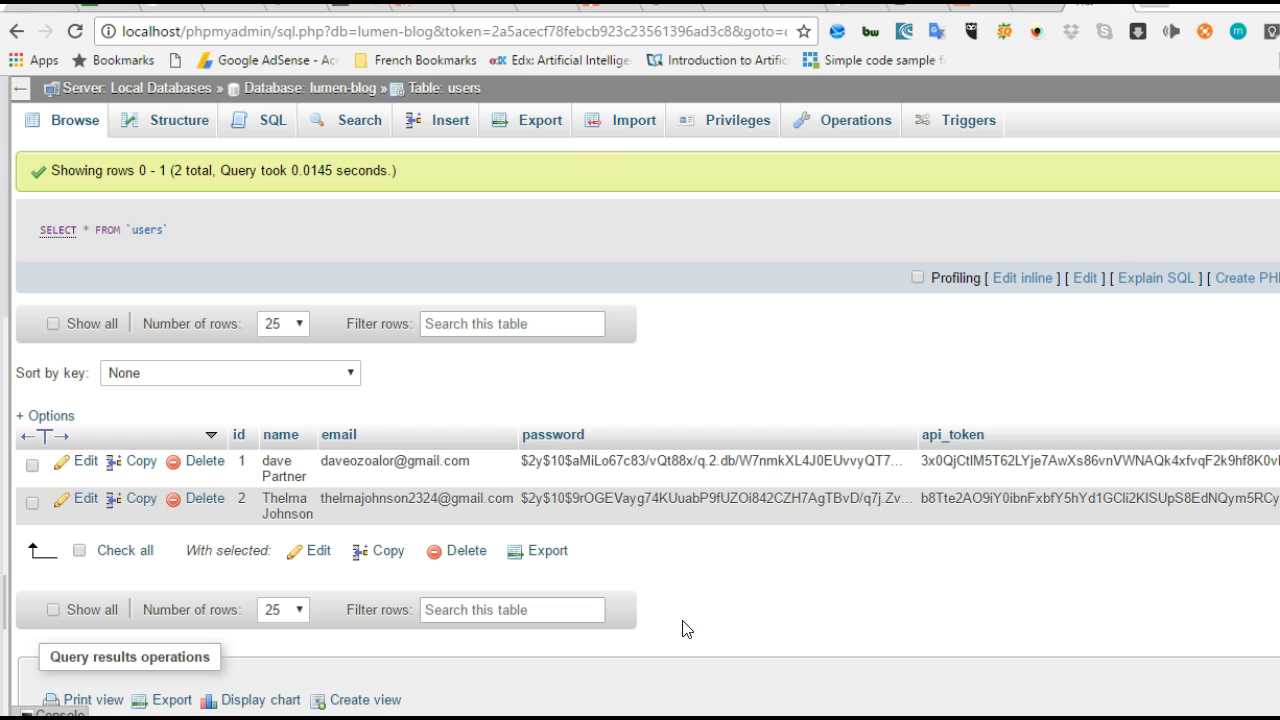
pyautogui.moveTo(840, 425)
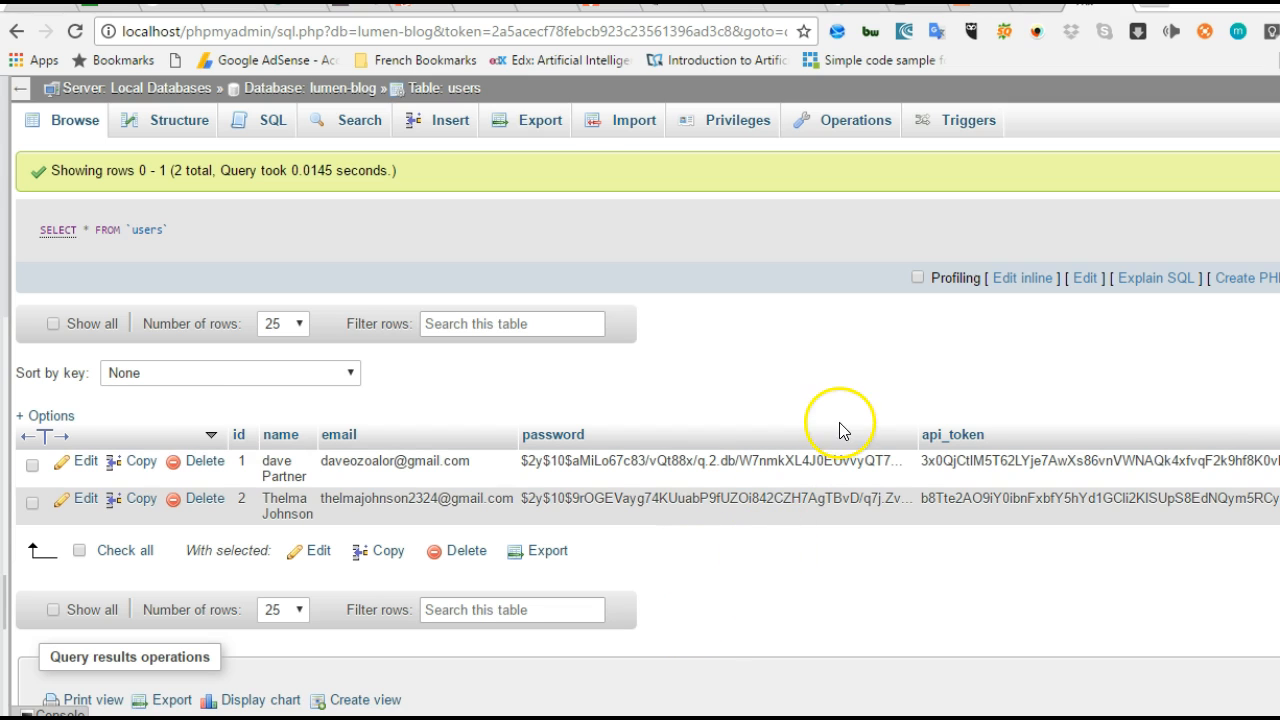
pyautogui.moveTo(910, 363)
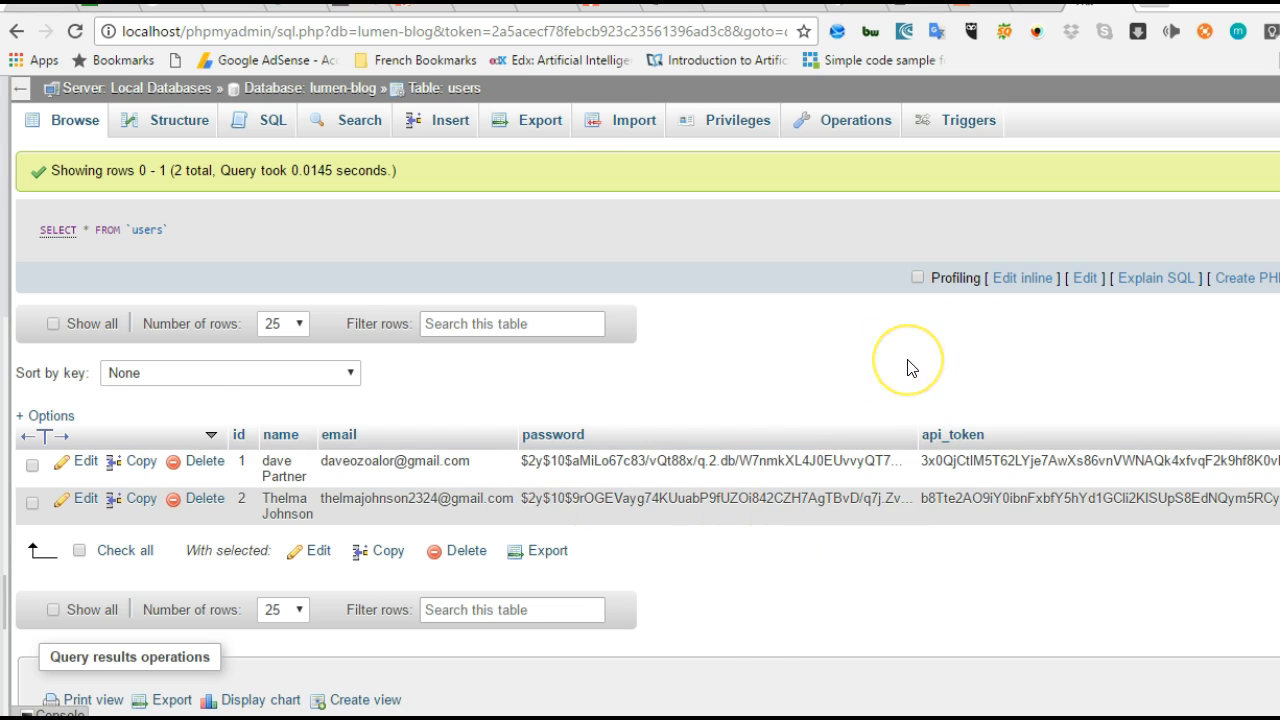
pyautogui.moveTo(910, 367)
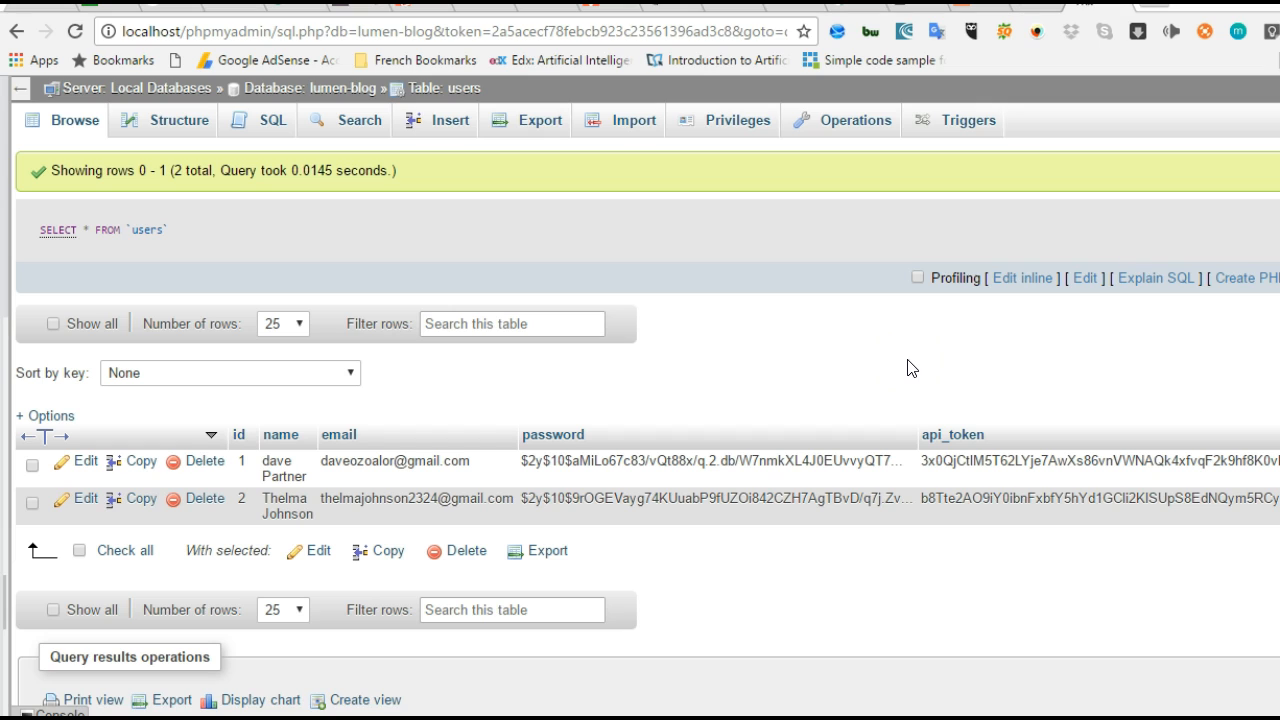